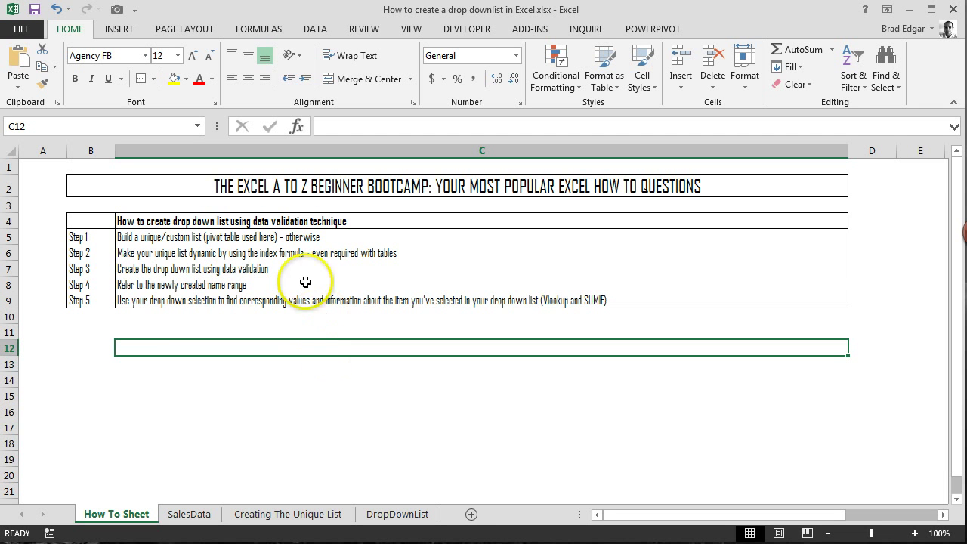
{"action": "mouse_move", "coordinate": [185, 254]}
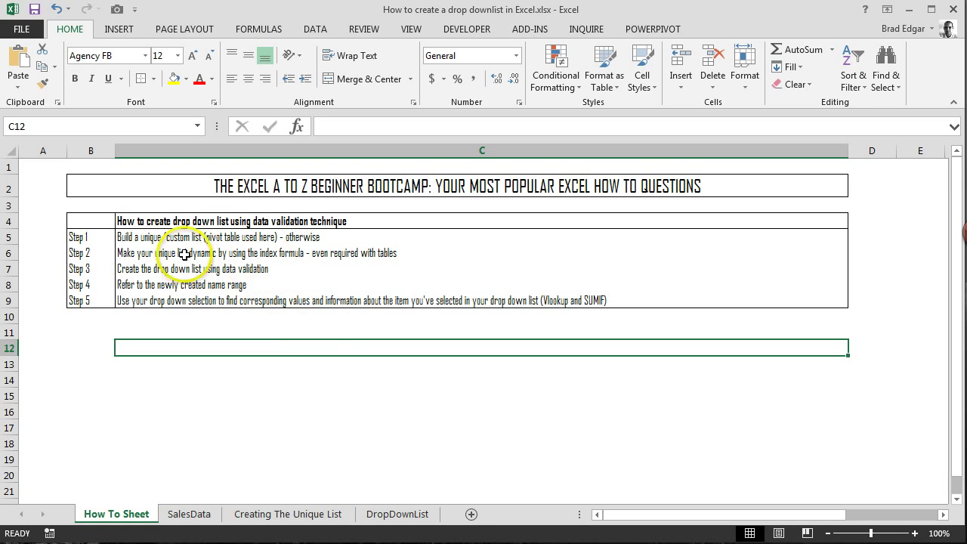
{"action": "mouse_move", "coordinate": [272, 253]}
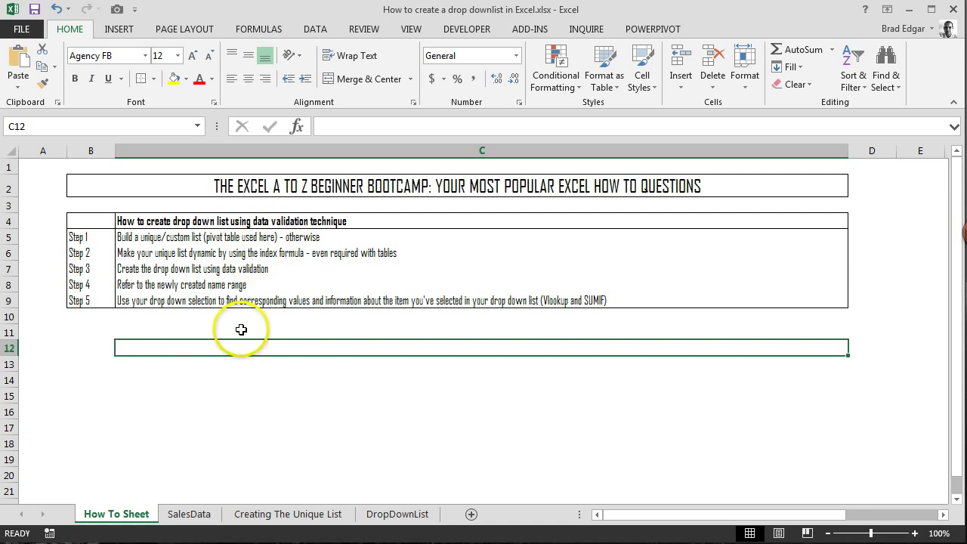
{"action": "mouse_move", "coordinate": [195, 498]}
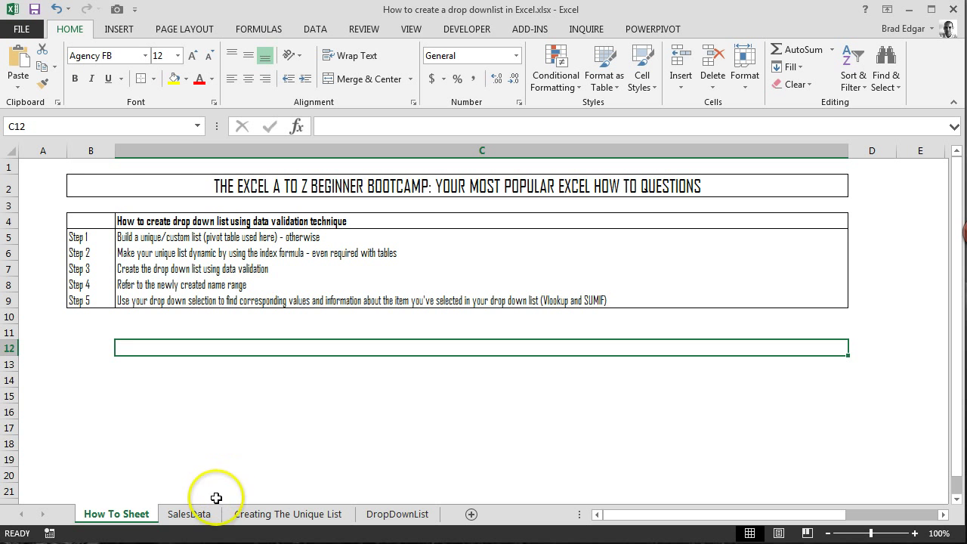
{"action": "mouse_move", "coordinate": [196, 498]}
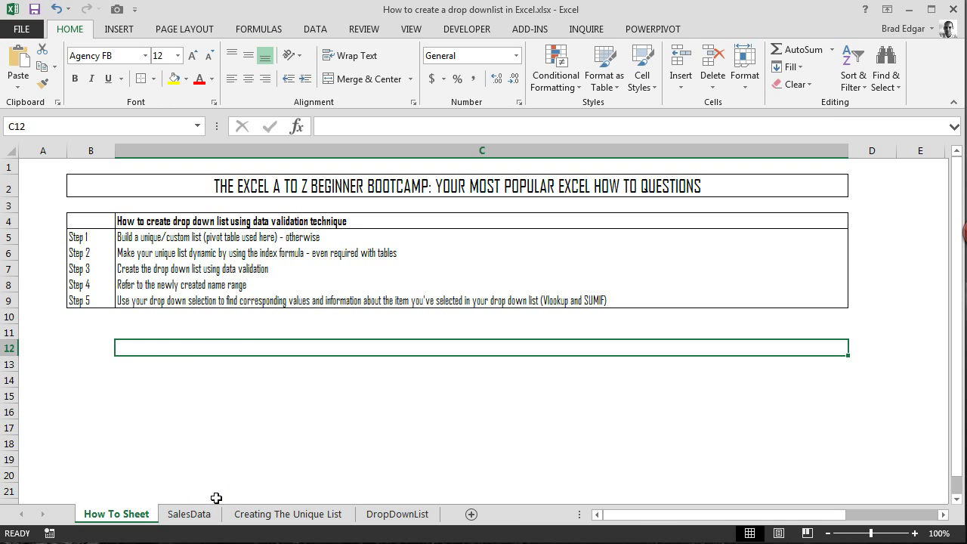
On the SalesData sheet, confirm the sales table is named SalesData in Table Design.
{"action": "left_click", "coordinate": [210, 514]}
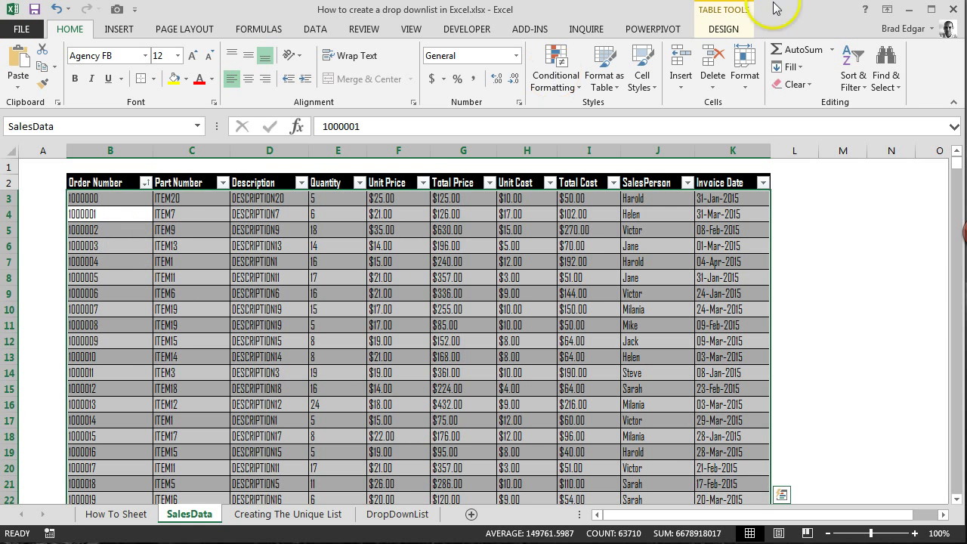
{"action": "mouse_move", "coordinate": [744, 10]}
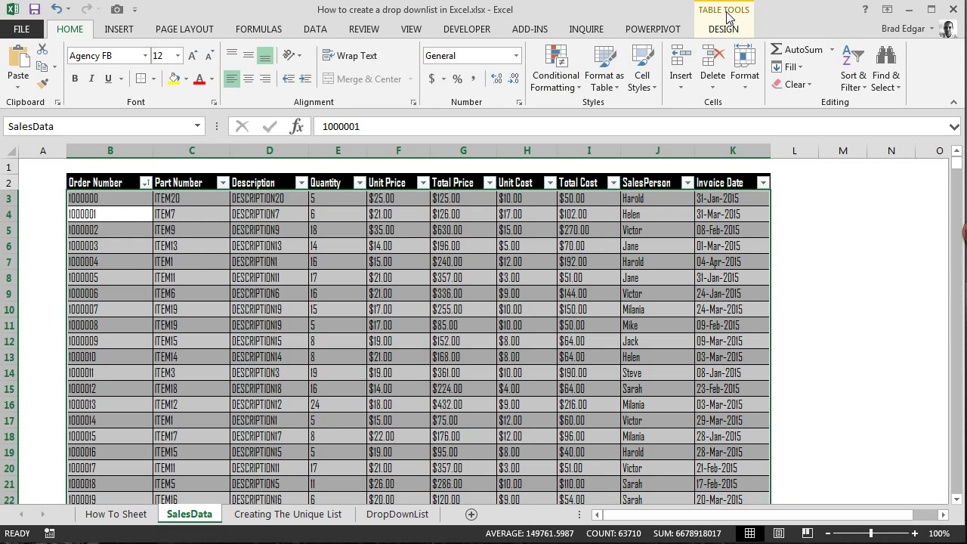
{"action": "left_click", "coordinate": [734, 27]}
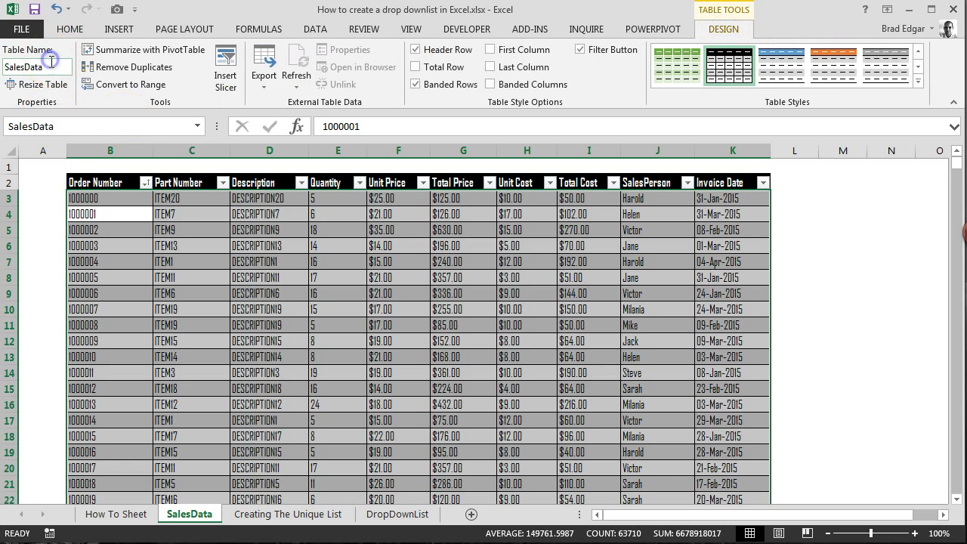
{"action": "left_click", "coordinate": [30, 67]}
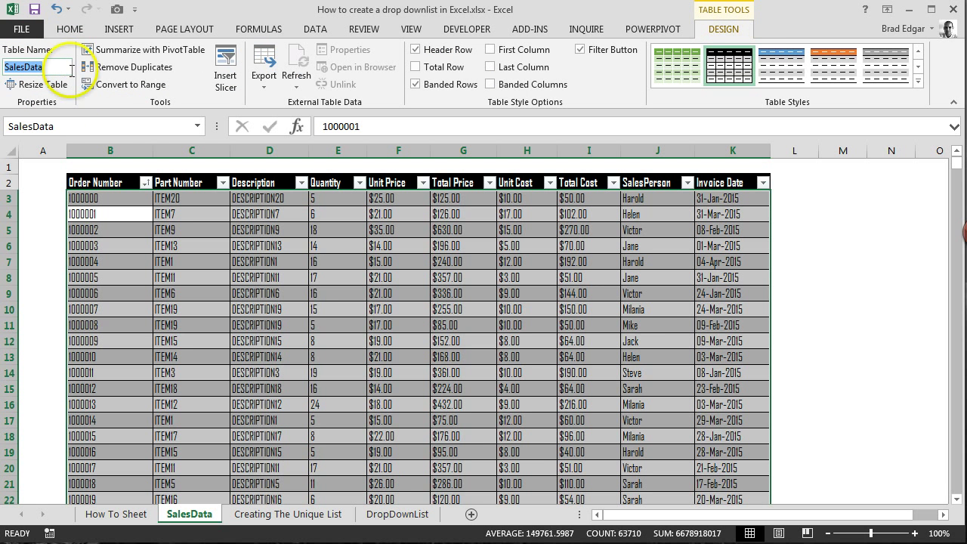
{"action": "mouse_move", "coordinate": [738, 35]}
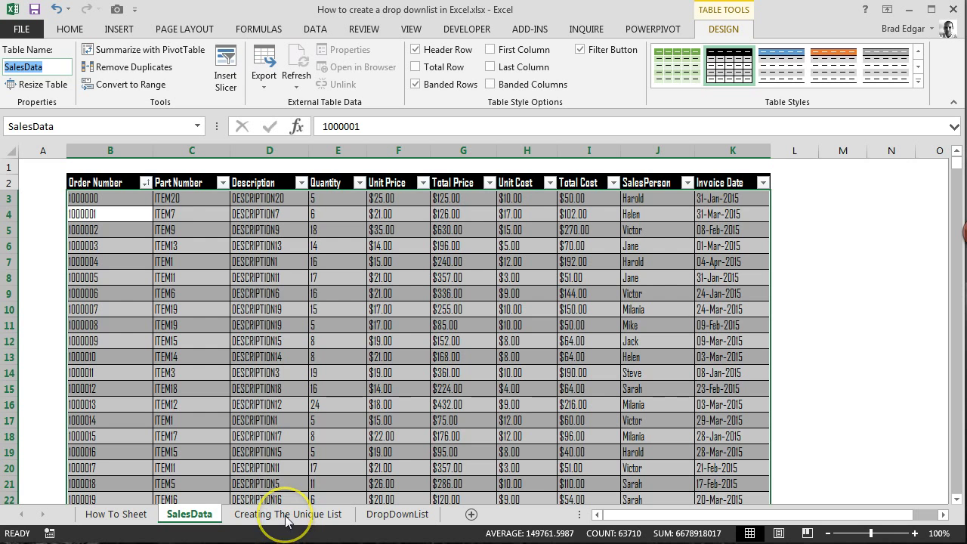
Insert a PivotTable at B2 on Creating The Unique List, sourced from the SalesData table.
{"action": "left_click", "coordinate": [290, 514]}
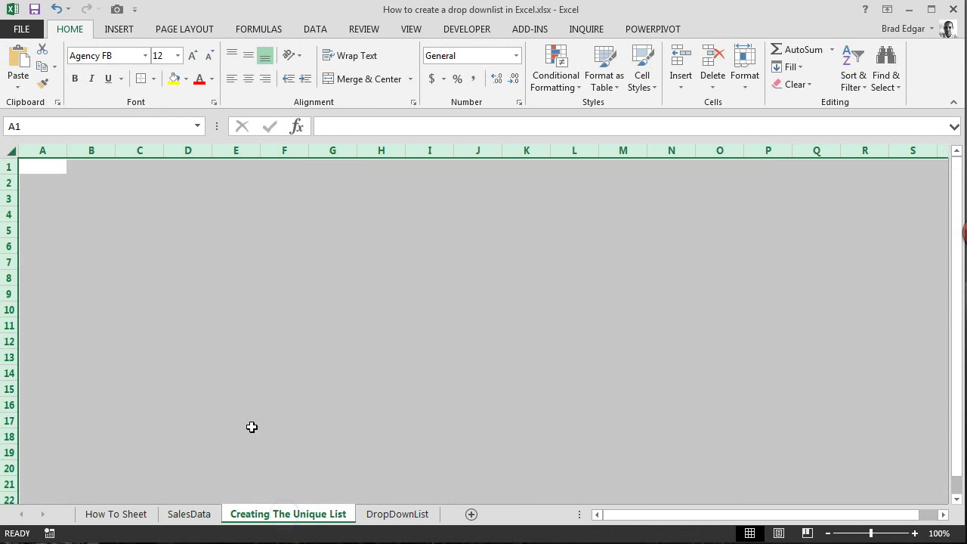
{"action": "left_click", "coordinate": [91, 183]}
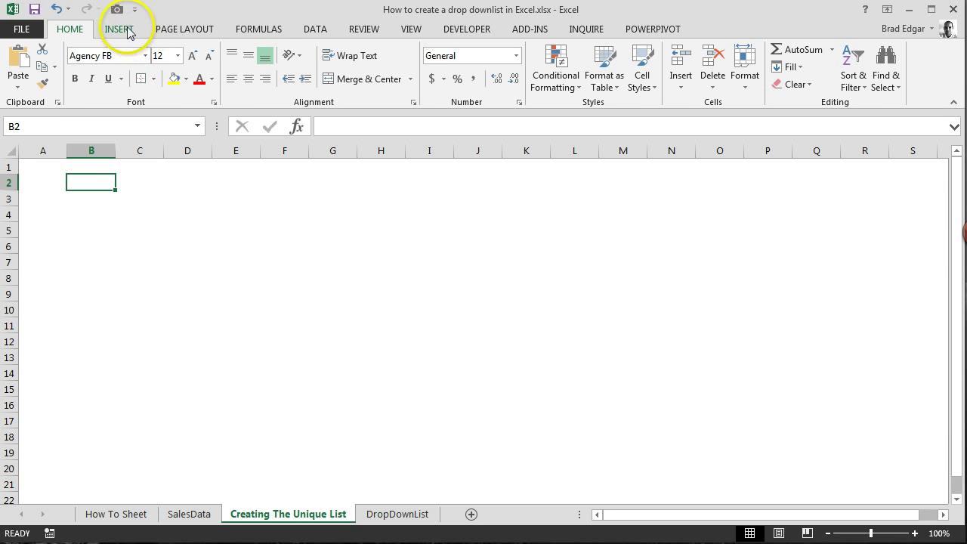
{"action": "left_click", "coordinate": [121, 29]}
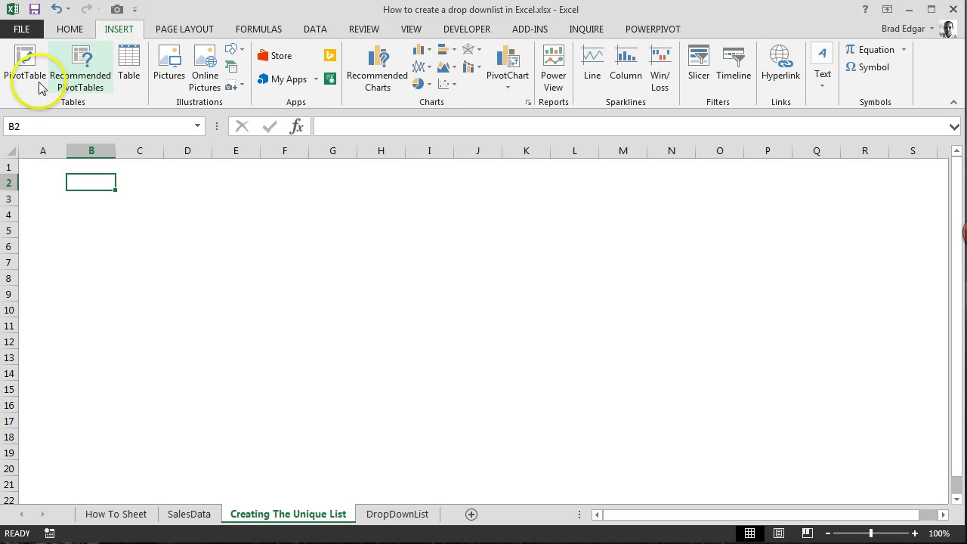
{"action": "left_click", "coordinate": [24, 61]}
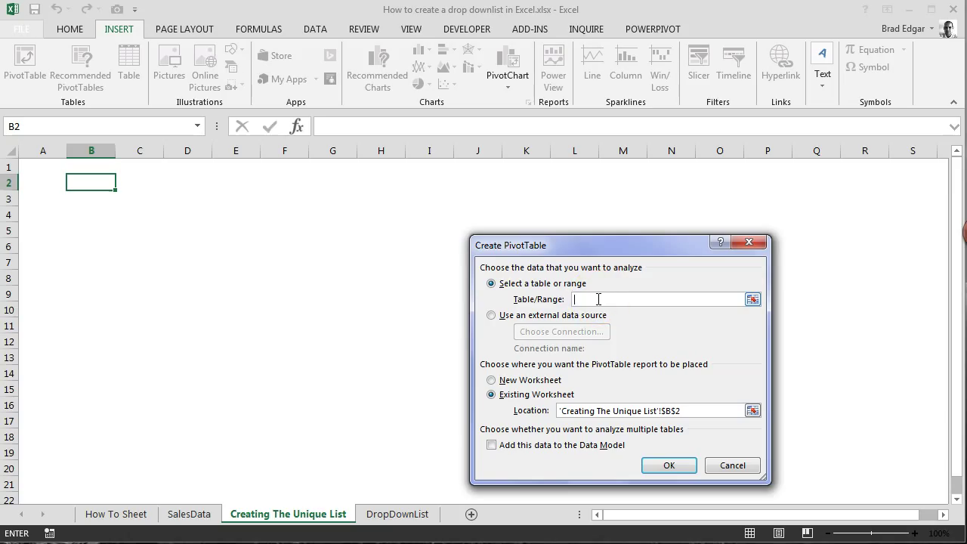
{"action": "type", "text": "SalesData"}
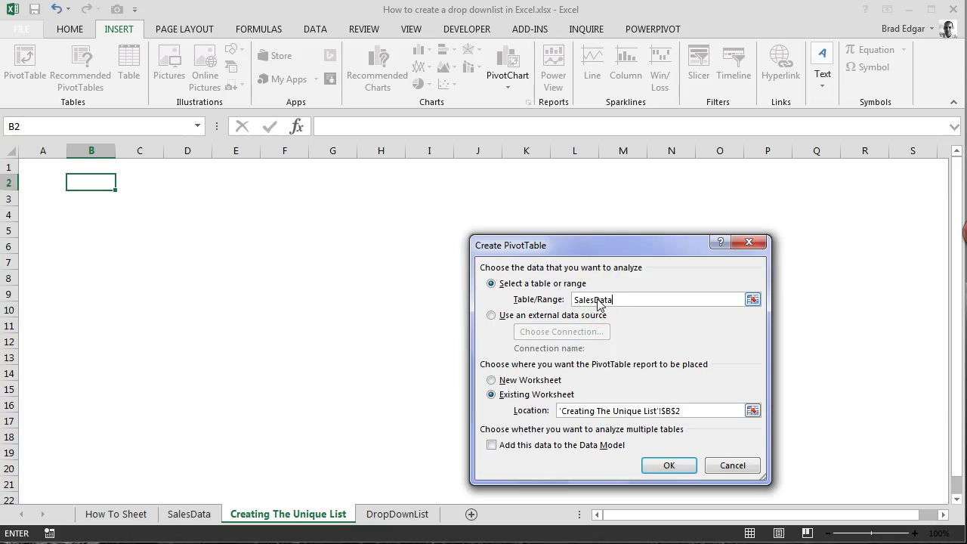
{"action": "mouse_move", "coordinate": [675, 367]}
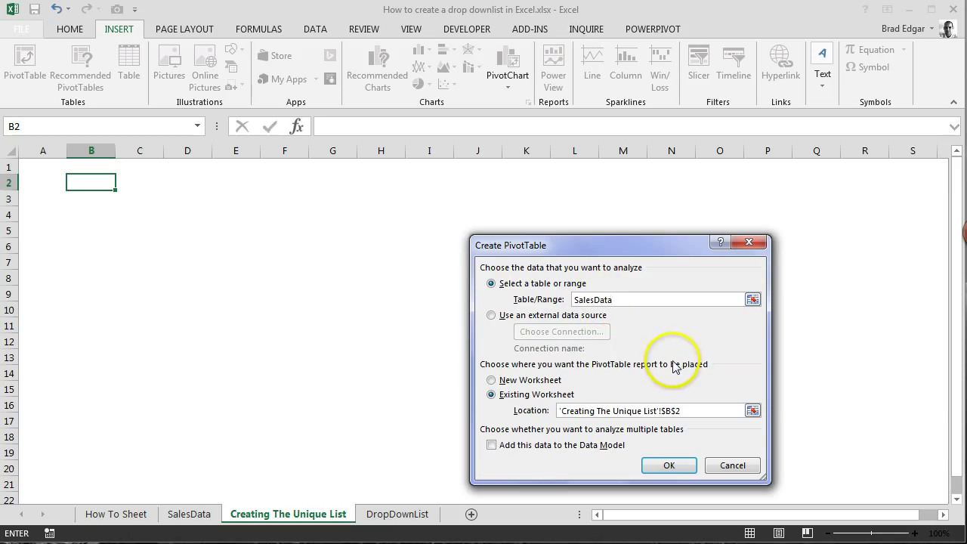
{"action": "left_click", "coordinate": [668, 466]}
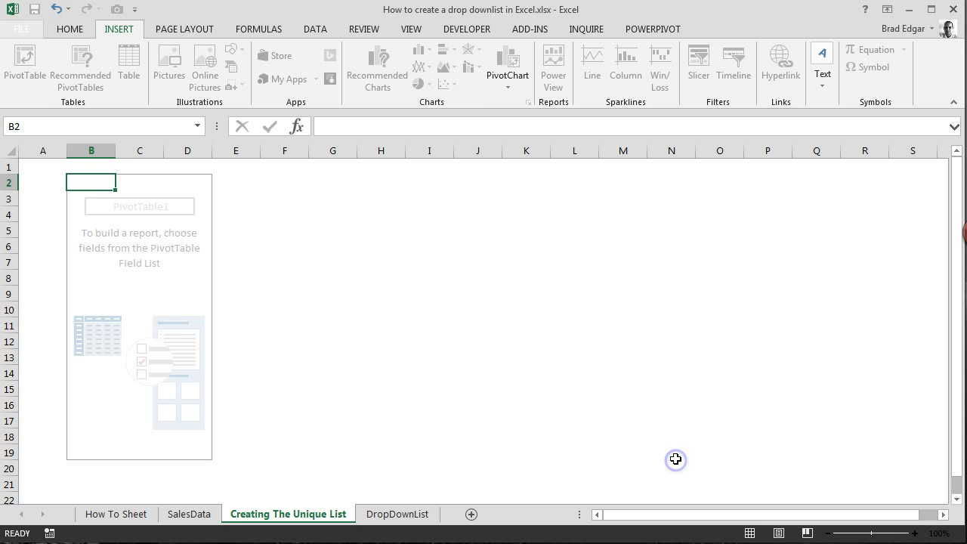
Add Part Number and Description as row fields and Unit Cost as a summed value.
{"action": "left_click", "coordinate": [107, 192]}
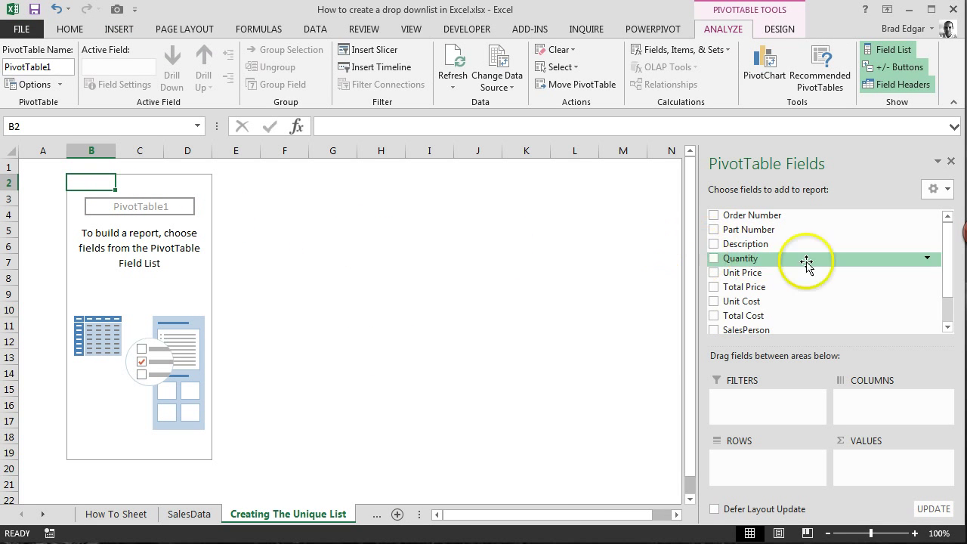
{"action": "mouse_move", "coordinate": [945, 272]}
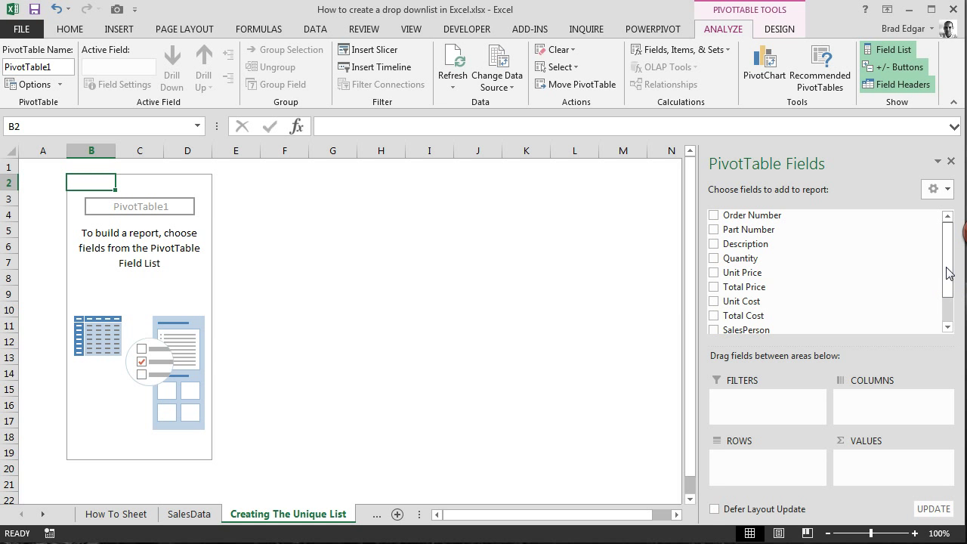
{"action": "mouse_move", "coordinate": [877, 243]}
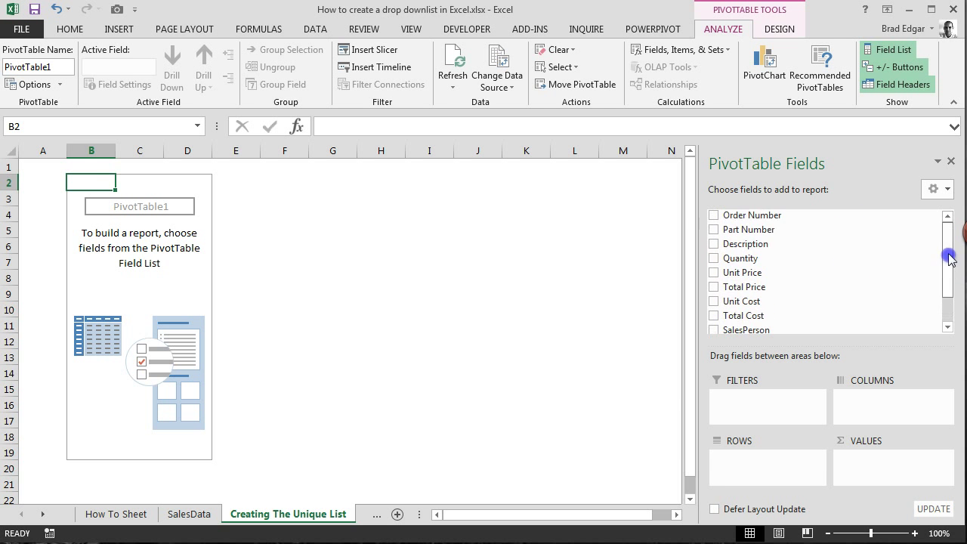
{"action": "left_click", "coordinate": [713, 229]}
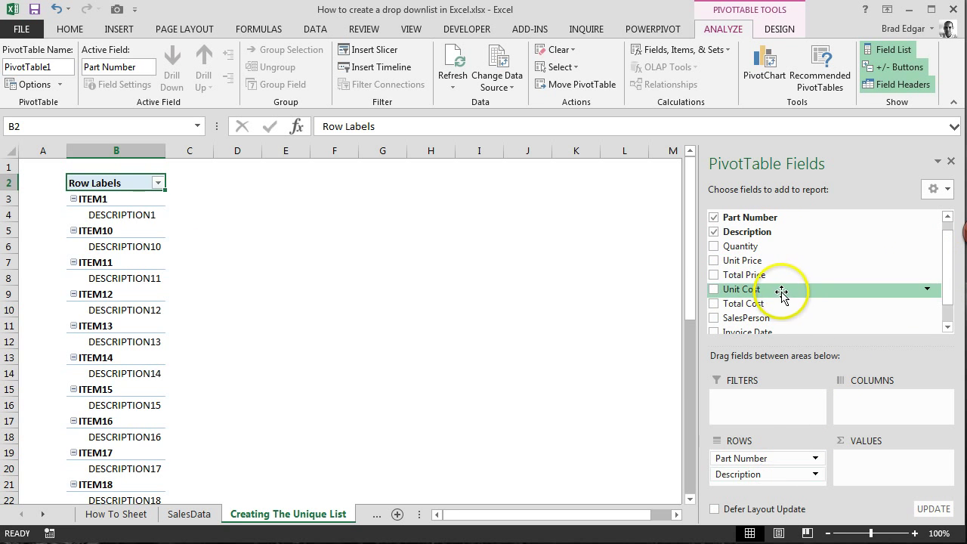
{"action": "mouse_move", "coordinate": [752, 246]}
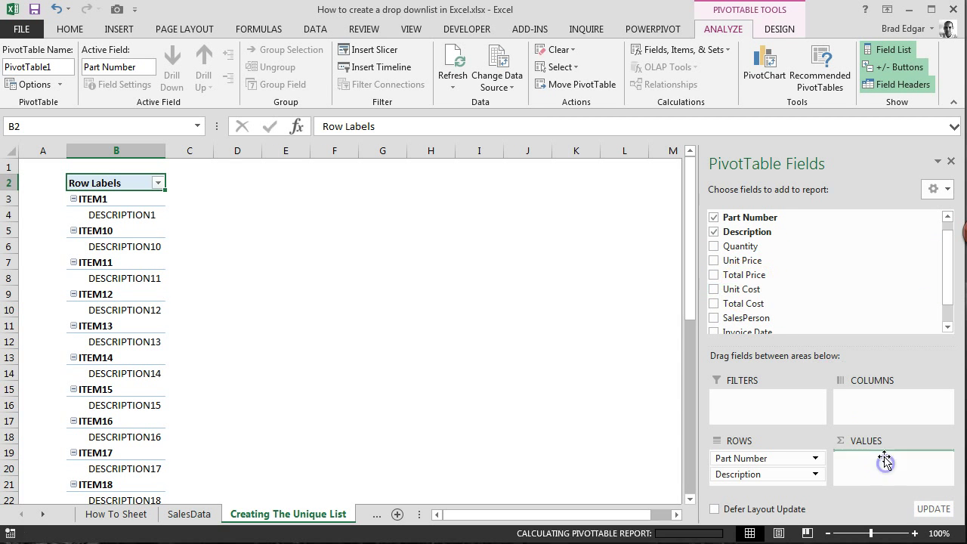
{"action": "left_click", "coordinate": [714, 288]}
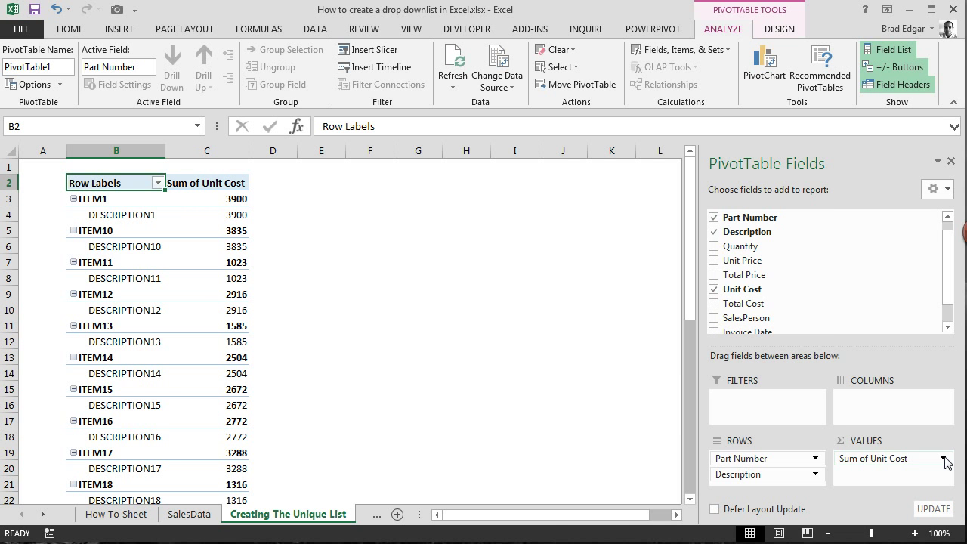
Change the Unit Cost value field to summarise by Average.
{"action": "left_click", "coordinate": [872, 474]}
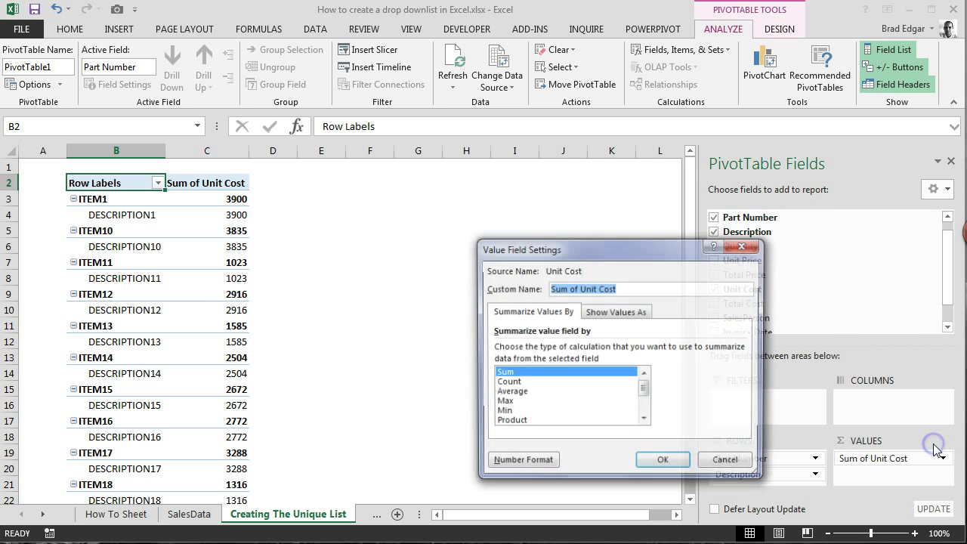
{"action": "left_click", "coordinate": [513, 392]}
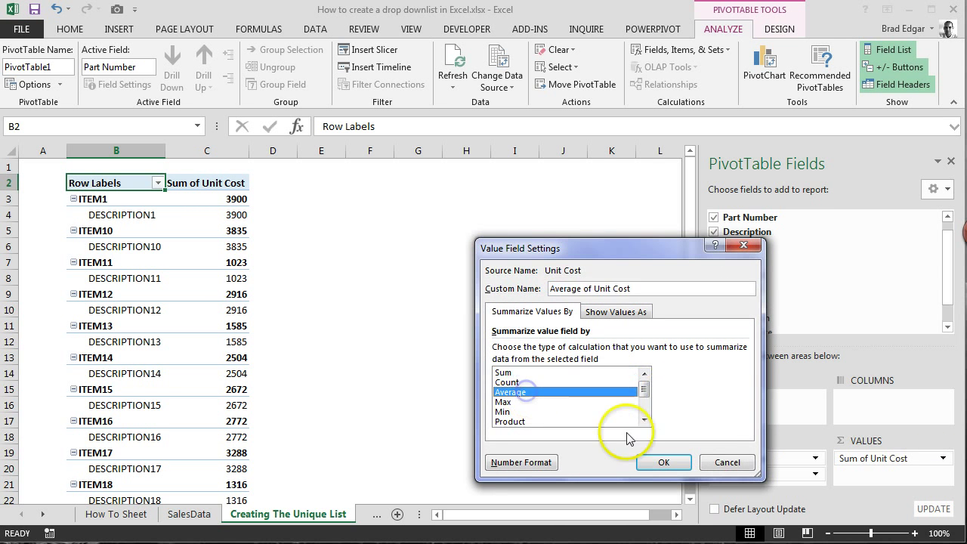
{"action": "left_click", "coordinate": [664, 463]}
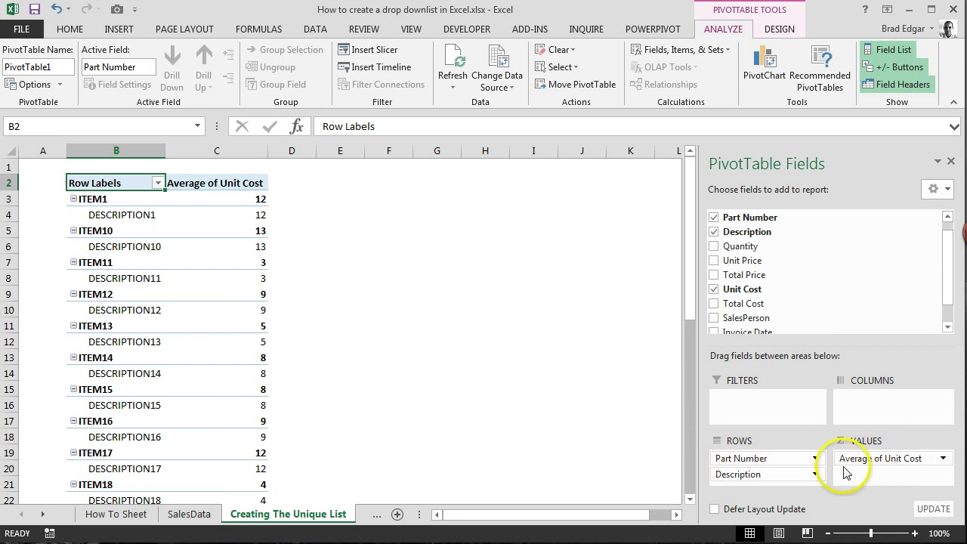
Format the Average of Unit Cost values as currency.
{"action": "left_click", "coordinate": [892, 454]}
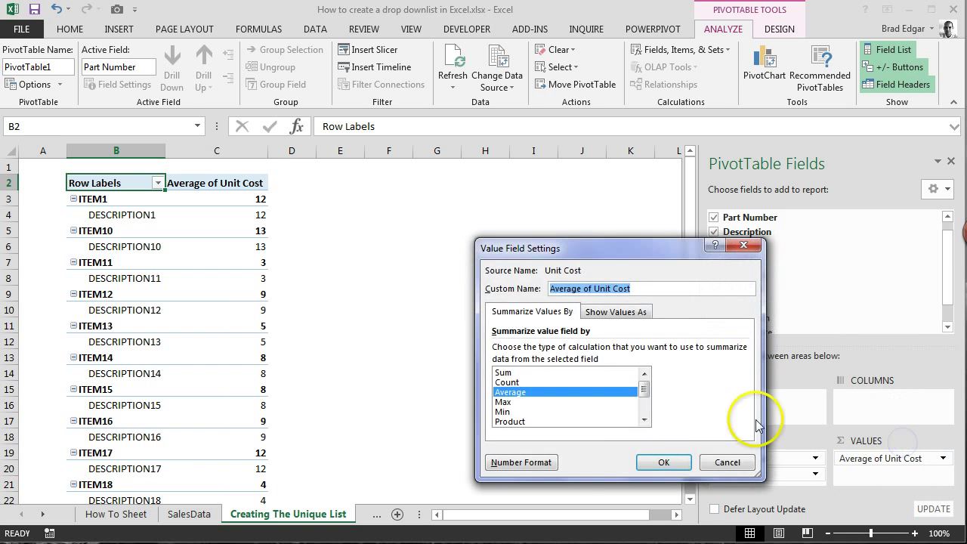
{"action": "left_click", "coordinate": [521, 462]}
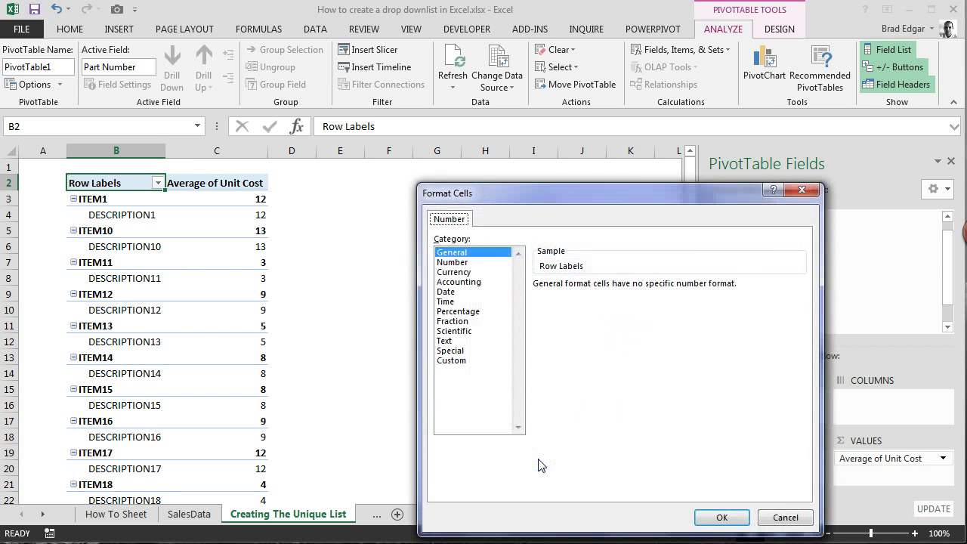
{"action": "left_click", "coordinate": [454, 272]}
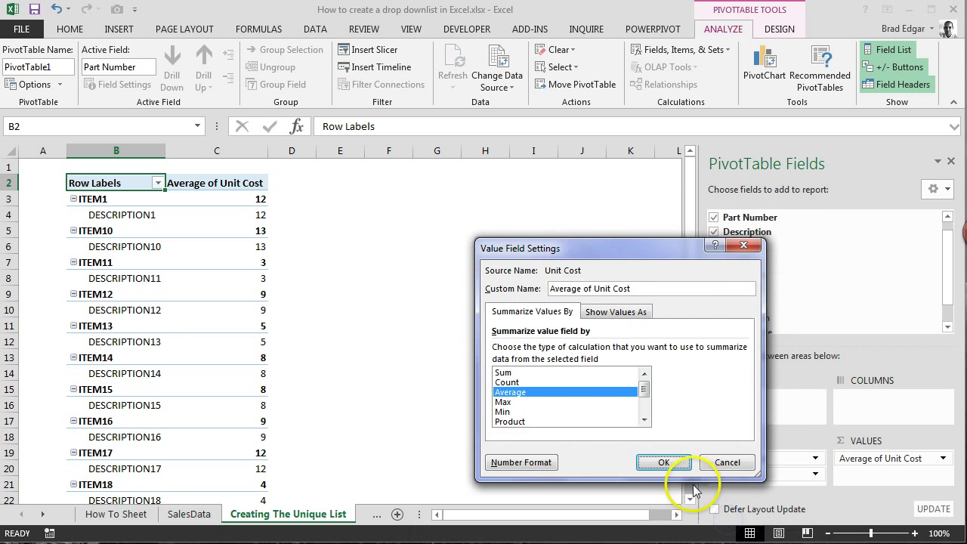
{"action": "left_click", "coordinate": [663, 463]}
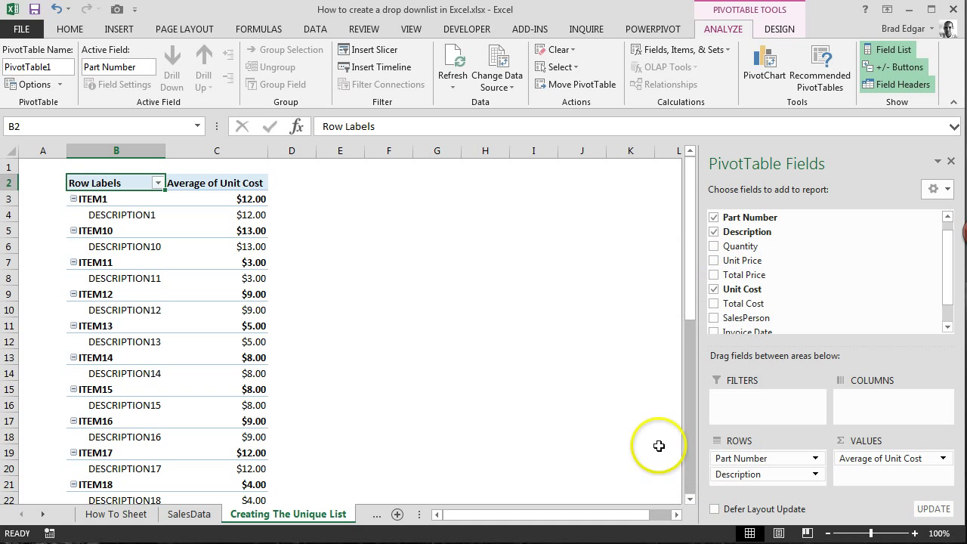
{"action": "left_click", "coordinate": [115, 199]}
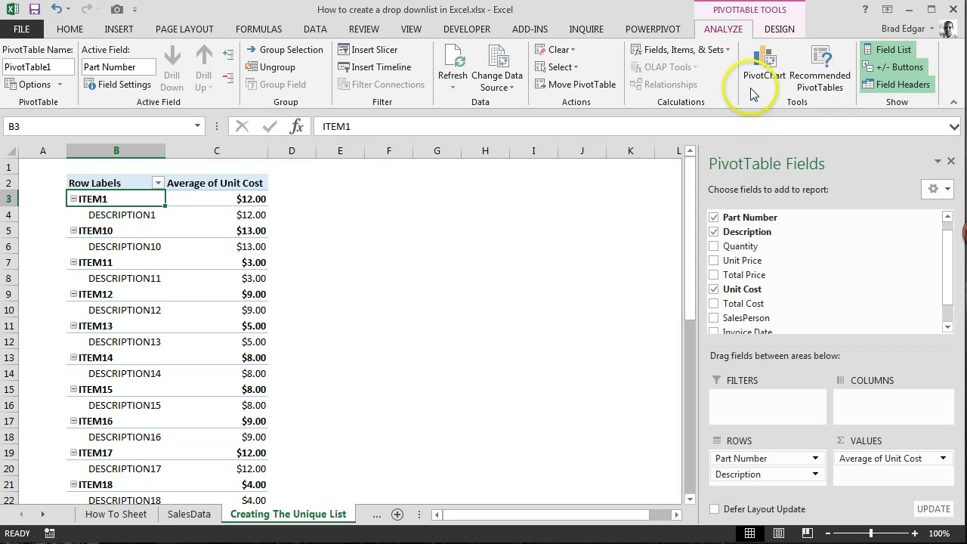
{"action": "mouse_move", "coordinate": [760, 61]}
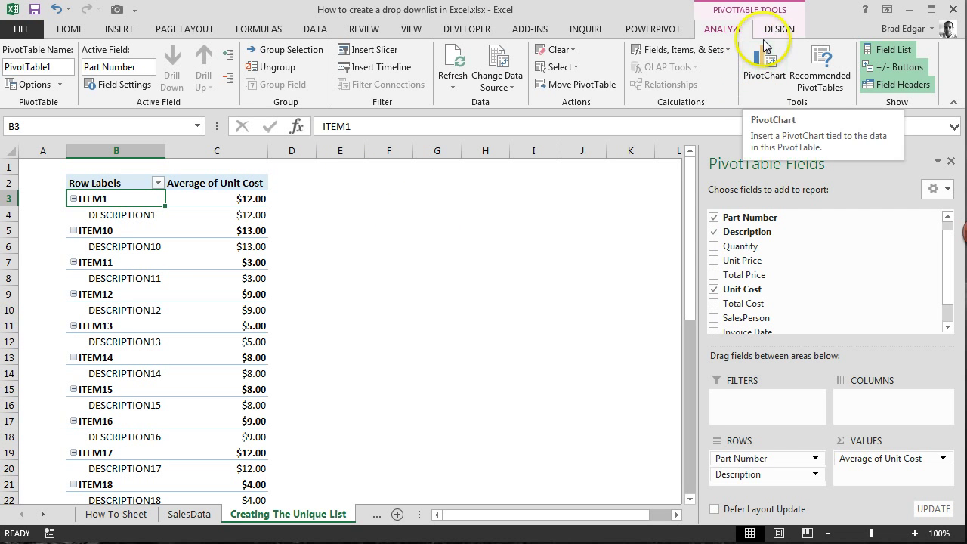
{"action": "mouse_move", "coordinate": [754, 36]}
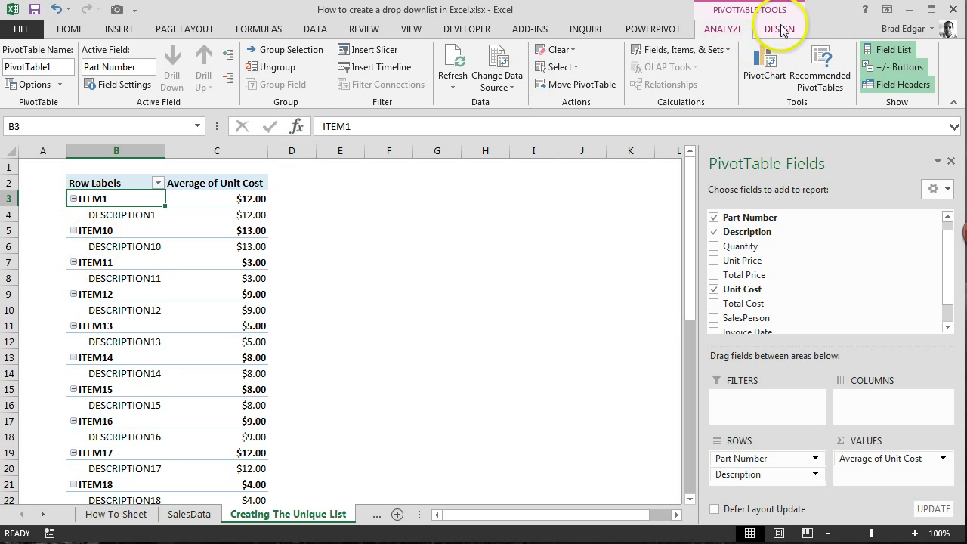
Switch the pivot table's report layout to tabular form.
{"action": "left_click", "coordinate": [777, 29]}
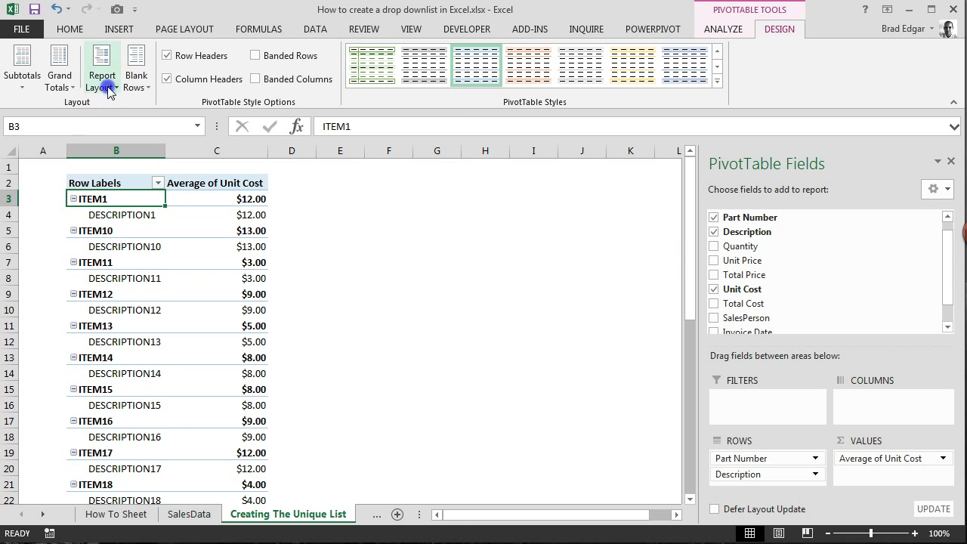
{"action": "left_click", "coordinate": [100, 66]}
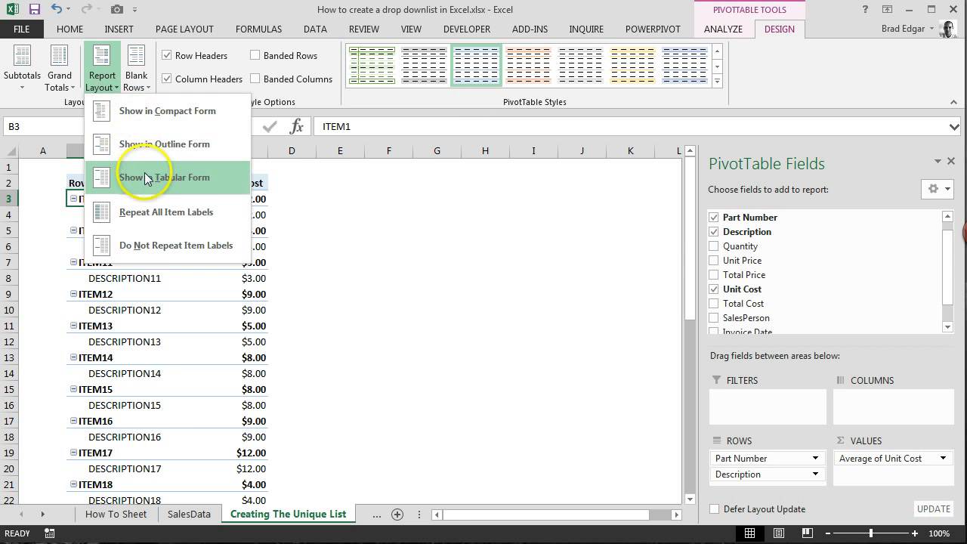
{"action": "left_click", "coordinate": [164, 177]}
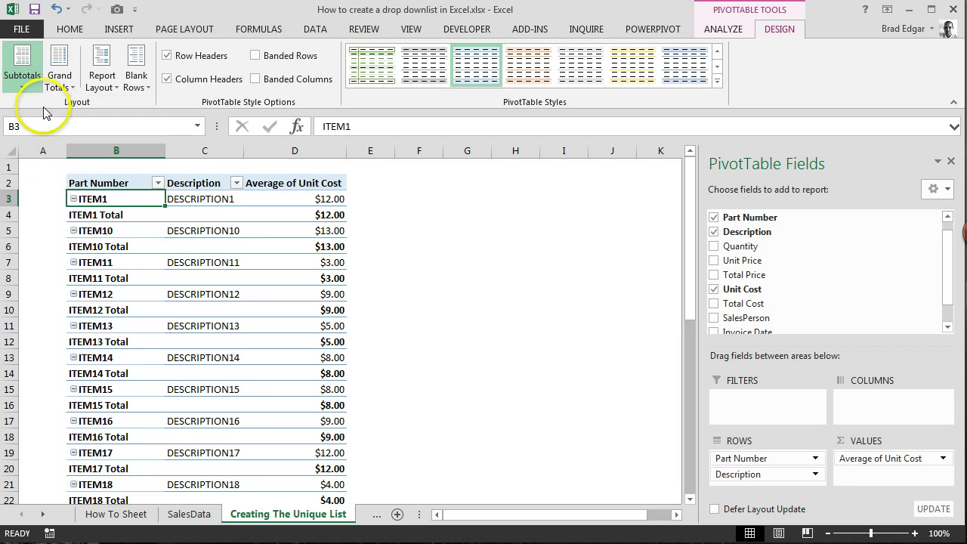
Turn off subtotals and select the ITEM2 and ITEM1 entries in column B.
{"action": "left_click", "coordinate": [22, 59]}
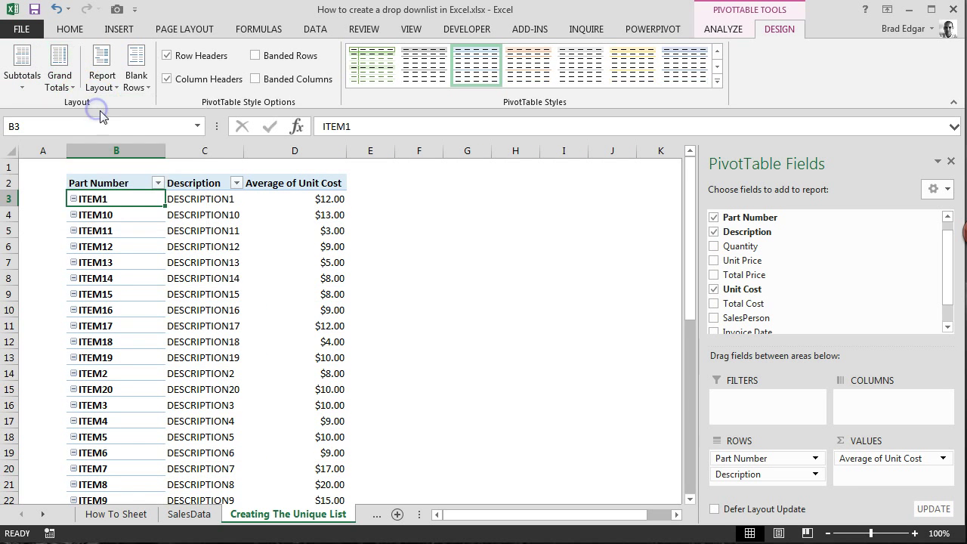
{"action": "scroll", "scroll_direction": "down", "scroll_amount": 3}
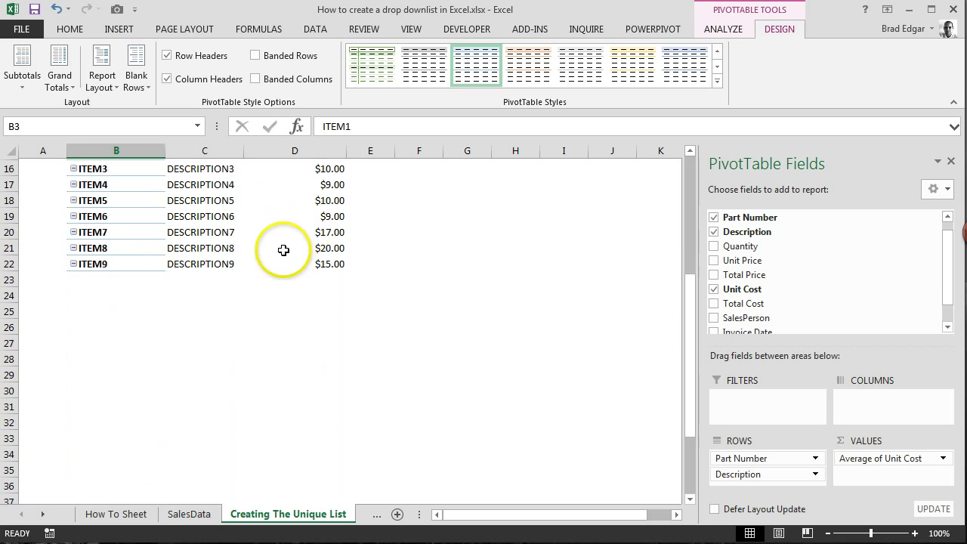
{"action": "scroll", "scroll_direction": "up", "scroll_amount": 3}
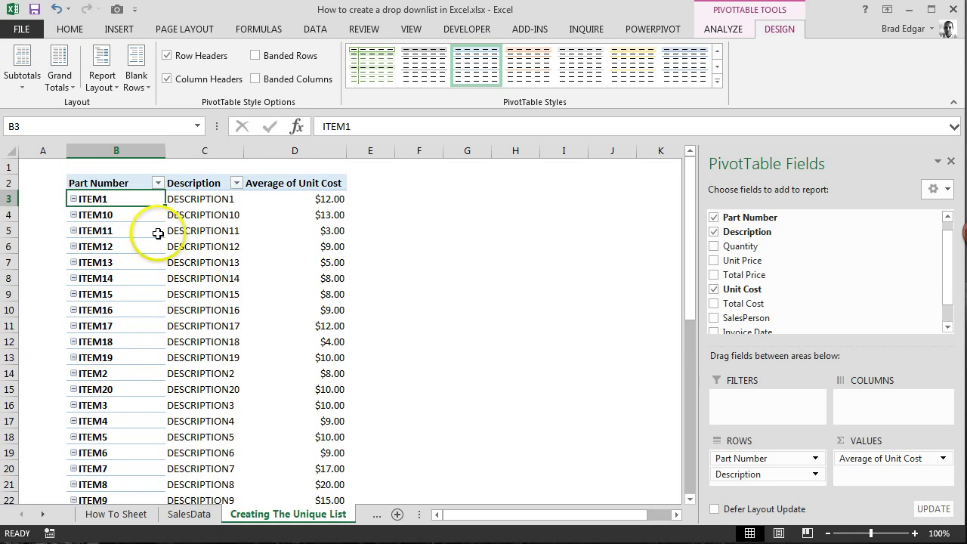
{"action": "mouse_move", "coordinate": [135, 221]}
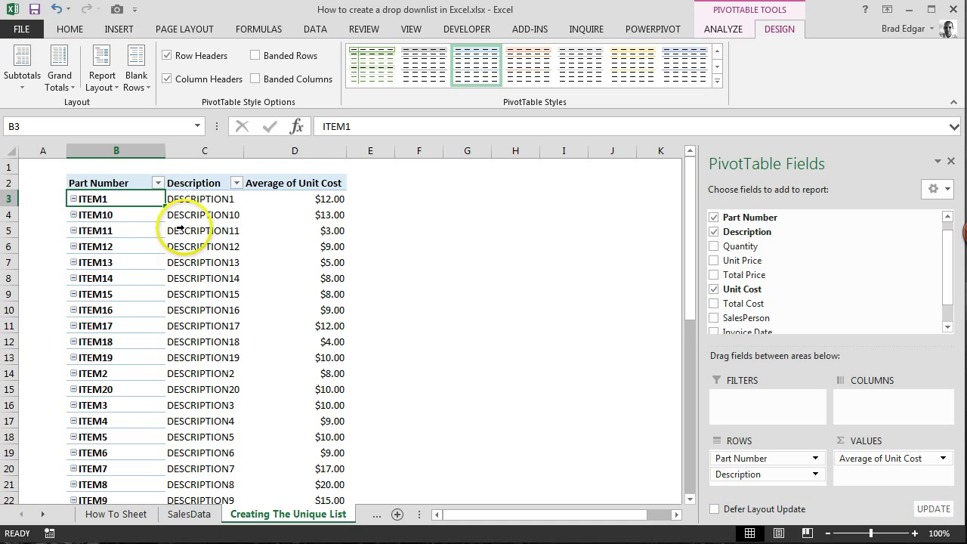
{"action": "mouse_move", "coordinate": [140, 262]}
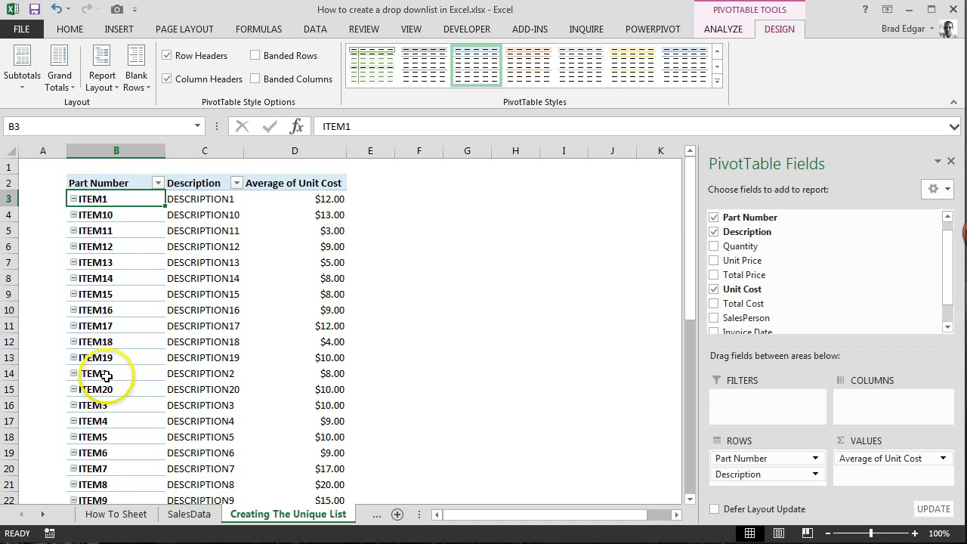
{"action": "left_click", "coordinate": [105, 373]}
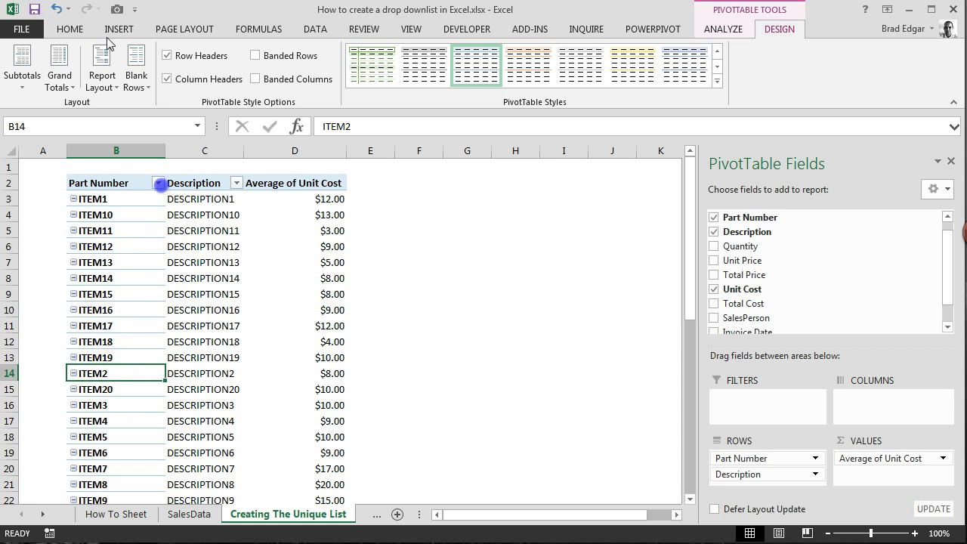
{"action": "mouse_move", "coordinate": [109, 220]}
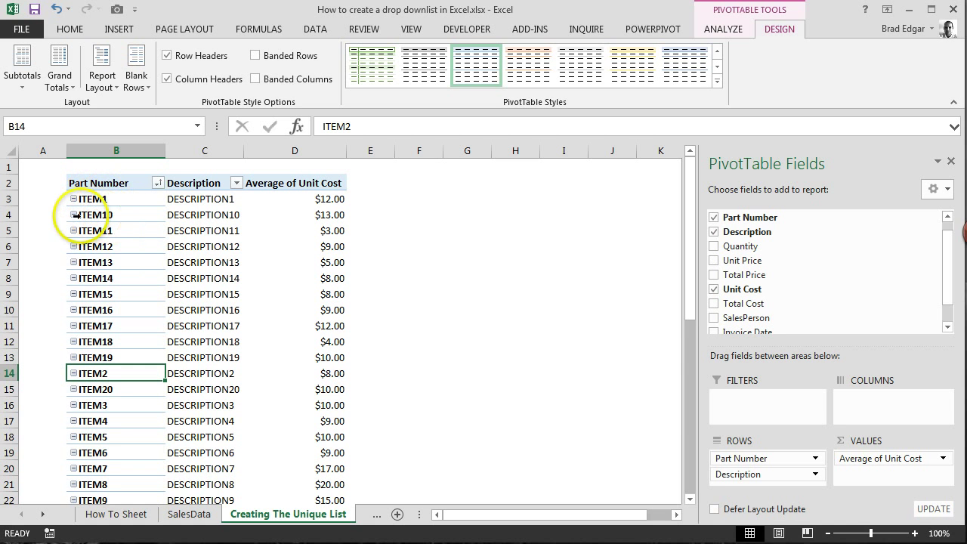
{"action": "mouse_move", "coordinate": [78, 257]}
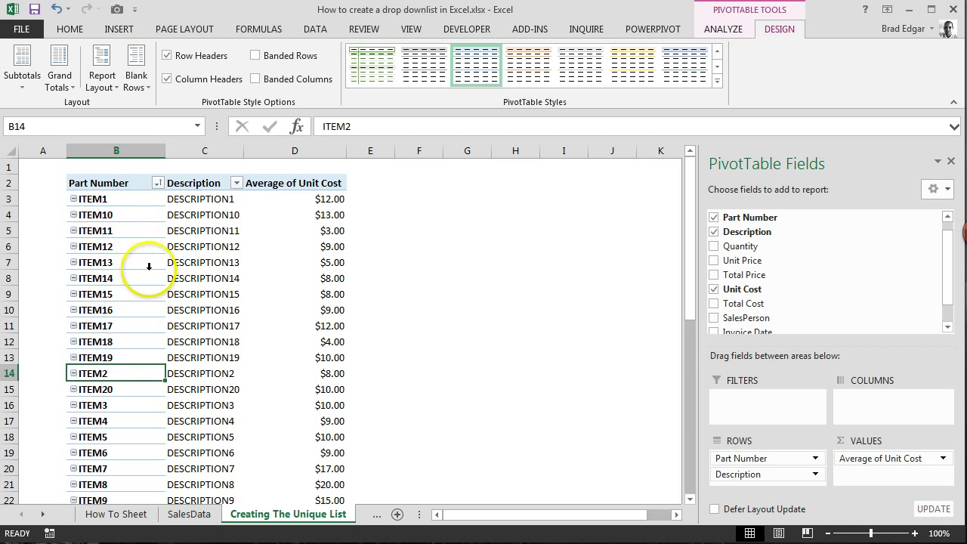
{"action": "mouse_move", "coordinate": [99, 201]}
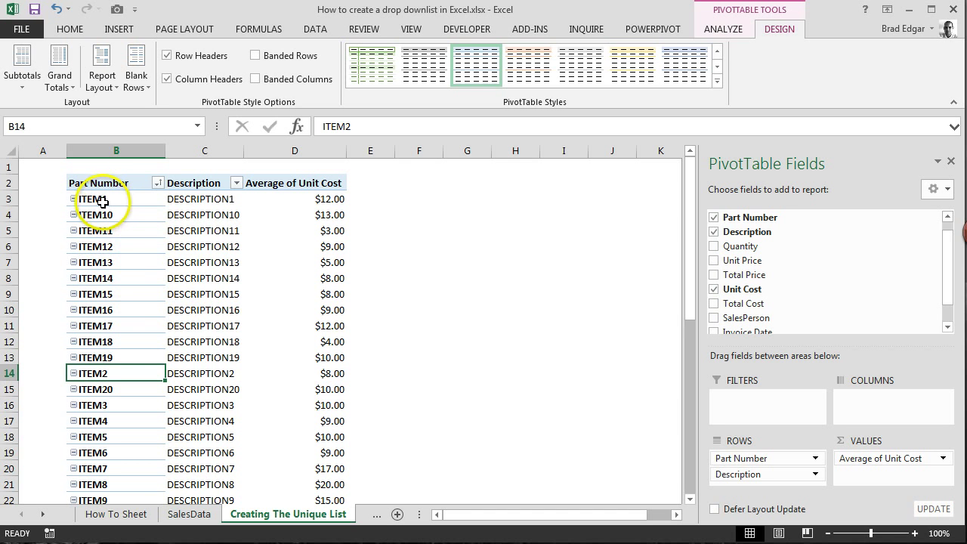
{"action": "left_click", "coordinate": [93, 198]}
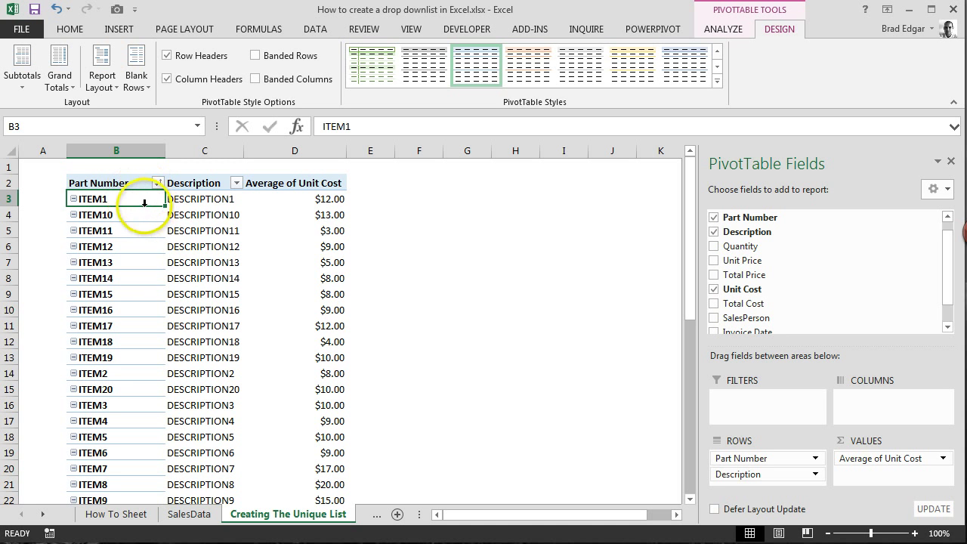
Move item rows such as ITEM20 to put part numbers in numeric order.
{"action": "left_click", "coordinate": [113, 215]}
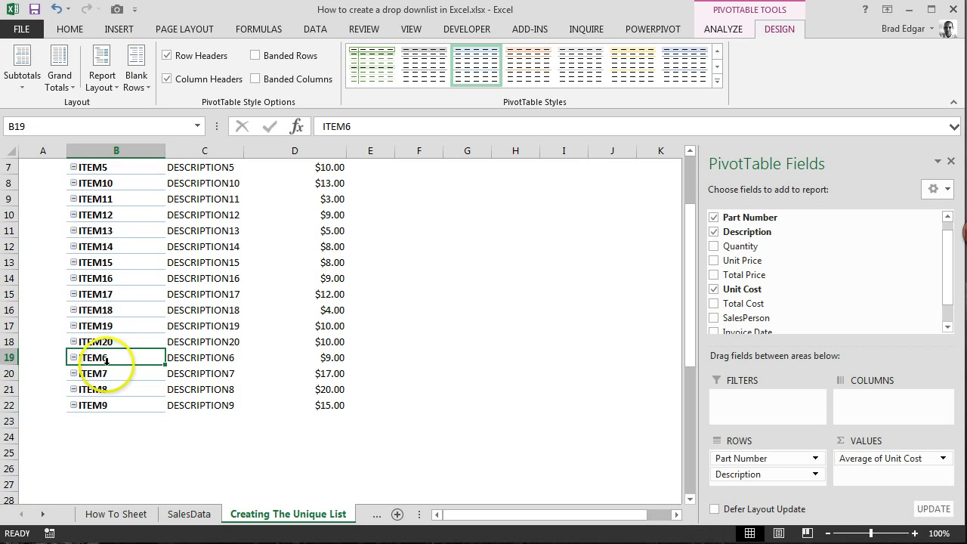
{"action": "mouse_move", "coordinate": [106, 369]}
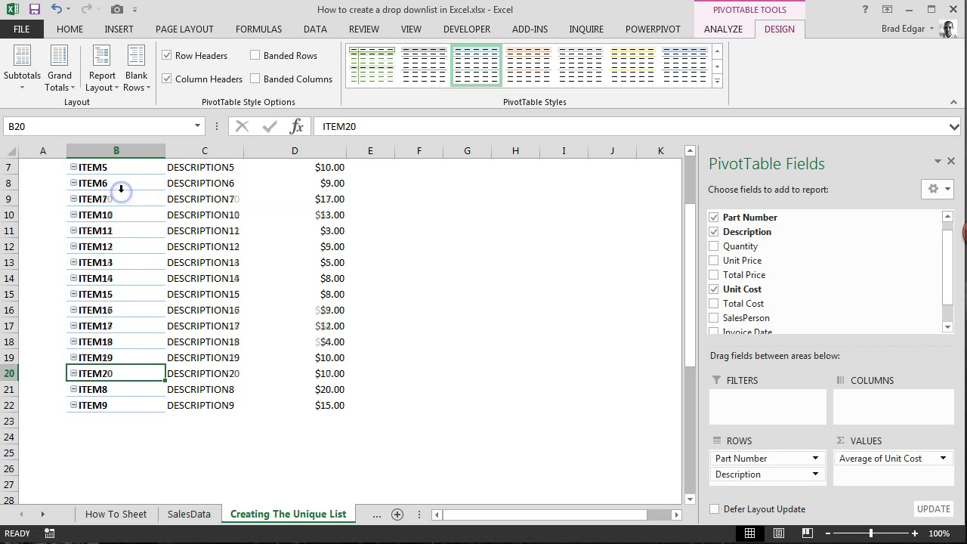
{"action": "left_click", "coordinate": [98, 389]}
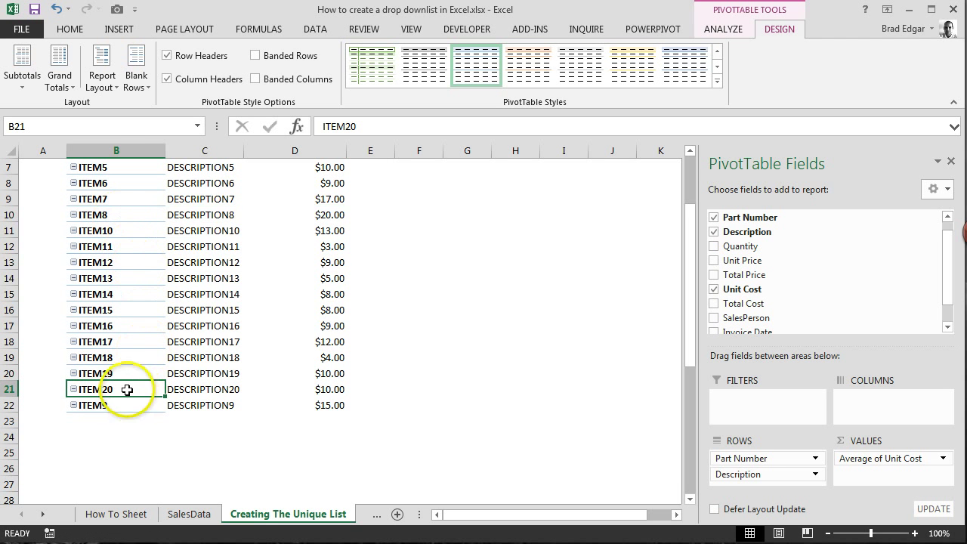
{"action": "mouse_move", "coordinate": [102, 407]}
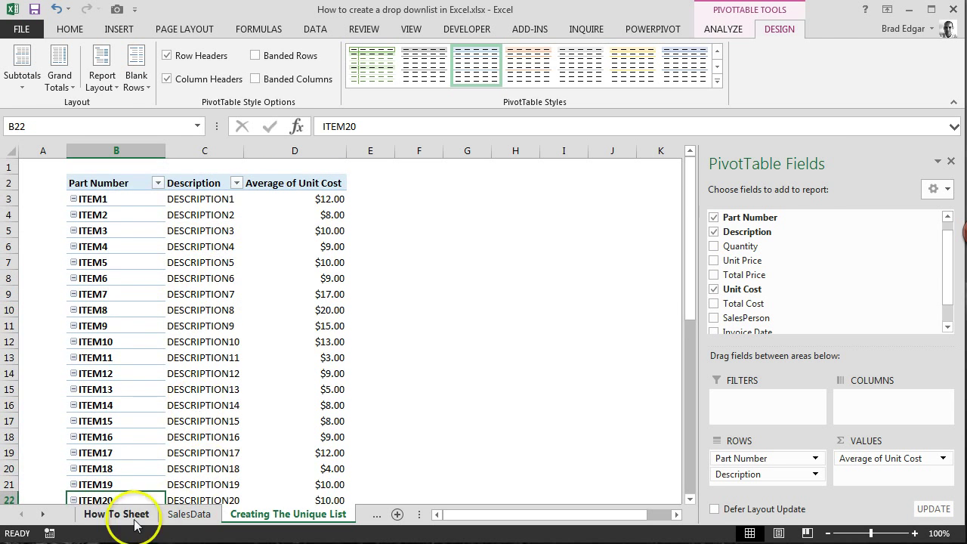
{"action": "left_click", "coordinate": [115, 514]}
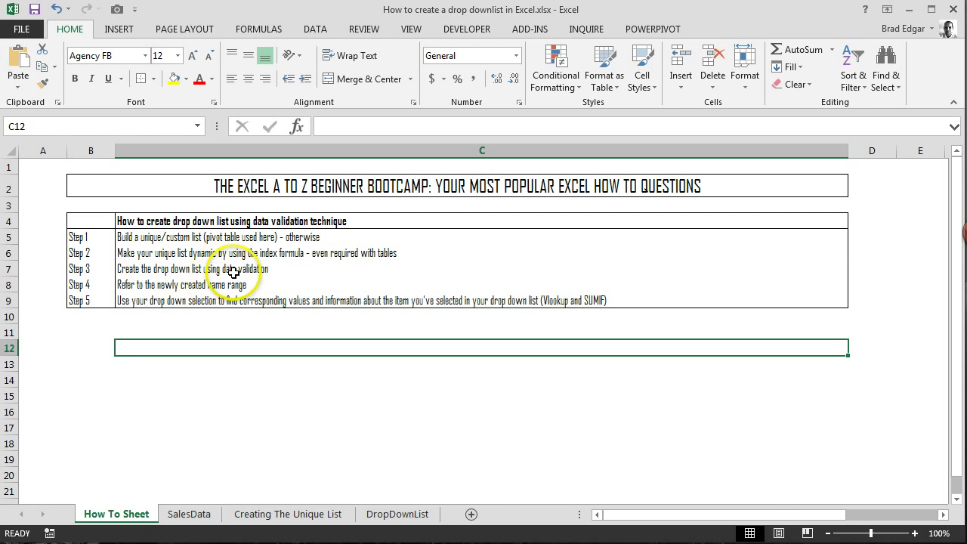
{"action": "mouse_move", "coordinate": [258, 479]}
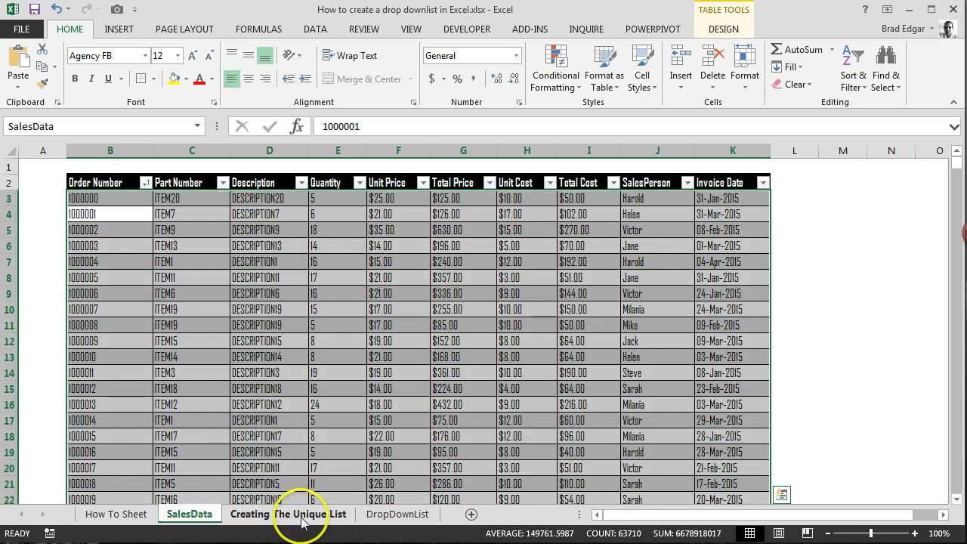
{"action": "left_click", "coordinate": [301, 515]}
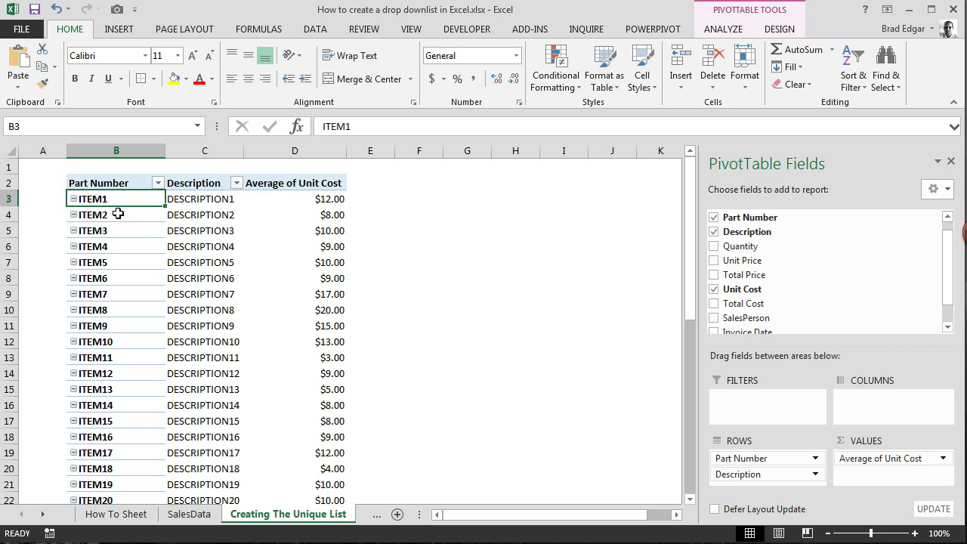
{"action": "mouse_move", "coordinate": [213, 37]}
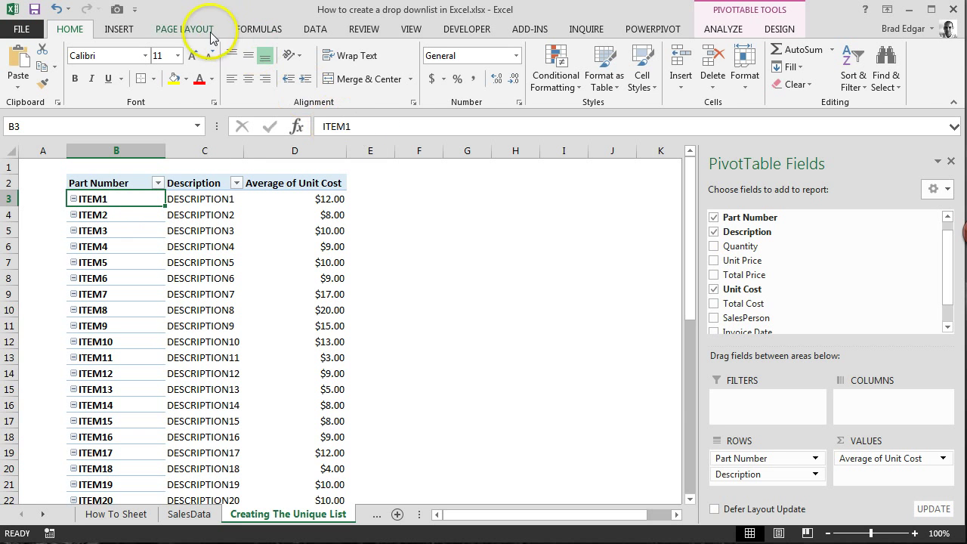
Start a new defined name called UniqueParts from the Name Manager.
{"action": "left_click", "coordinate": [259, 28]}
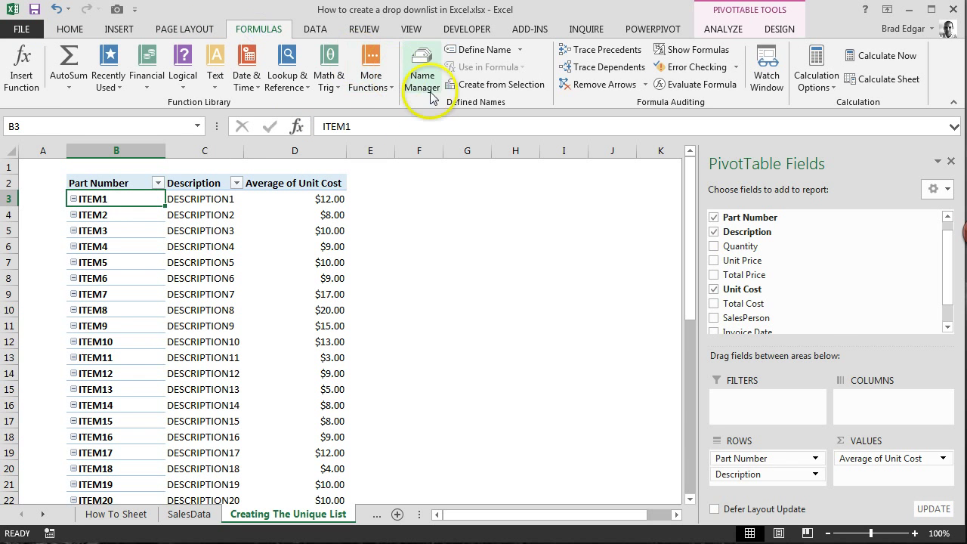
{"action": "left_click", "coordinate": [422, 68]}
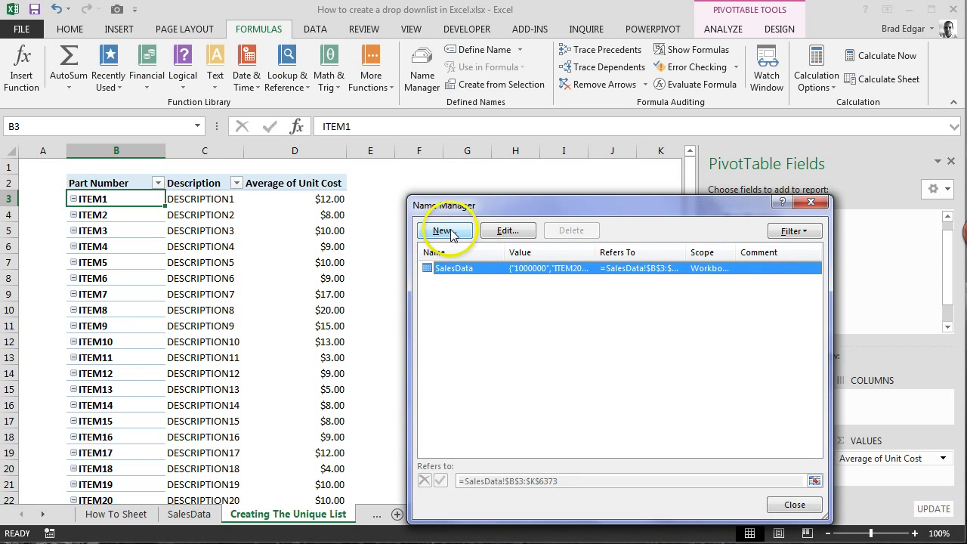
{"action": "left_click", "coordinate": [447, 230]}
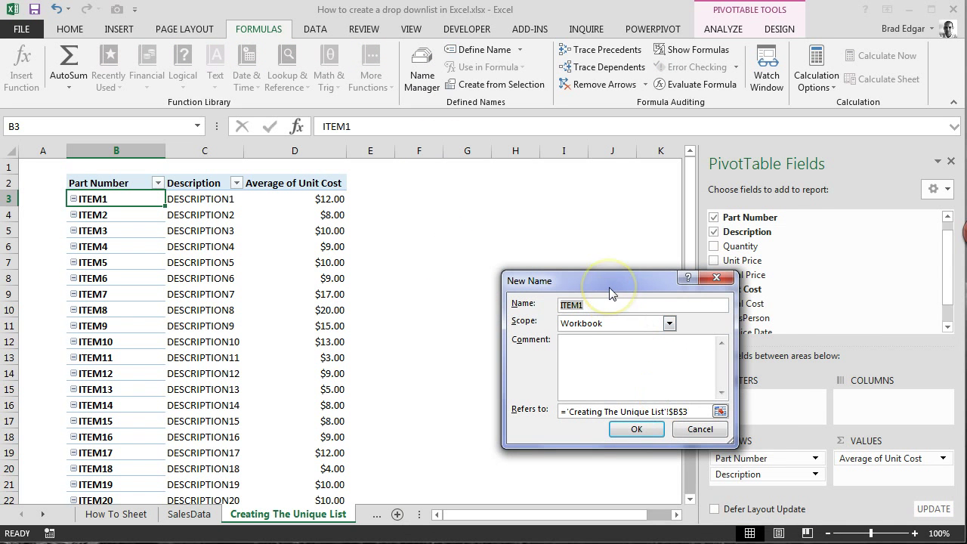
{"action": "type", "text": "Unique"}
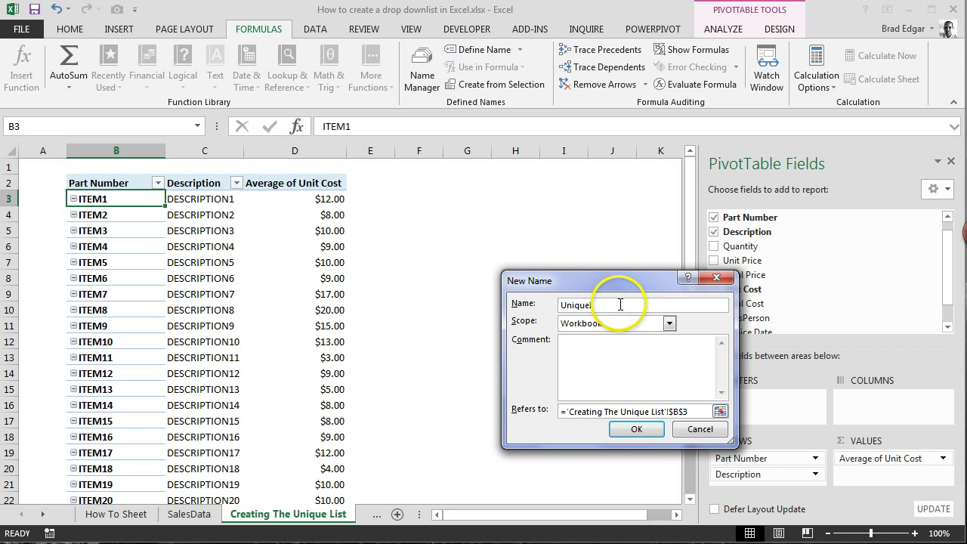
{"action": "type", "text": "Parts"}
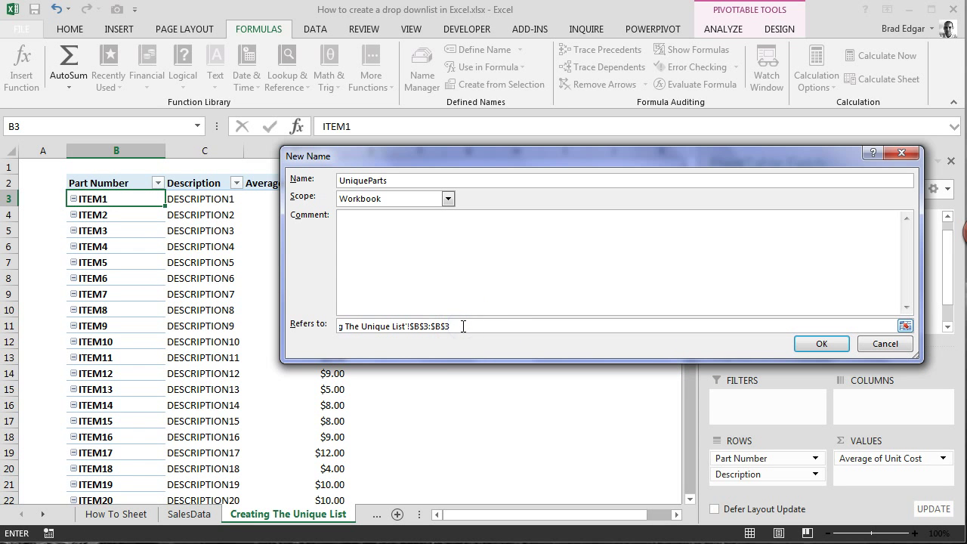
Set UniqueParts to =$B$3:INDEX($B$3:$B$1000000,COUNTA($B$3:$B$1000000)) and save it.
{"action": "key", "text": "BackSpace"}
{"action": "type", "text": "index"}
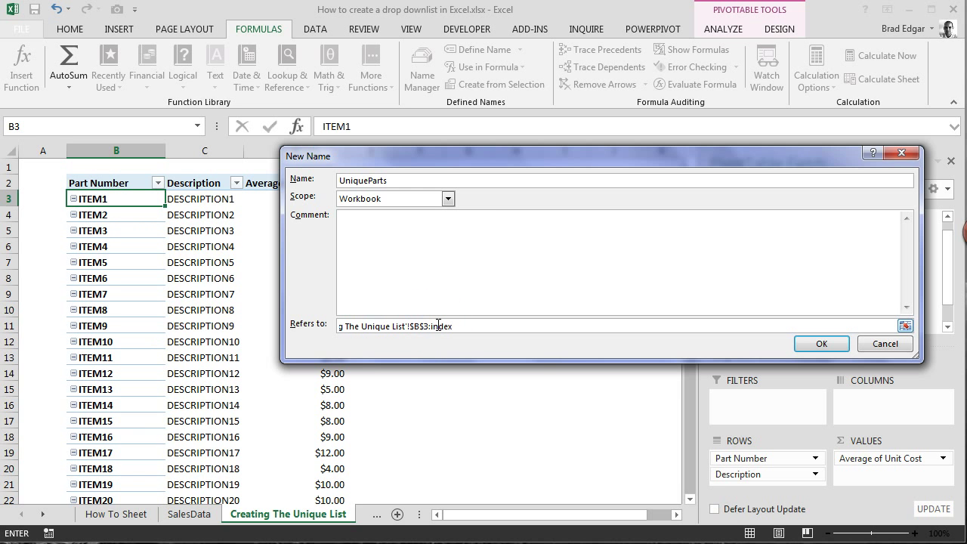
{"action": "type", "text": "("}
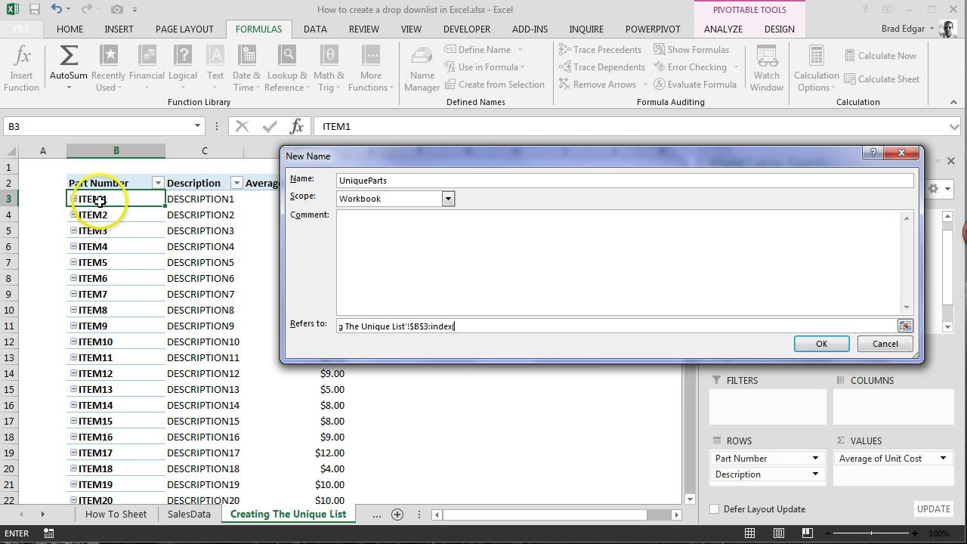
{"action": "left_click", "coordinate": [94, 199]}
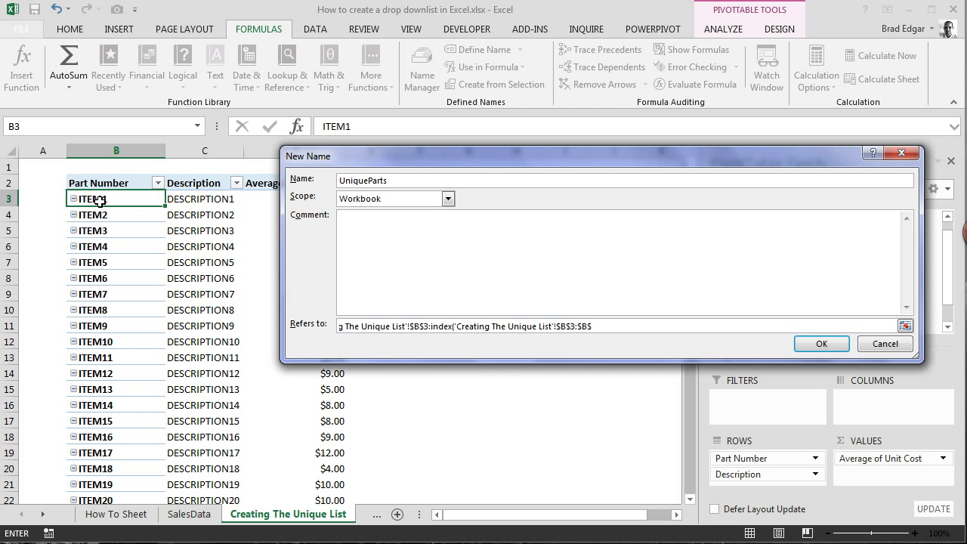
{"action": "type", "text": "10000"}
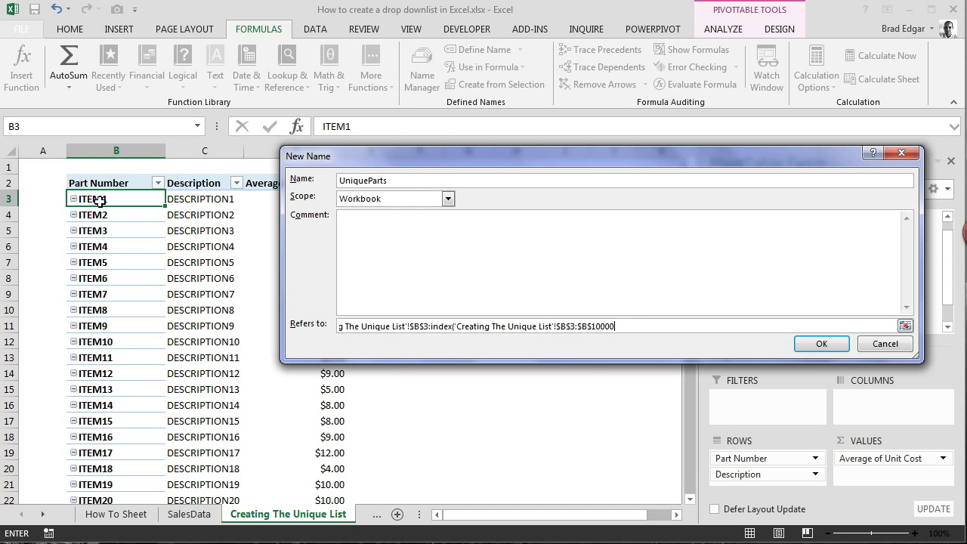
{"action": "type", "text": "00"}
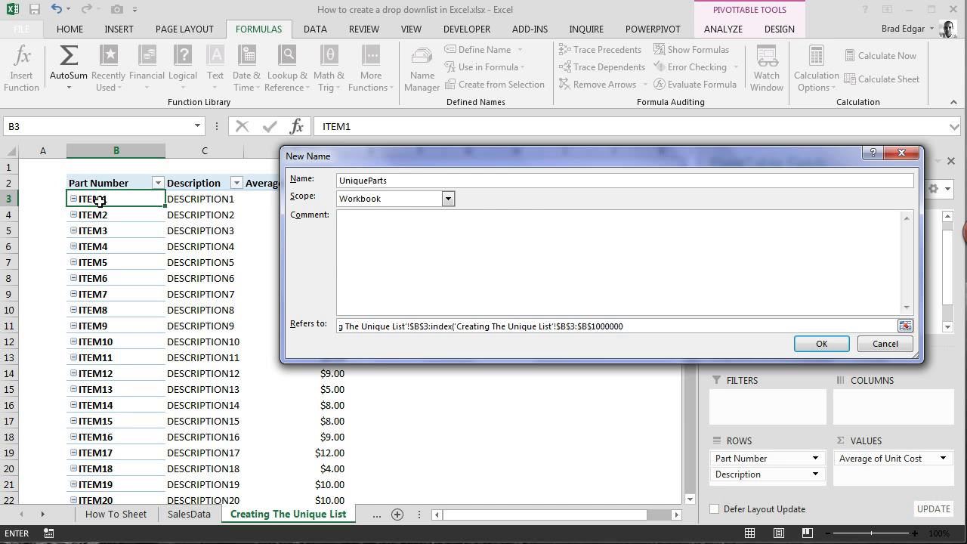
{"action": "type", "text": ","}
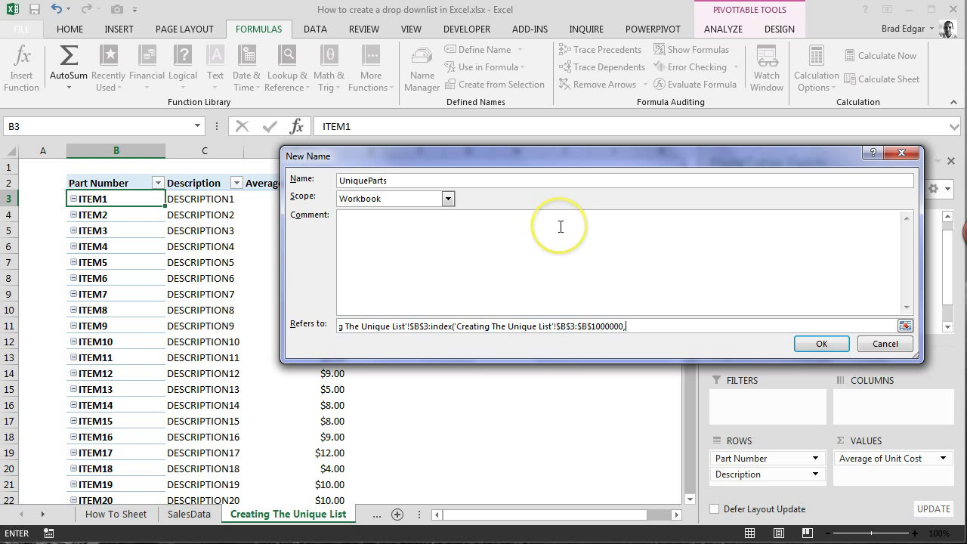
{"action": "type", "text": "counta"}
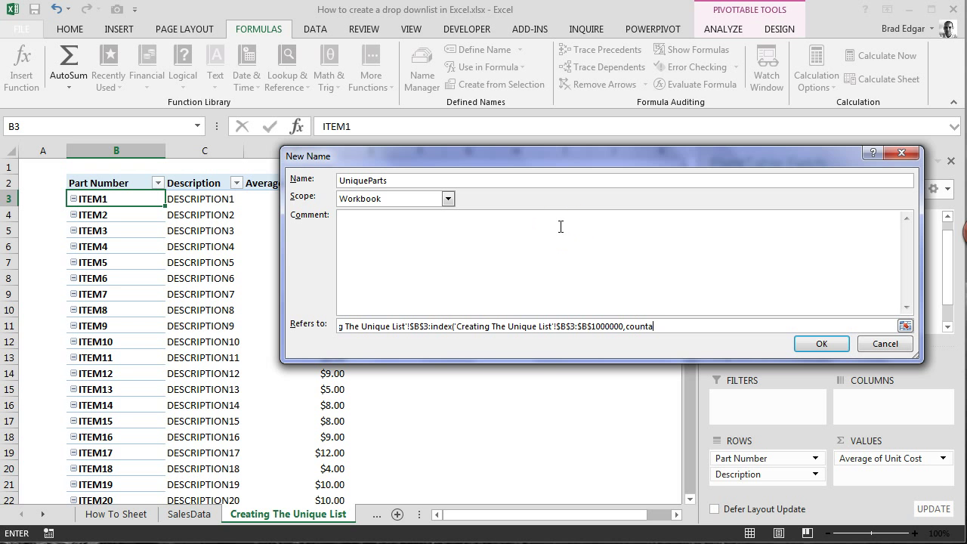
{"action": "type", "text": ")"}
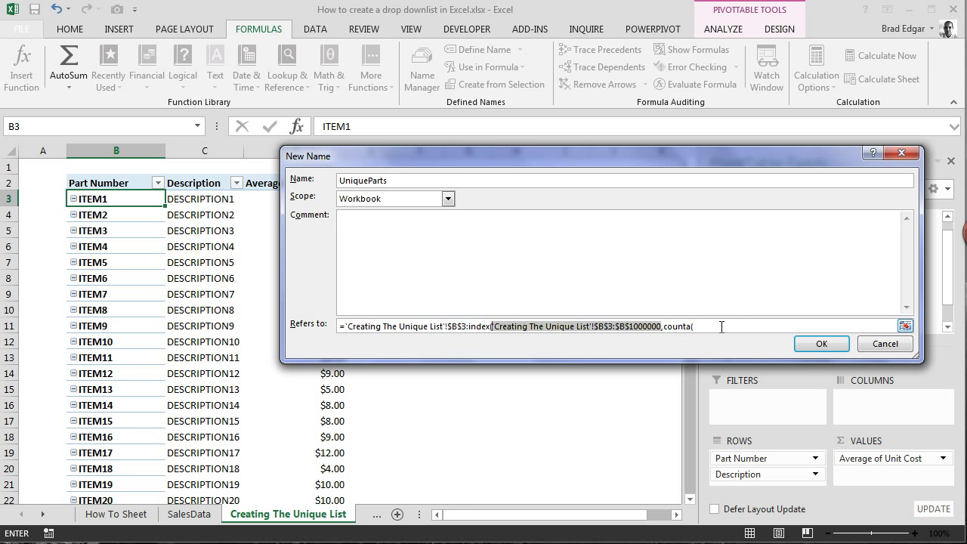
{"action": "key", "text": "BackSpace"}
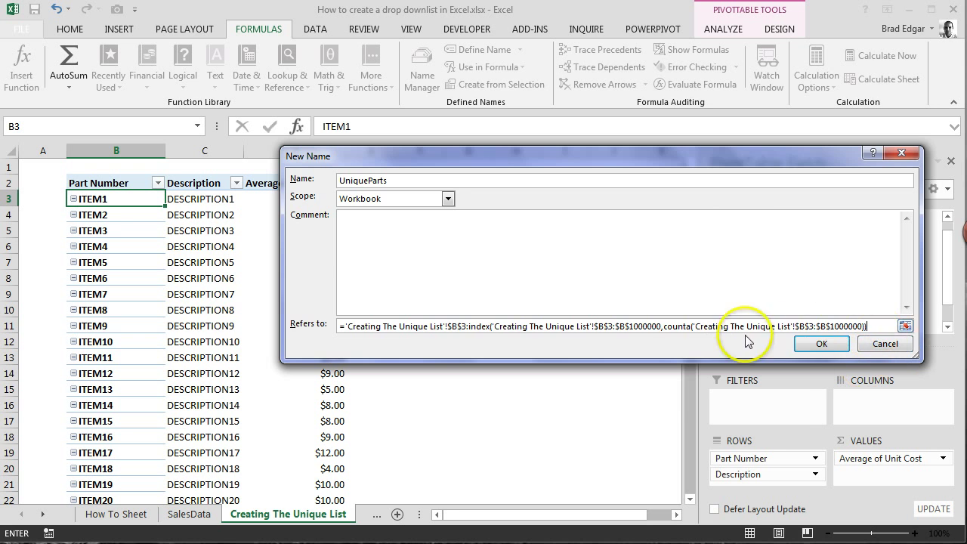
{"action": "left_click", "coordinate": [821, 344]}
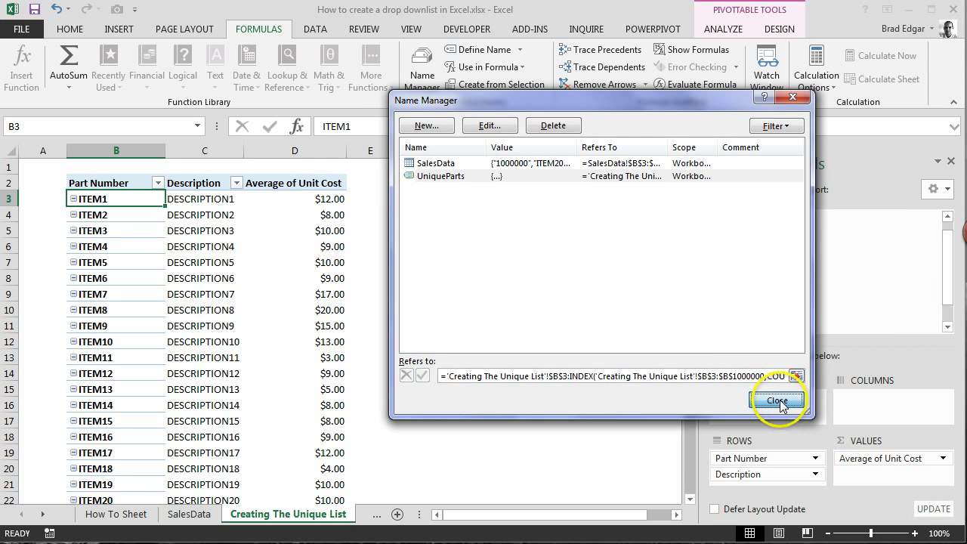
Close Name Manager, then go via the How To Sheet to the DropDownList sheet.
{"action": "left_click", "coordinate": [776, 401]}
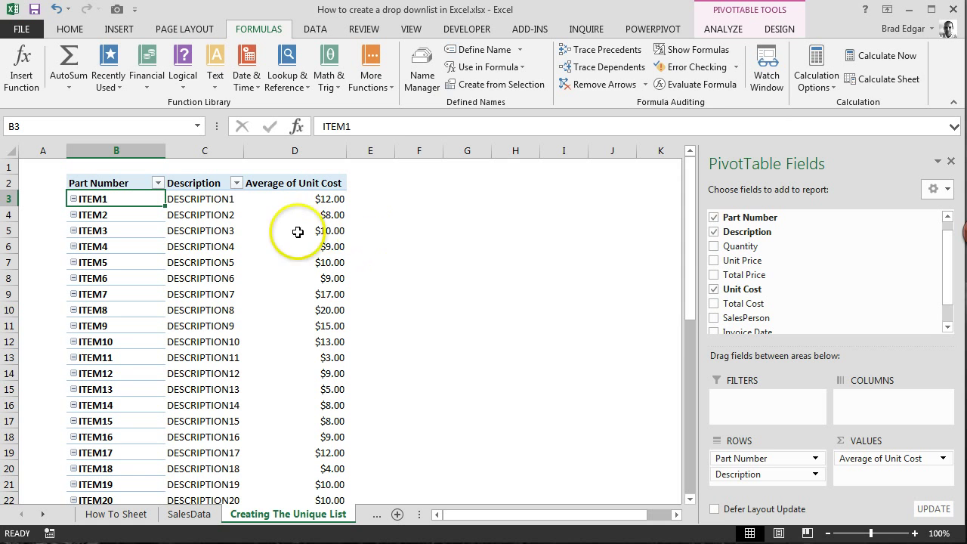
{"action": "mouse_move", "coordinate": [282, 224]}
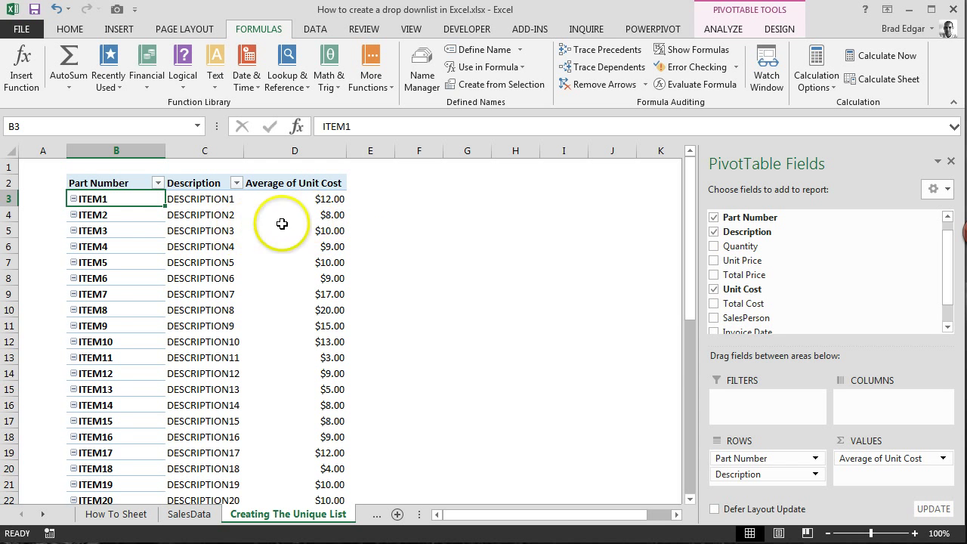
{"action": "mouse_move", "coordinate": [76, 520]}
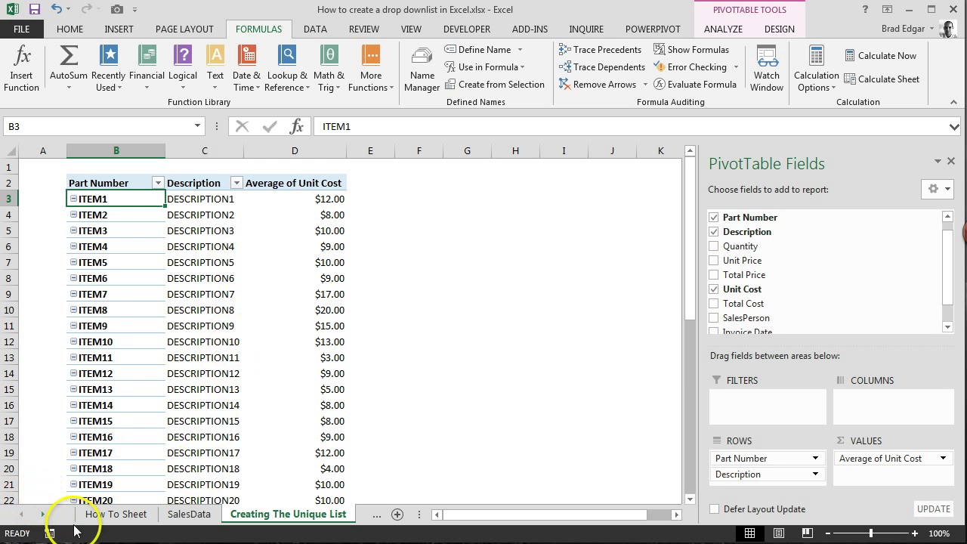
{"action": "left_click", "coordinate": [98, 514]}
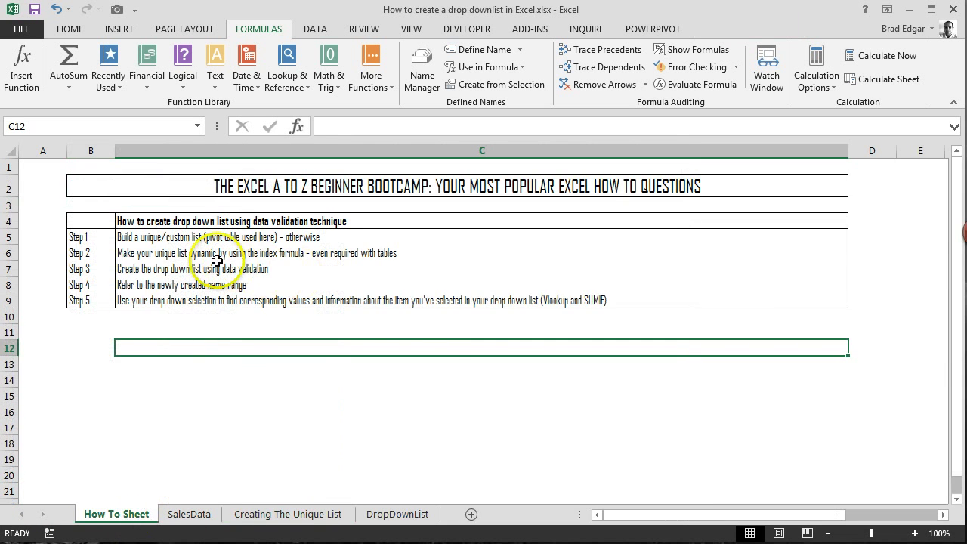
{"action": "mouse_move", "coordinate": [242, 287]}
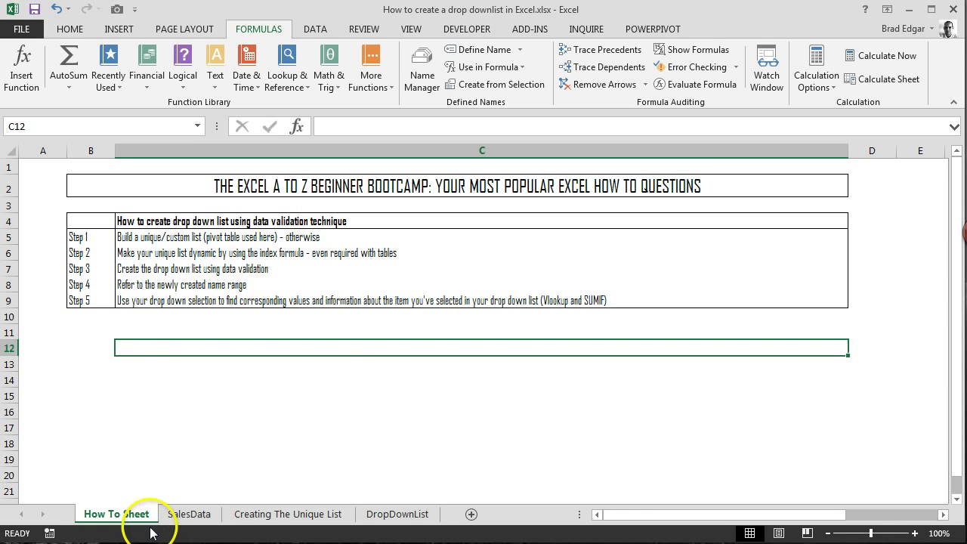
{"action": "left_click", "coordinate": [397, 514]}
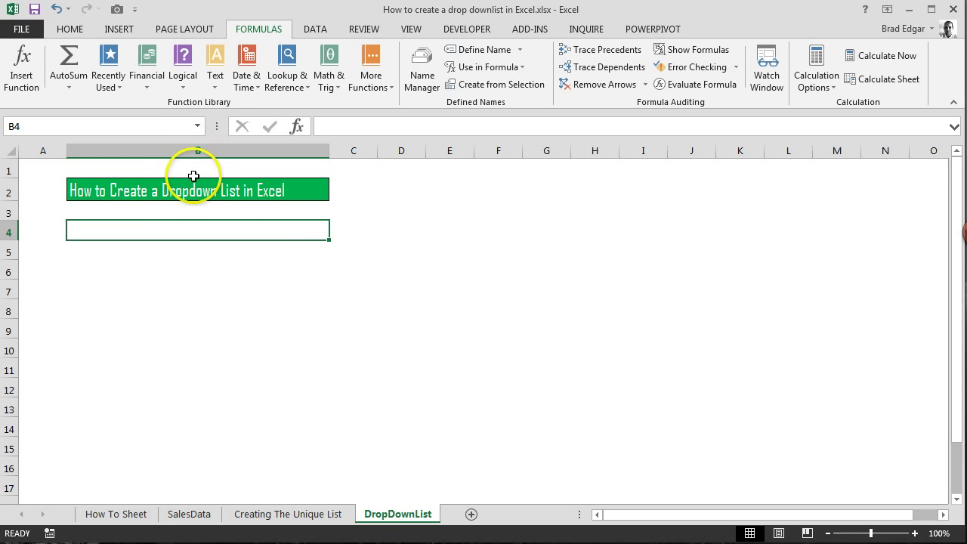
Give cell B4 List data validation with source =UniqueParts.
{"action": "left_click", "coordinate": [313, 29]}
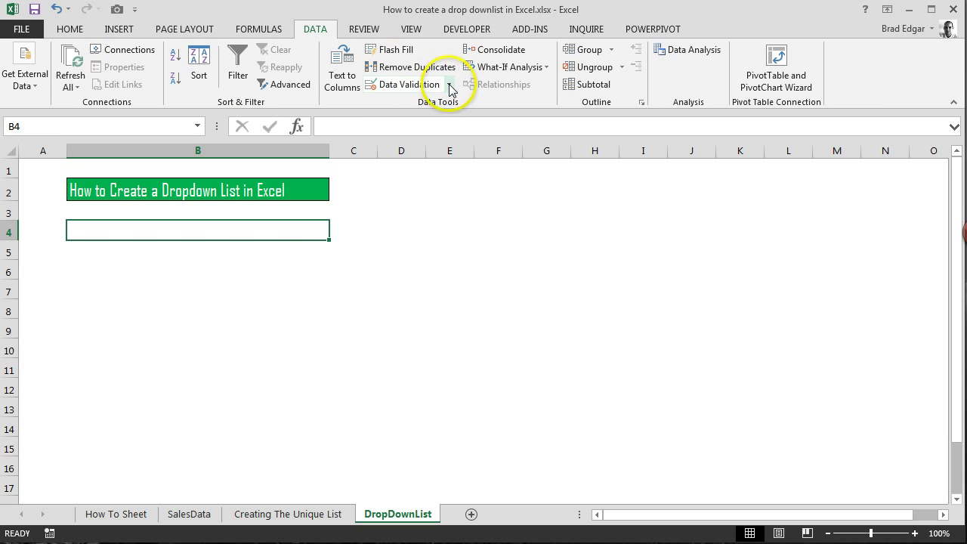
{"action": "left_click", "coordinate": [450, 83]}
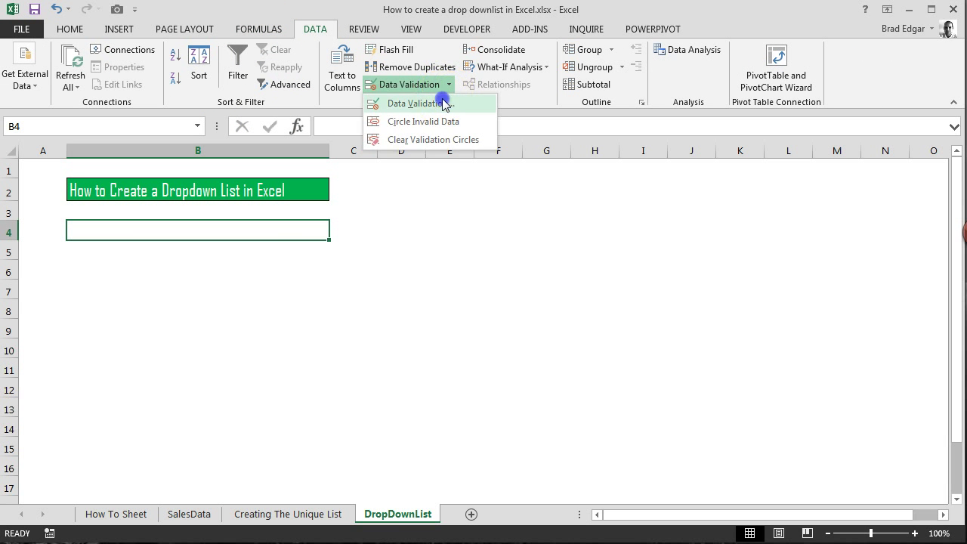
{"action": "left_click", "coordinate": [420, 103]}
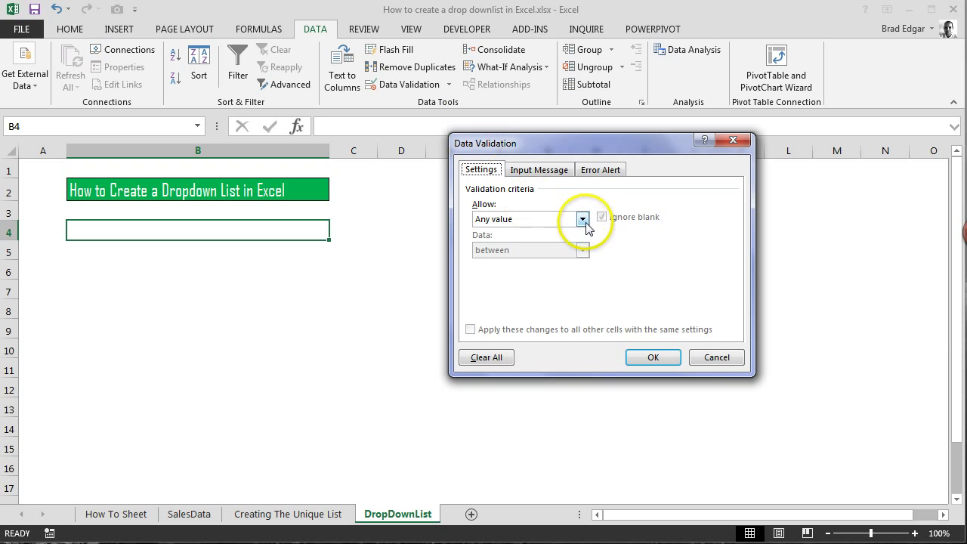
{"action": "left_click", "coordinate": [582, 218]}
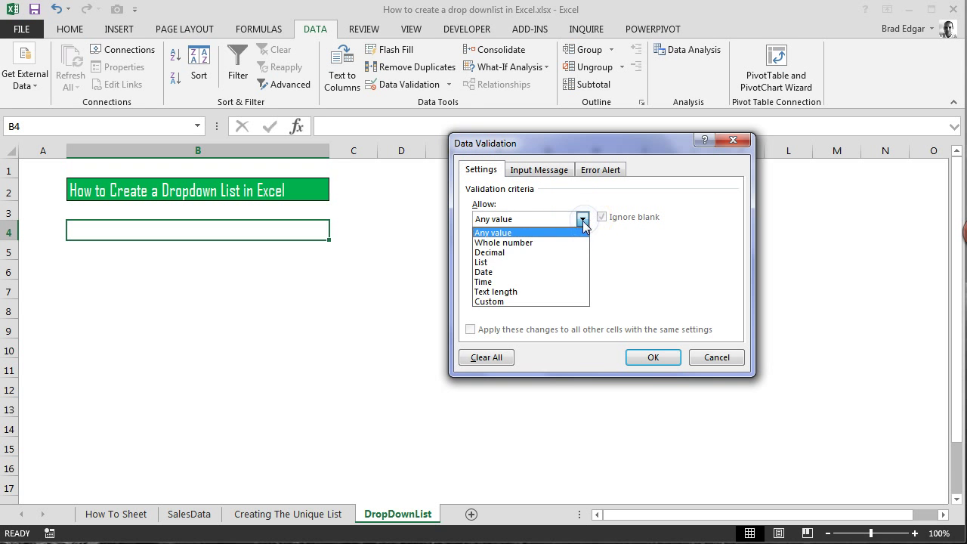
{"action": "left_click", "coordinate": [480, 262]}
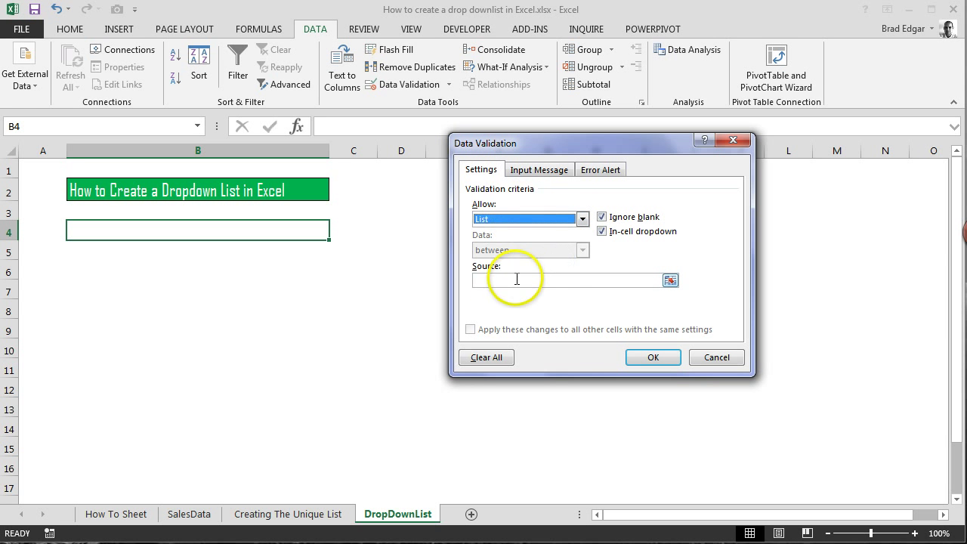
{"action": "type", "text": "="}
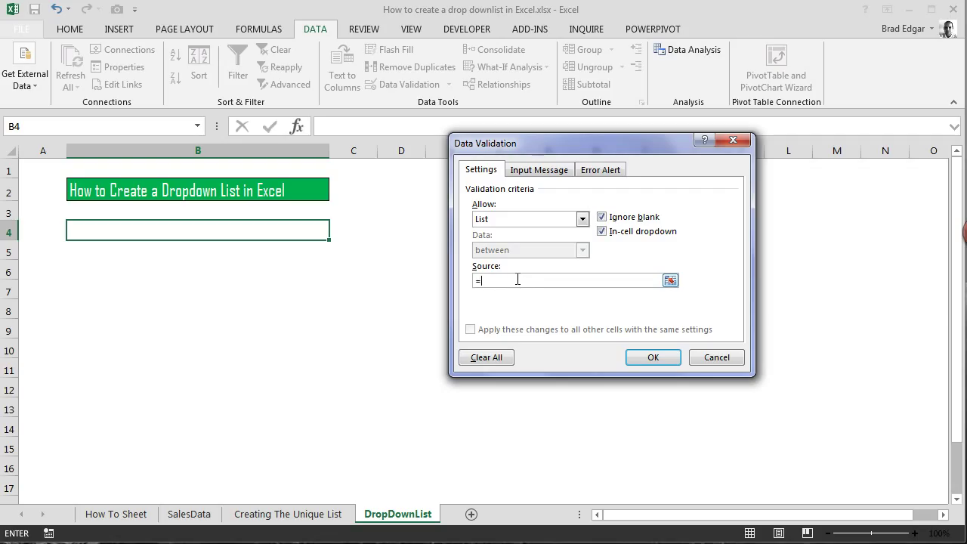
{"action": "type", "text": "Unique"}
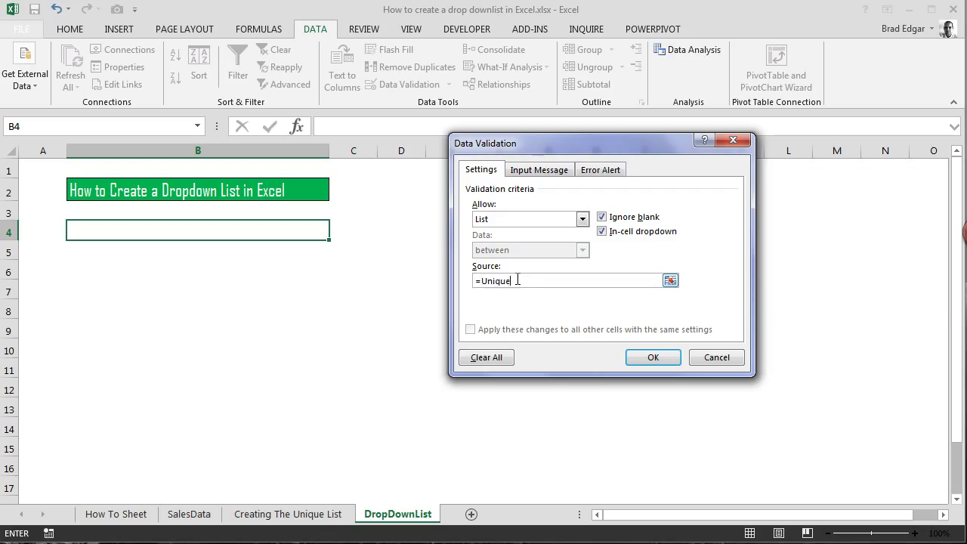
{"action": "type", "text": "Parts"}
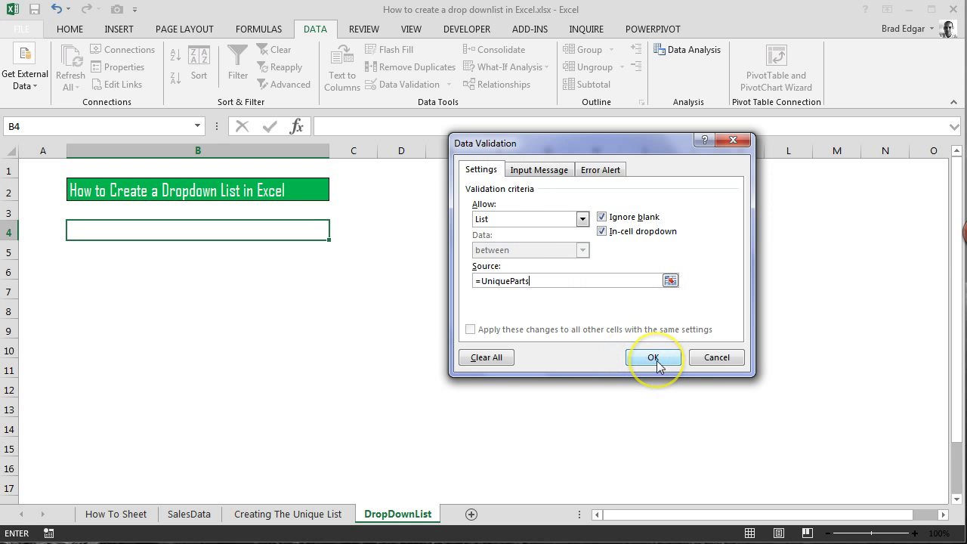
{"action": "left_click", "coordinate": [654, 358]}
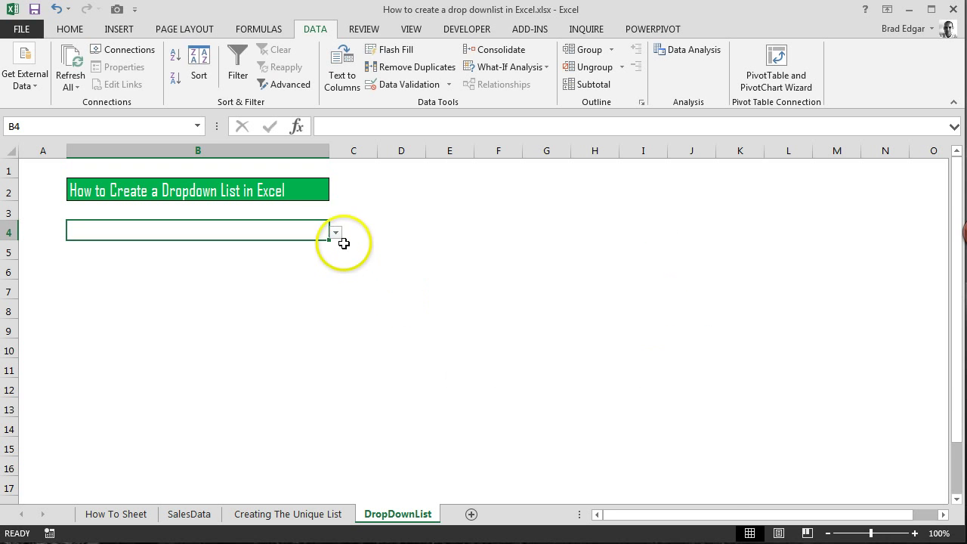
{"action": "mouse_move", "coordinate": [282, 301]}
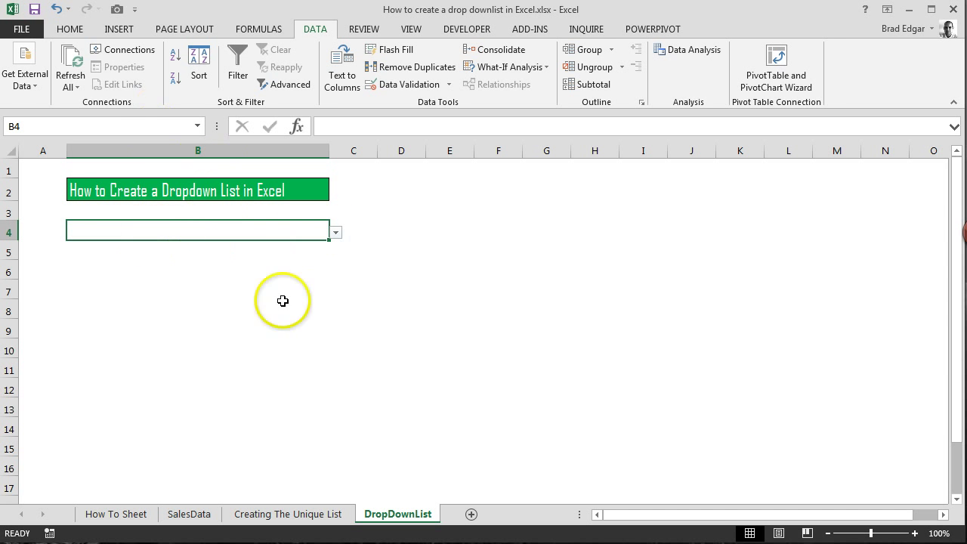
Check that B4's drop-down lists ITEM1 onward, then return to the SalesData sheet.
{"action": "left_click", "coordinate": [80, 29]}
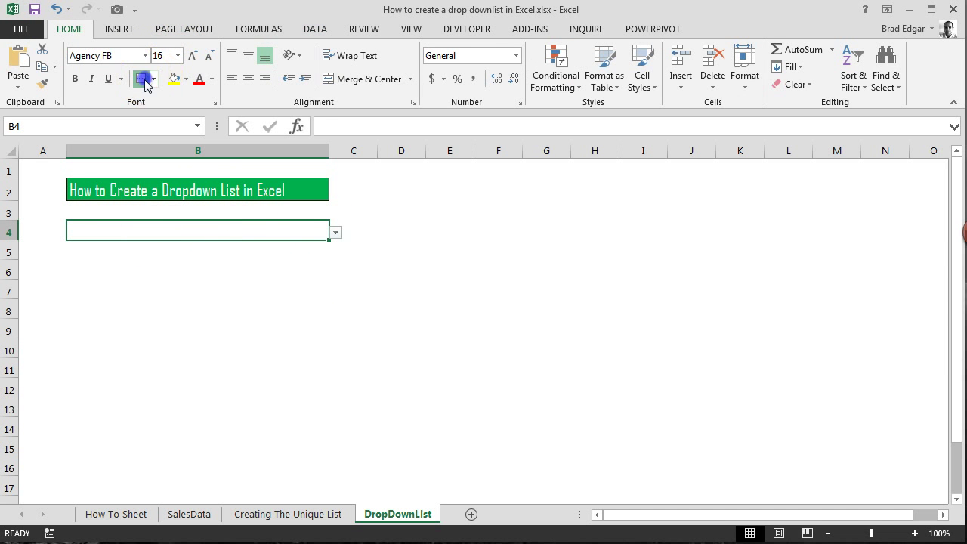
{"action": "left_click", "coordinate": [334, 231]}
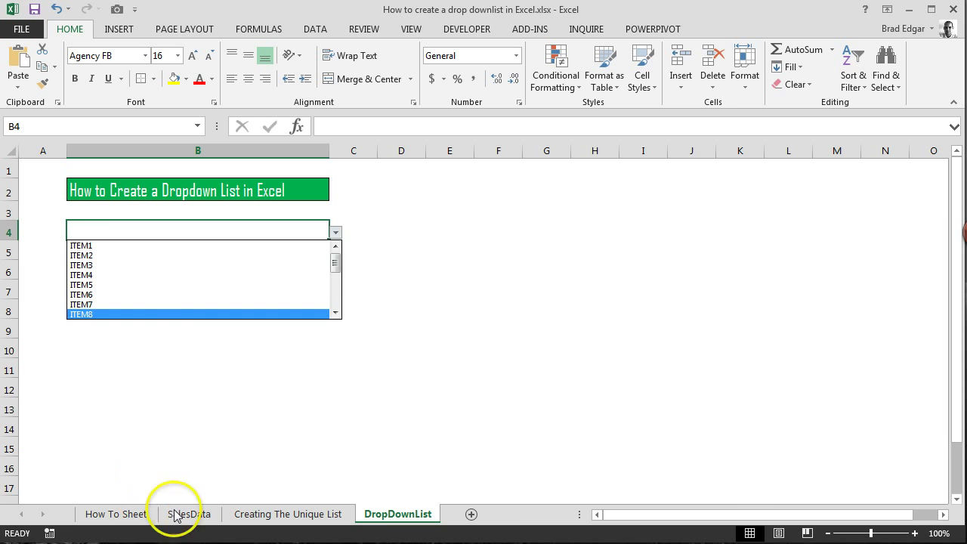
{"action": "left_click", "coordinate": [188, 514]}
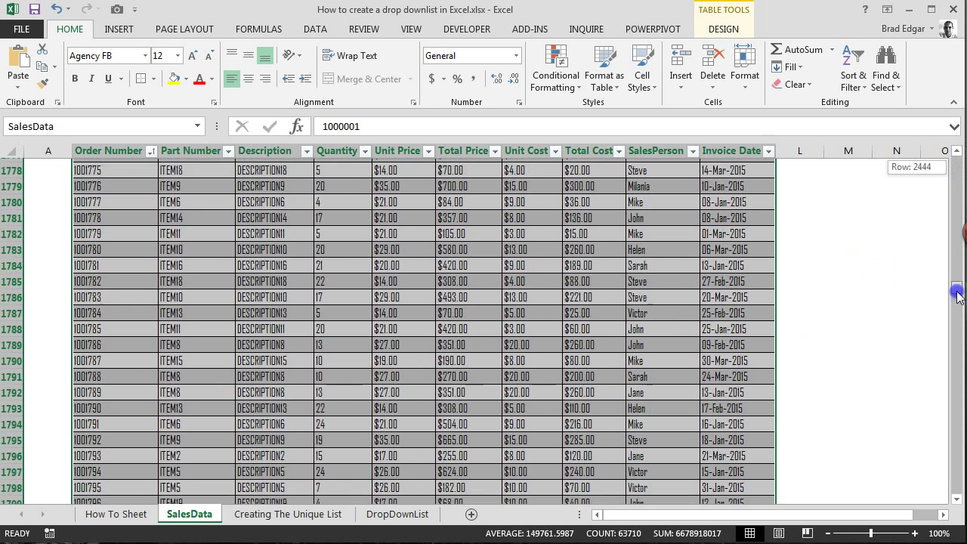
Add order 1006371 with quantity 15 and price $38.00, pasting the $570.00 total as a value.
{"action": "scroll", "scroll_direction": "down", "scroll_amount": 3}
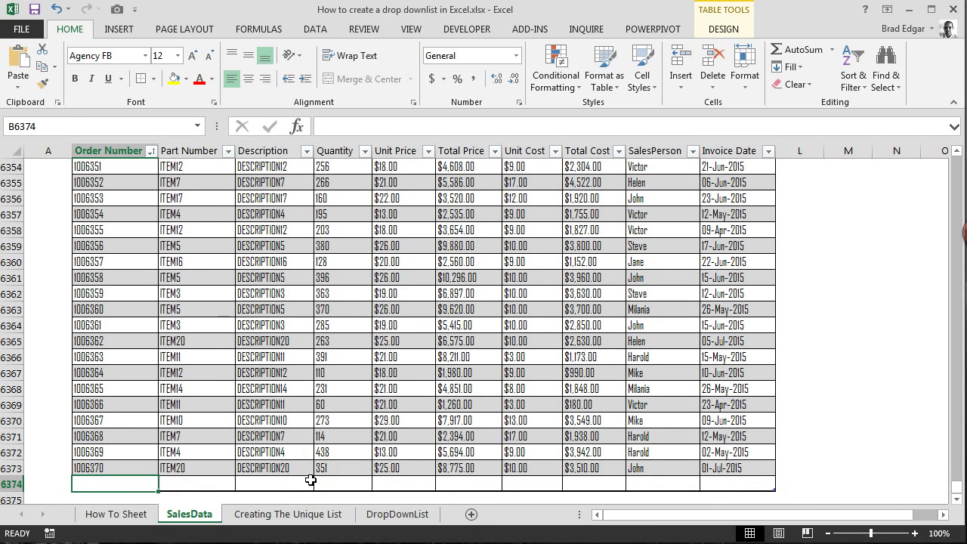
{"action": "type", "text": "1006370"}
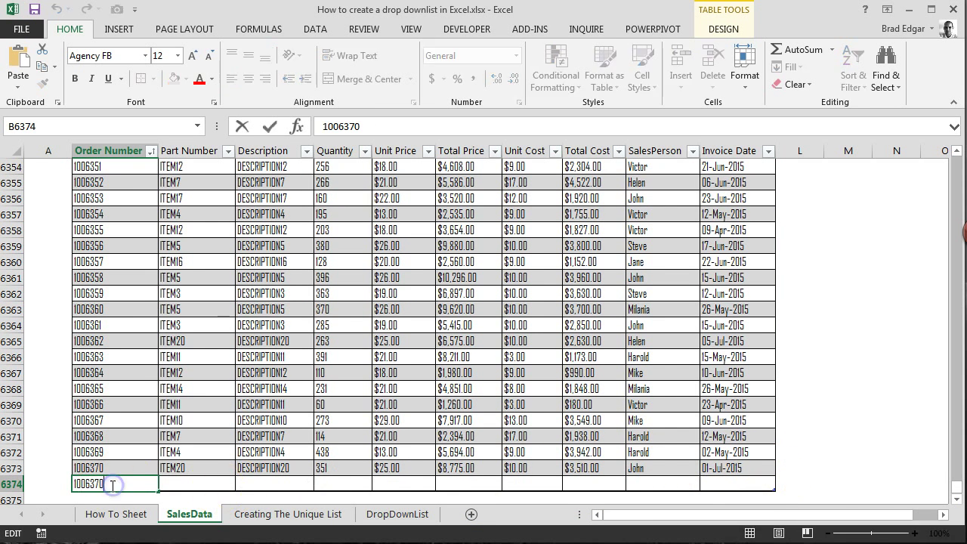
{"action": "type", "text": "1006371"}
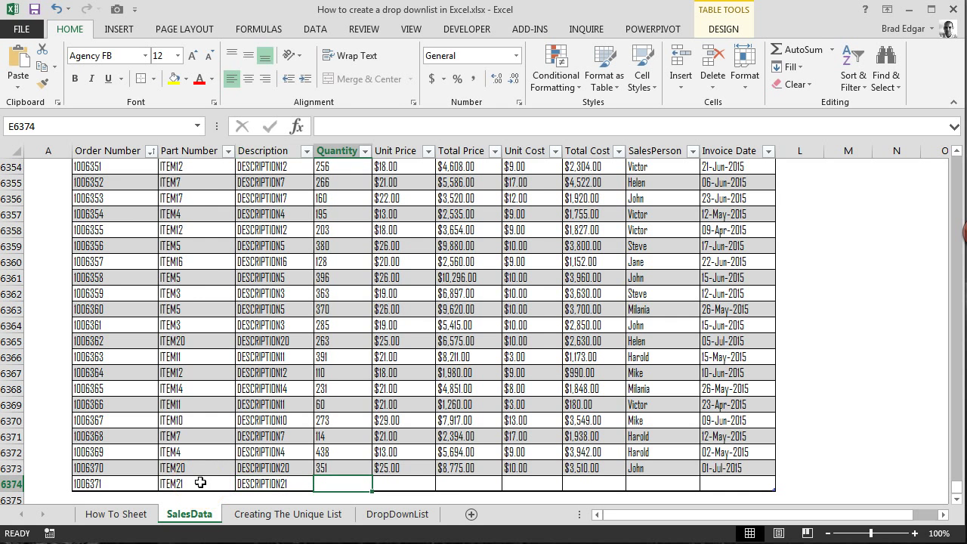
{"action": "type", "text": "15"}
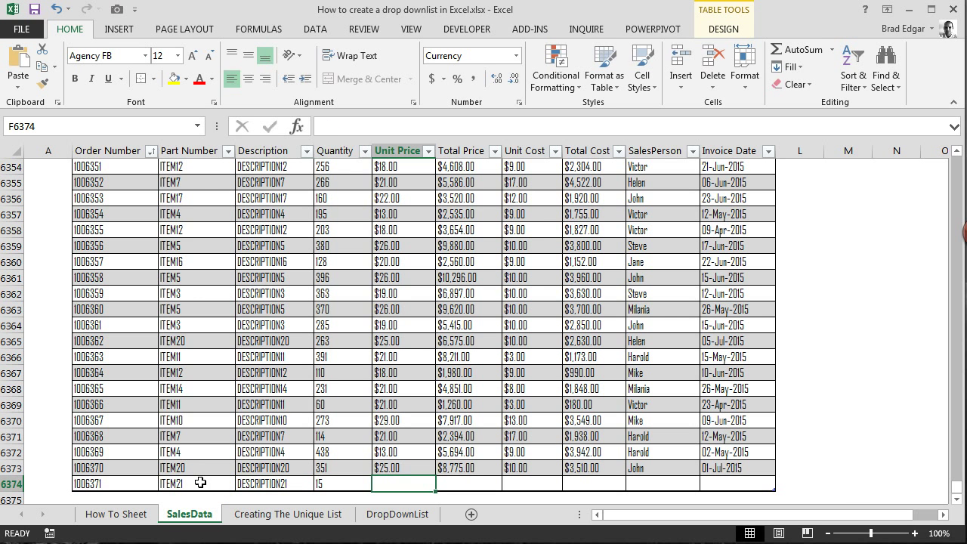
{"action": "type", "text": "38.00"}
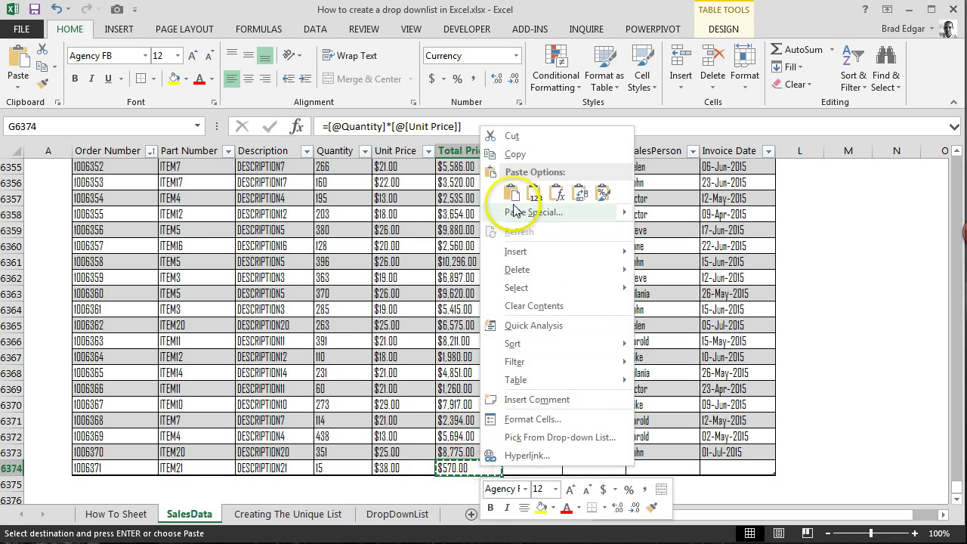
{"action": "left_click", "coordinate": [534, 193]}
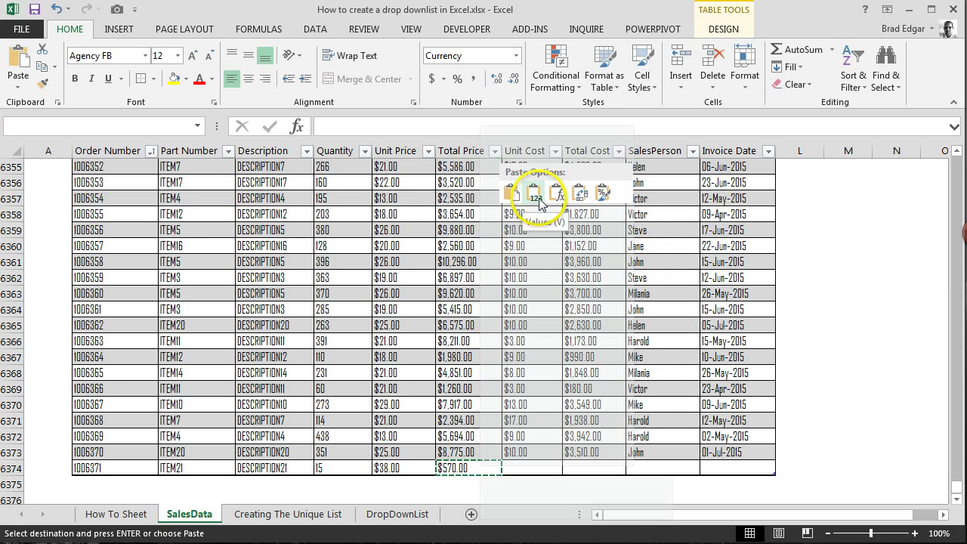
{"action": "left_click", "coordinate": [528, 198]}
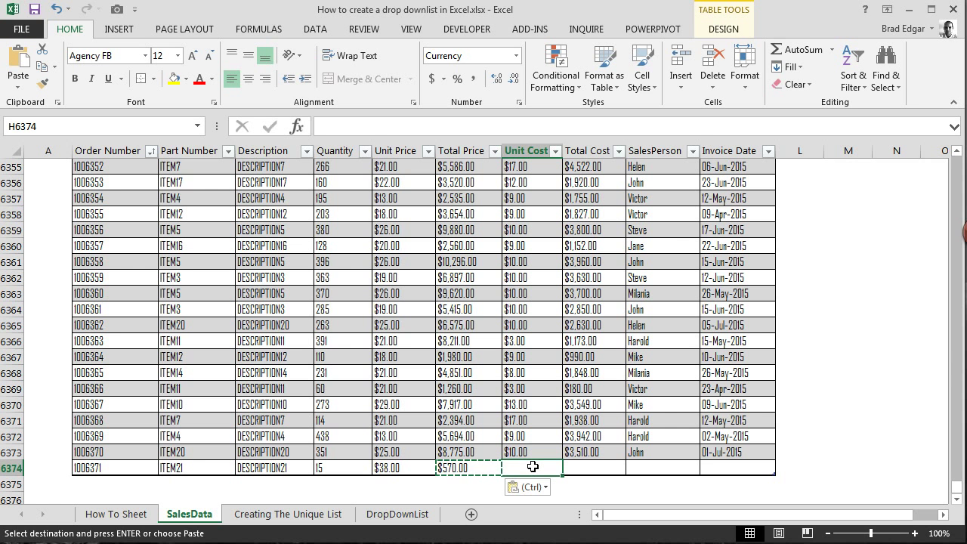
Enter unit cost $12.00, the total cost formula, salesperson John and date 02-Jul-2015.
{"action": "type", "text": "12.00"}
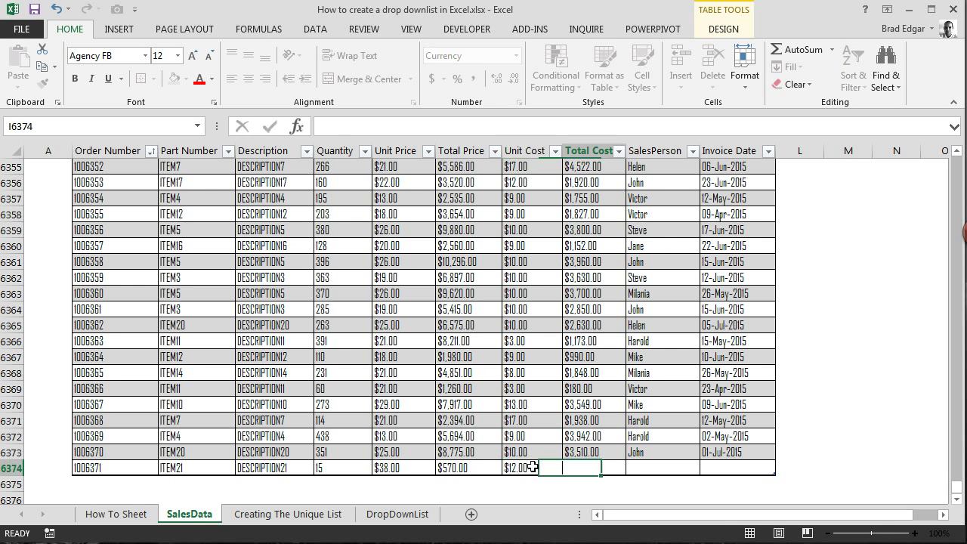
{"action": "type", "text": "=[@[Unit Price"}
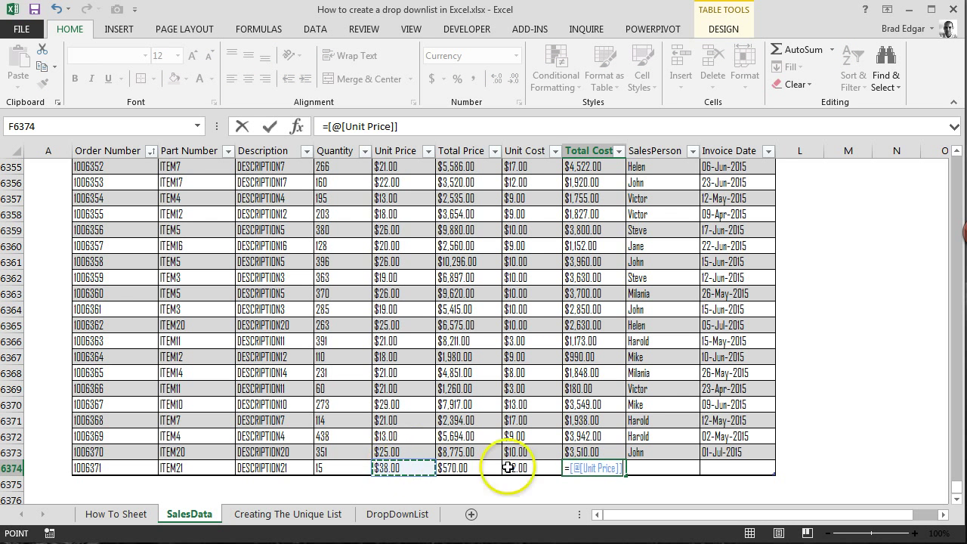
{"action": "left_click", "coordinate": [514, 469]}
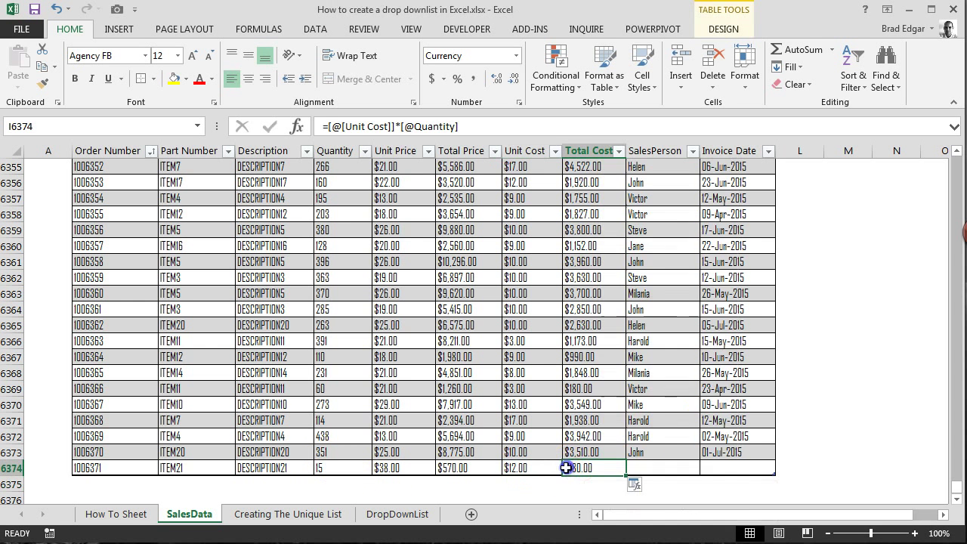
{"action": "right_click", "coordinate": [577, 469]}
{"action": "type", "text": "John"}
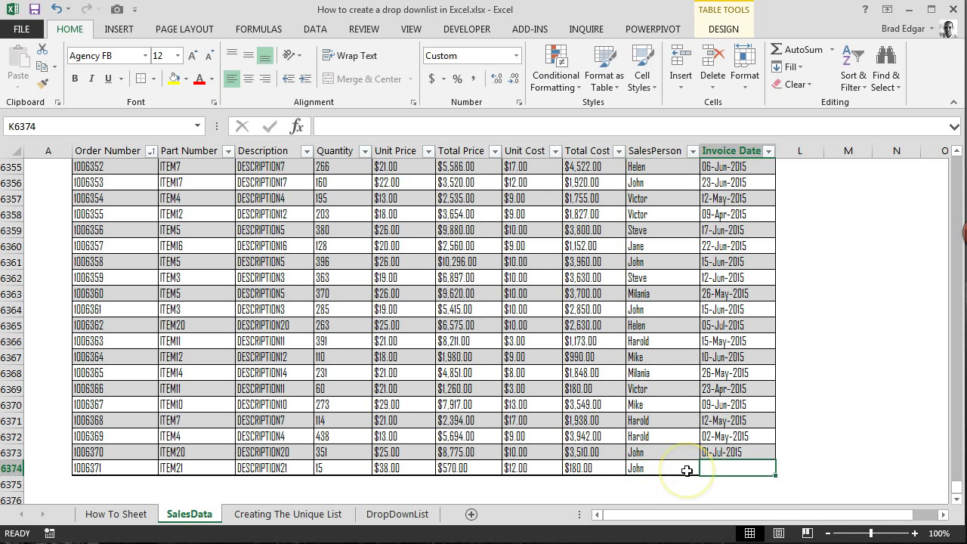
{"action": "type", "text": "02-JU"}
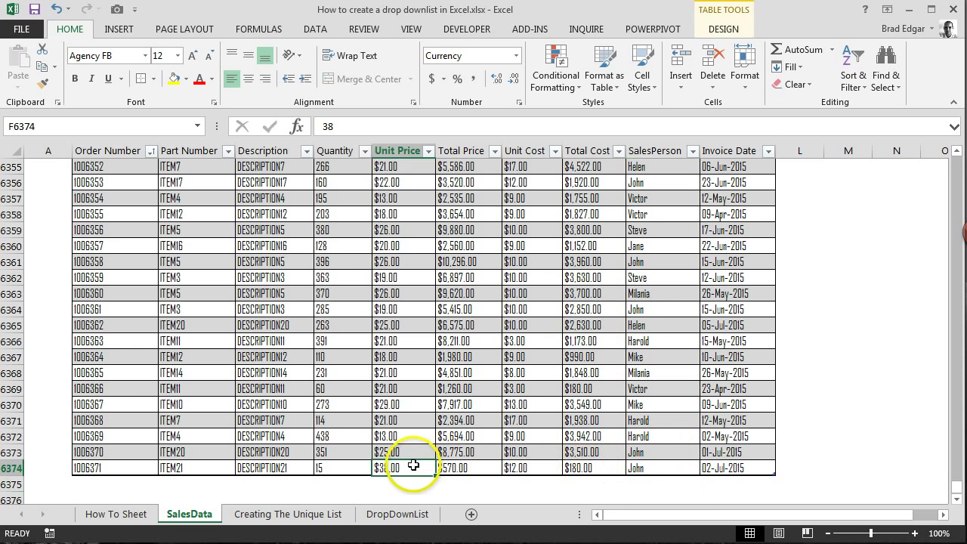
{"action": "left_click", "coordinate": [287, 515]}
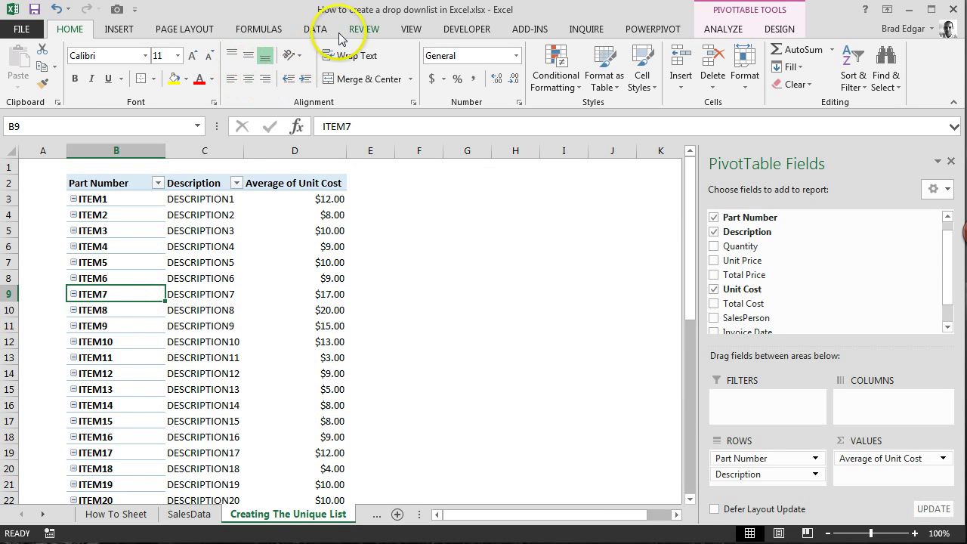
{"action": "mouse_move", "coordinate": [752, 30]}
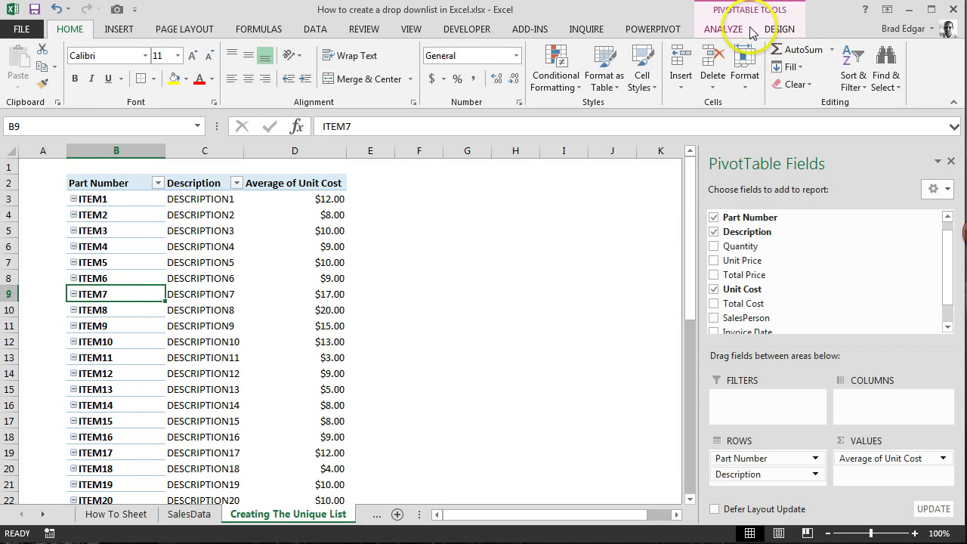
Refresh the Creating The Unique List pivot table to add ITEM21 at $12.00.
{"action": "left_click", "coordinate": [792, 28]}
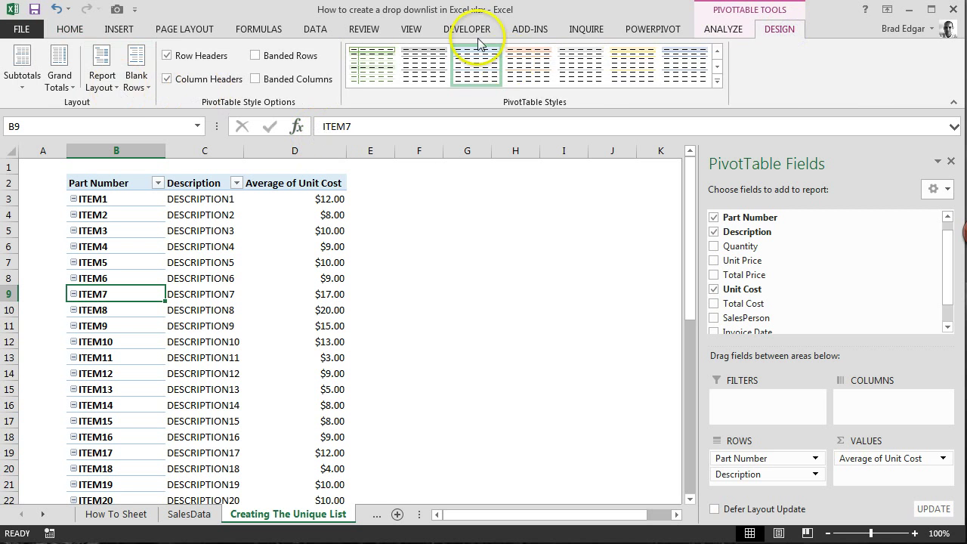
{"action": "left_click", "coordinate": [738, 29]}
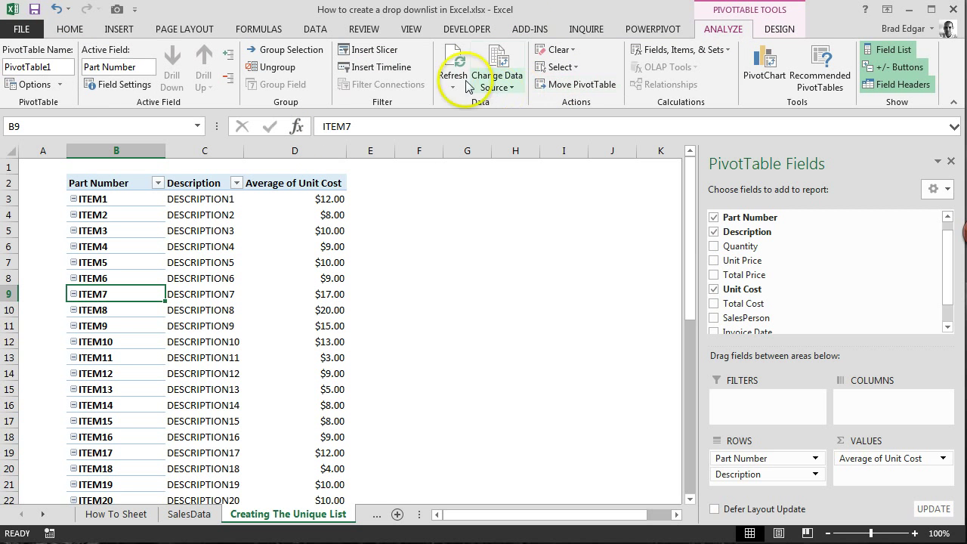
{"action": "mouse_move", "coordinate": [477, 111]}
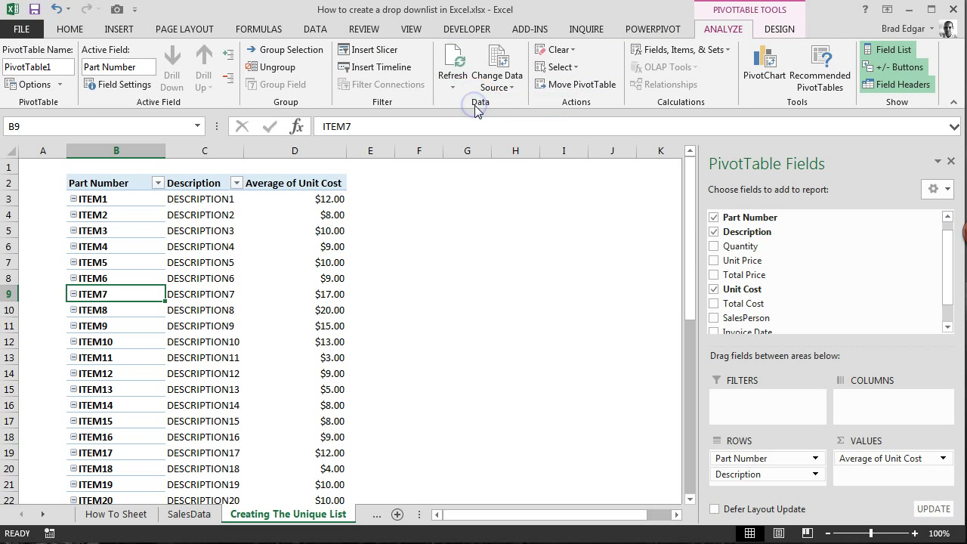
{"action": "right_click", "coordinate": [96, 293]}
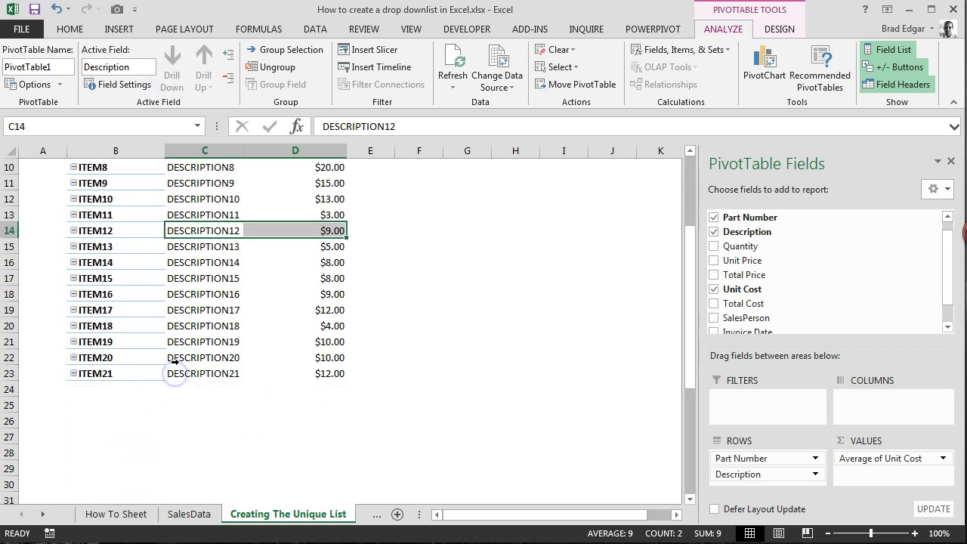
{"action": "mouse_move", "coordinate": [98, 373]}
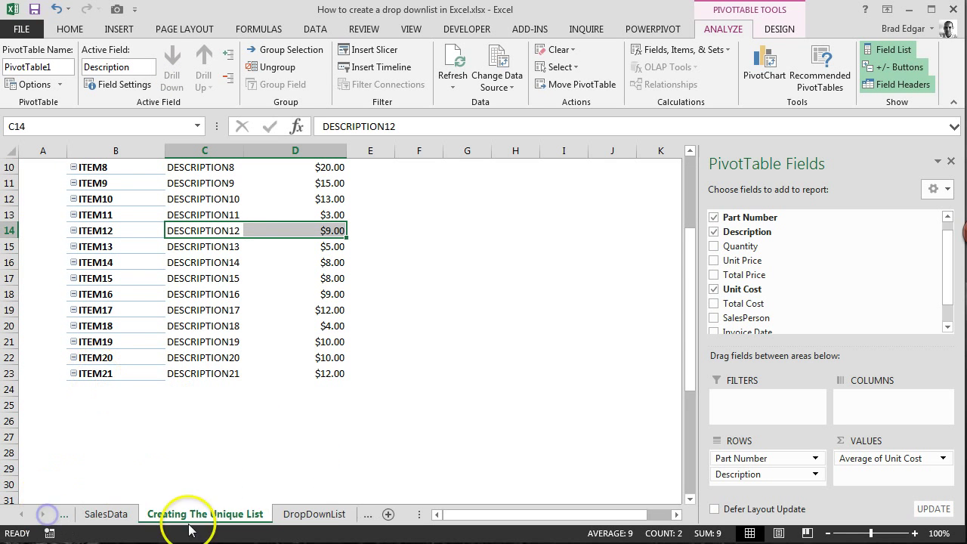
{"action": "left_click", "coordinate": [315, 514]}
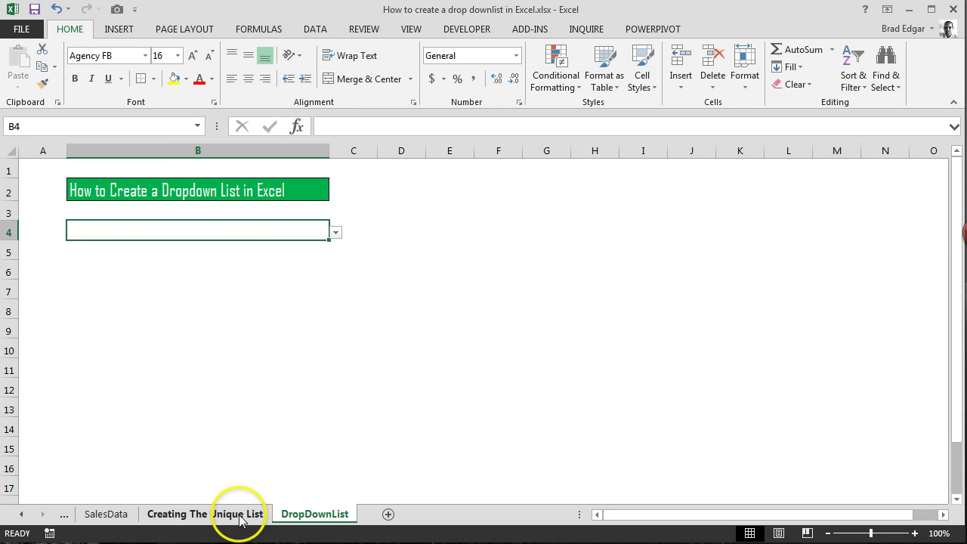
{"action": "left_click", "coordinate": [208, 513]}
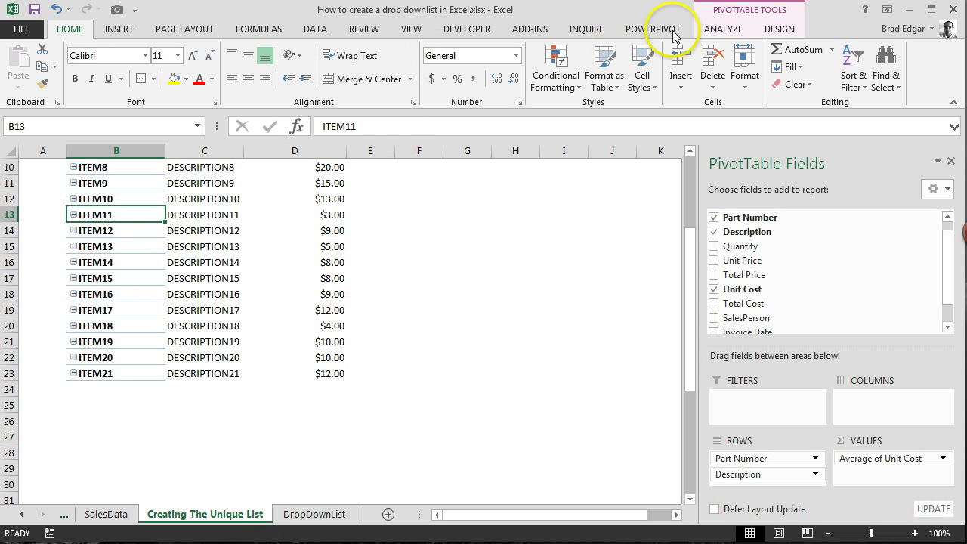
{"action": "left_click", "coordinate": [259, 29]}
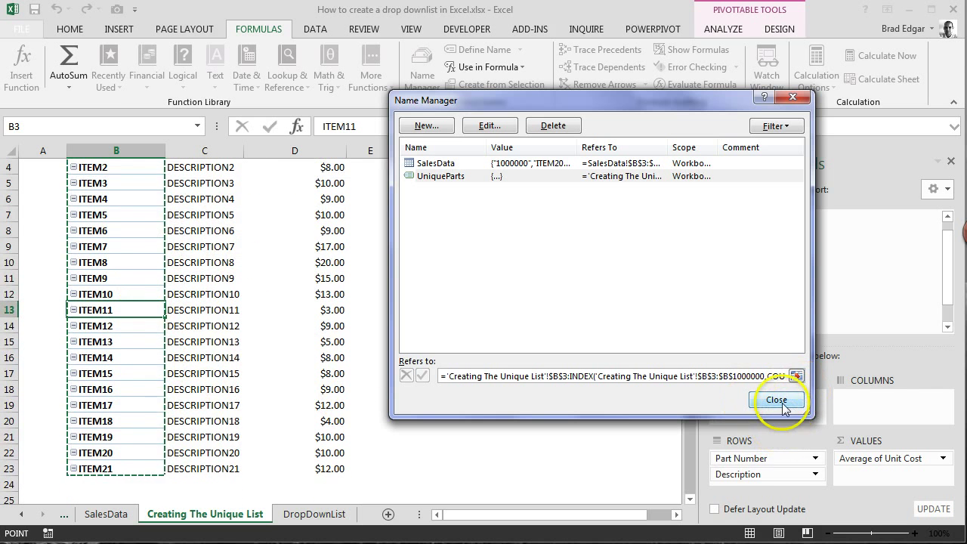
{"action": "left_click", "coordinate": [776, 400]}
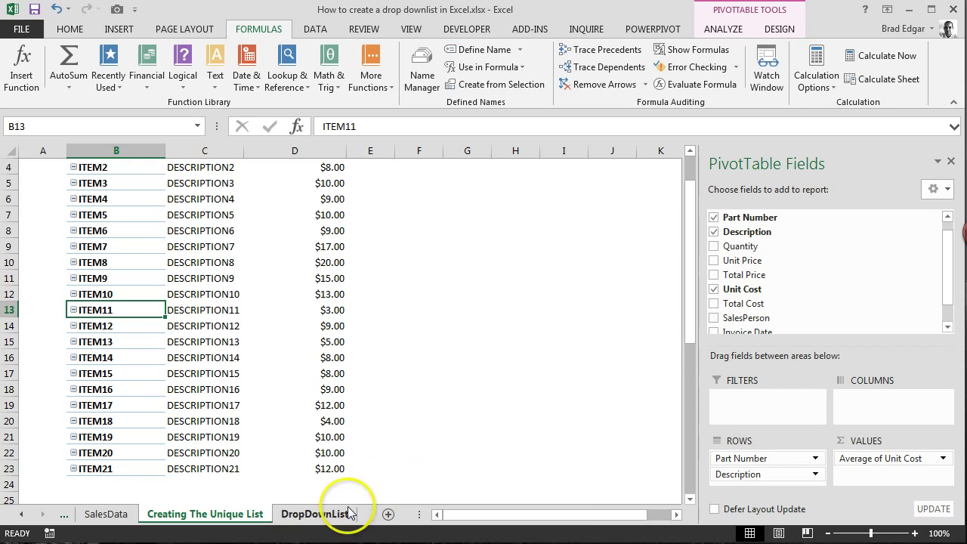
{"action": "left_click", "coordinate": [321, 513]}
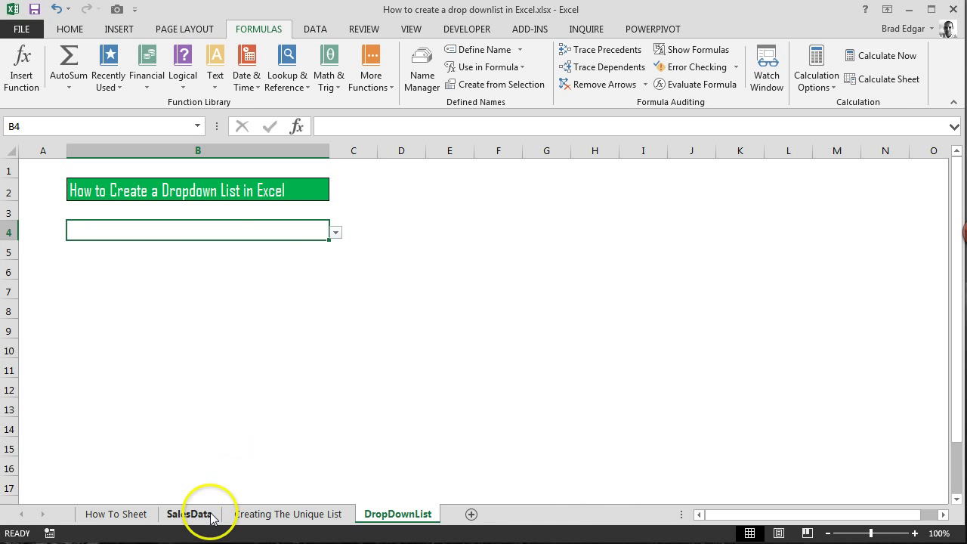
Review Step 5 on the How To Sheet and return to the DropDownList sheet.
{"action": "left_click", "coordinate": [115, 514]}
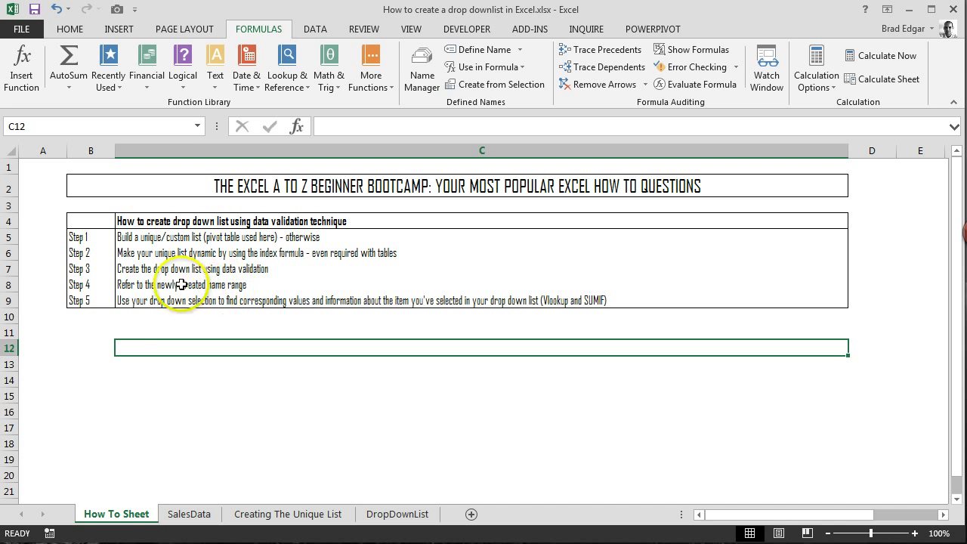
{"action": "left_click", "coordinate": [90, 300]}
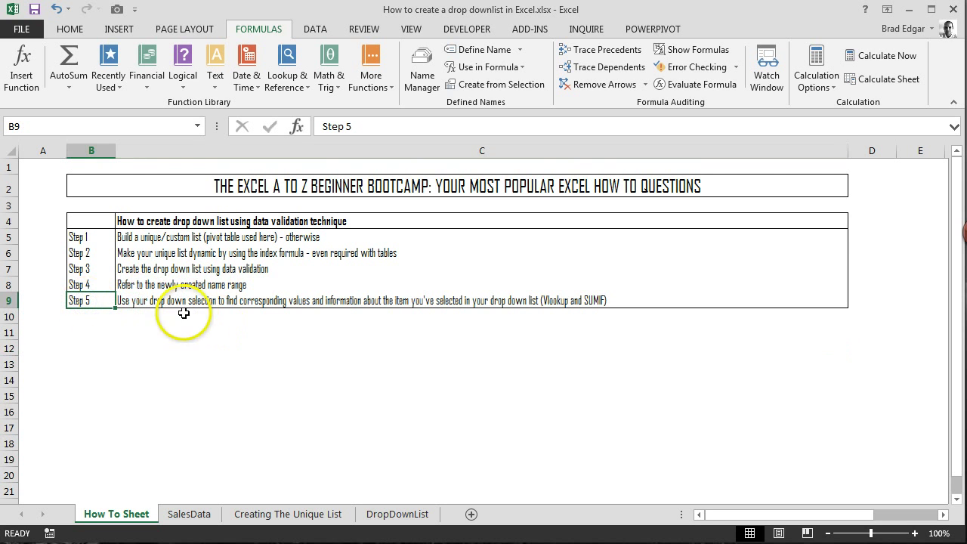
{"action": "mouse_move", "coordinate": [377, 327]}
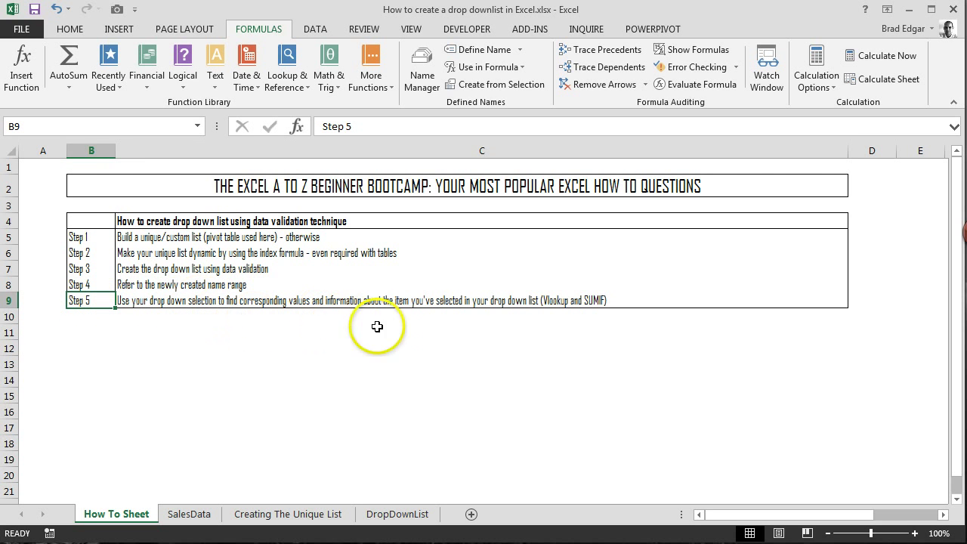
{"action": "mouse_move", "coordinate": [428, 300]}
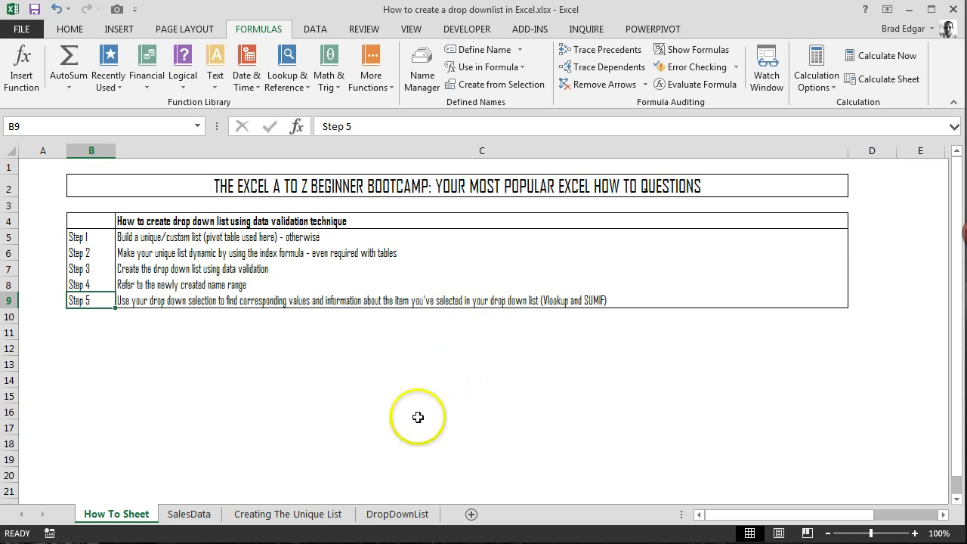
{"action": "left_click", "coordinate": [398, 514]}
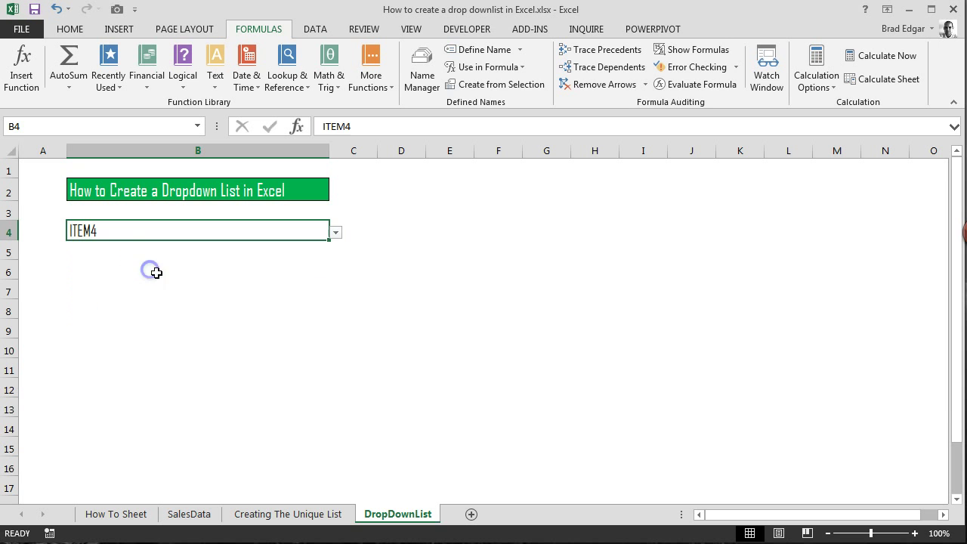
Type the UNIT COST heading in B7 and apply All Borders to B7:B8.
{"action": "left_click", "coordinate": [161, 290]}
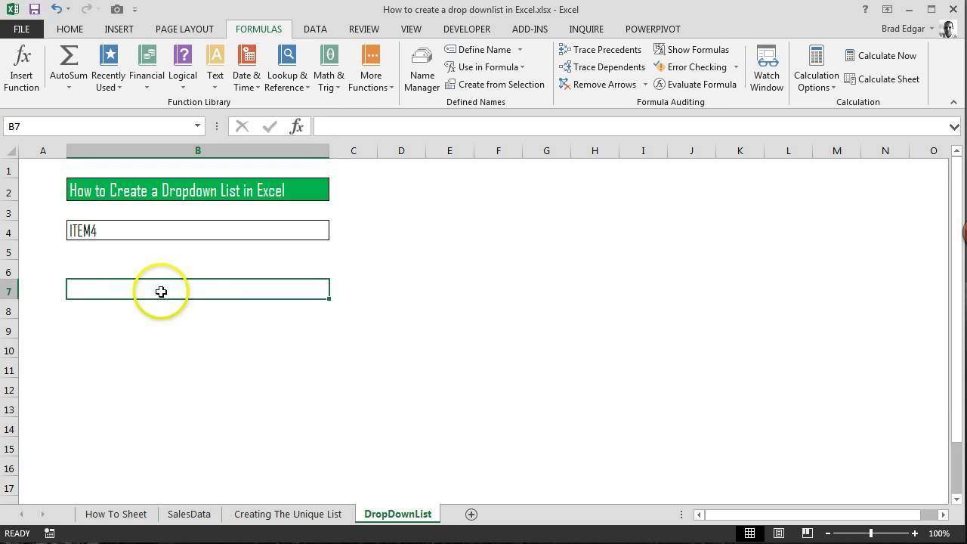
{"action": "type", "text": "T"}
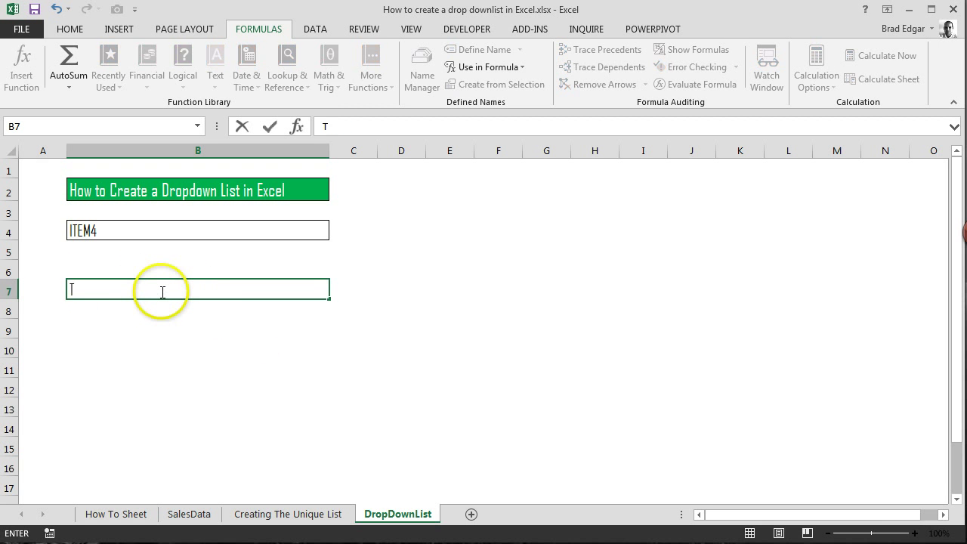
{"action": "type", "text": "UNIT COST"}
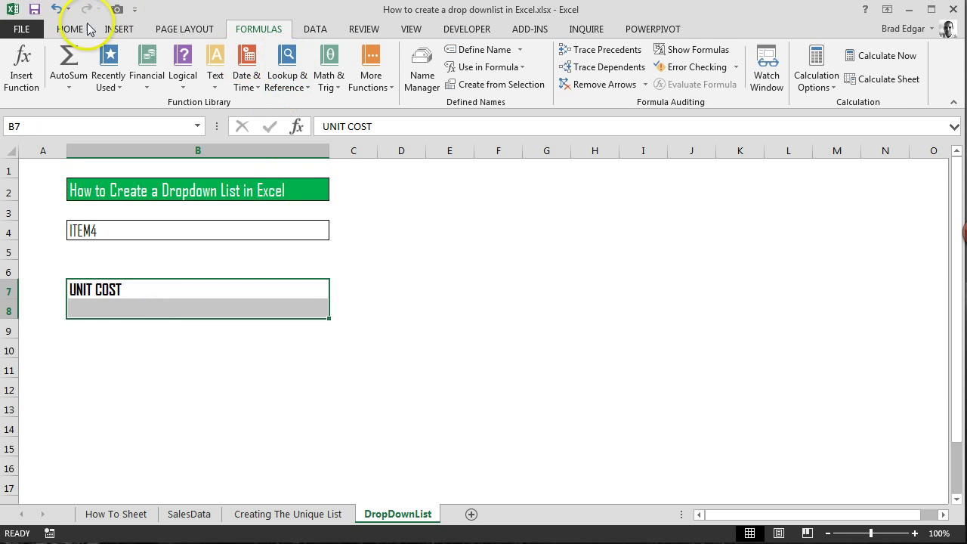
{"action": "left_click", "coordinate": [156, 79]}
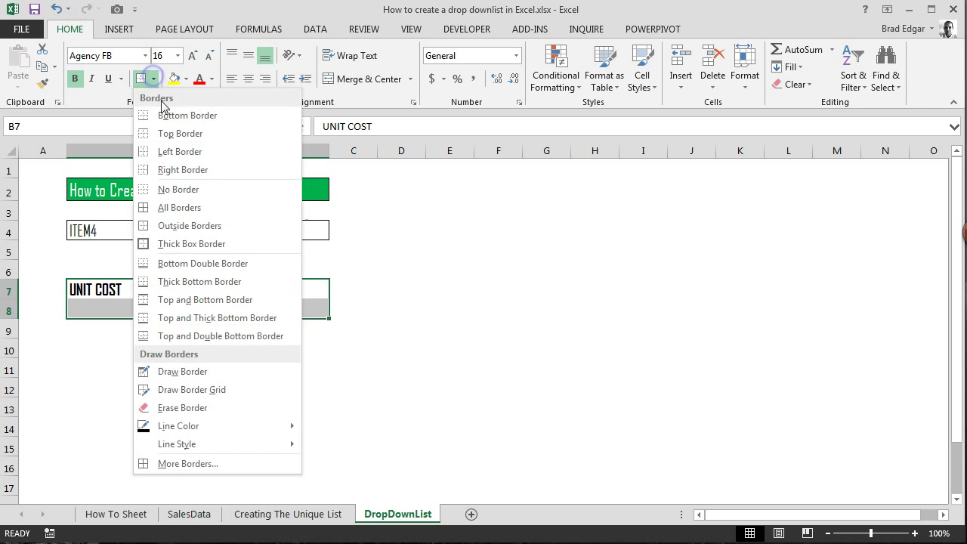
{"action": "left_click", "coordinate": [177, 212]}
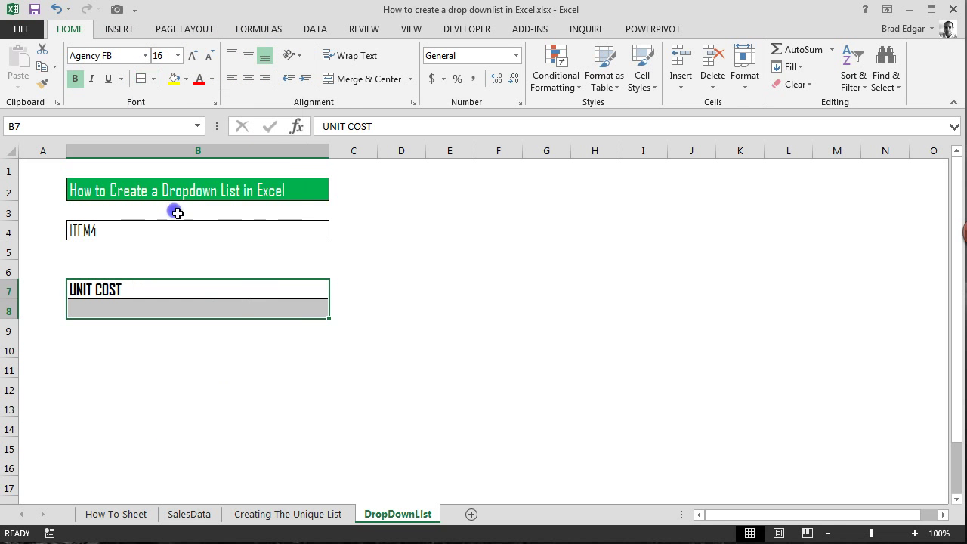
{"action": "left_click", "coordinate": [197, 308]}
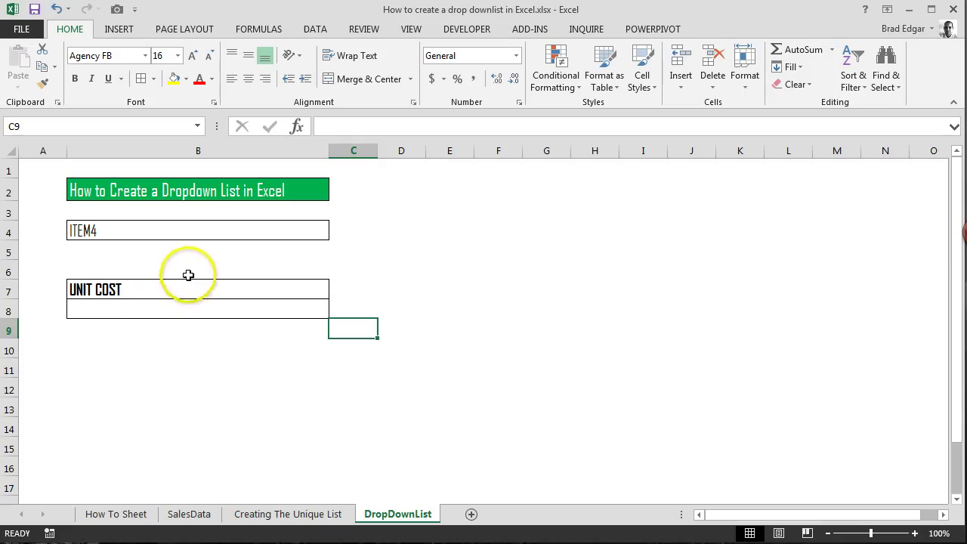
{"action": "mouse_move", "coordinate": [142, 326]}
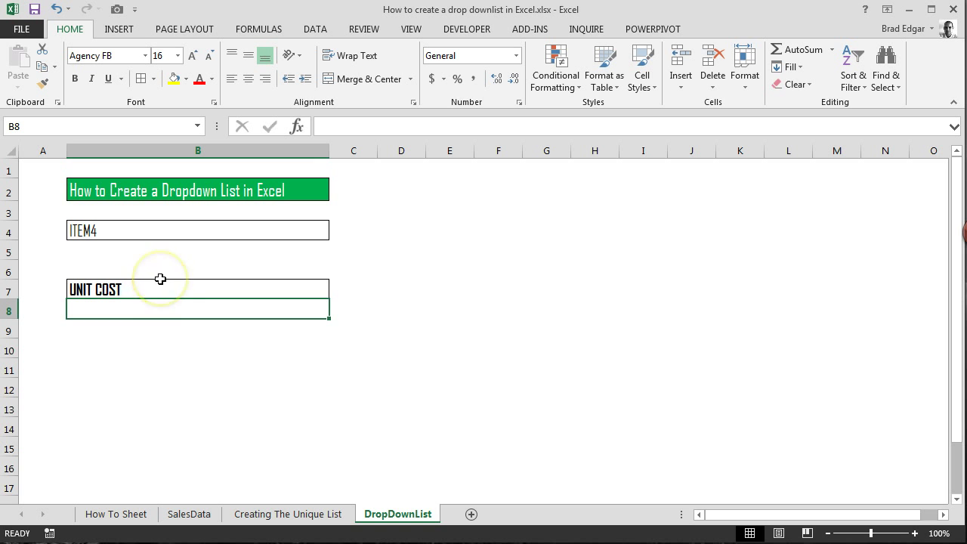
{"action": "mouse_move", "coordinate": [149, 306]}
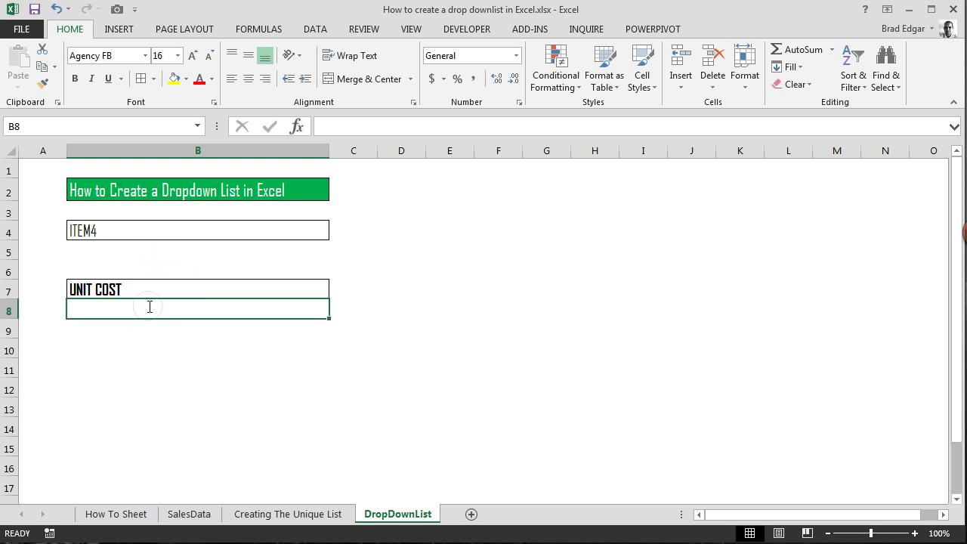
Type =vlookup(B4, into B8, using the ITEM4 selection as lookup value.
{"action": "type", "text": "=vlookup(B4"}
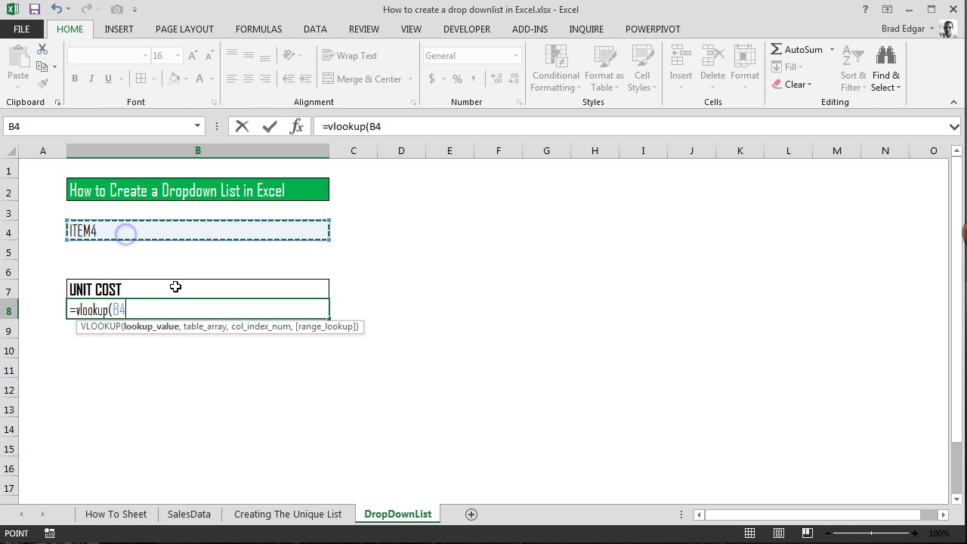
{"action": "type", "text": ","}
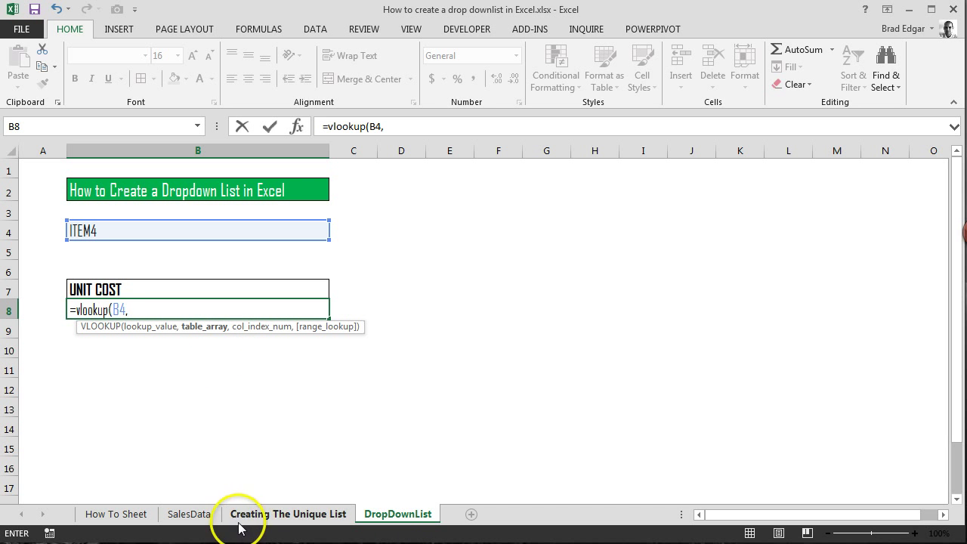
{"action": "mouse_move", "coordinate": [198, 514]}
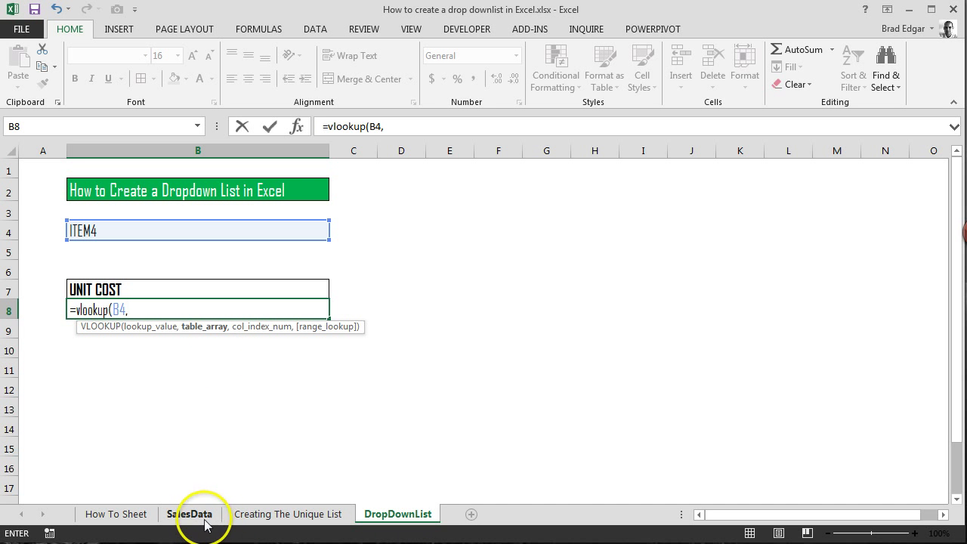
Complete B8 as =VLOOKUP(B4,'Creating The Unique List'!$B:$D,3,FALSE), returning 9 for ITEM4.
{"action": "left_click", "coordinate": [289, 514]}
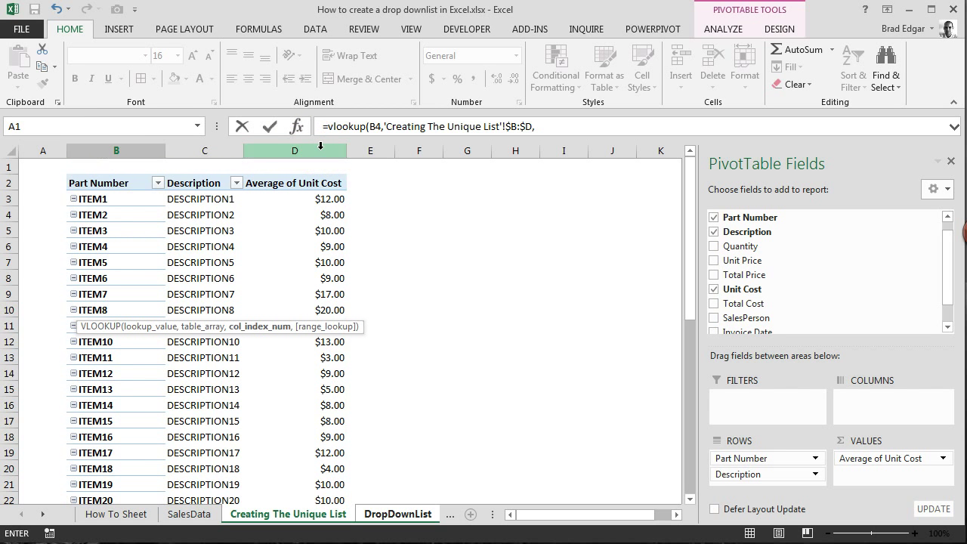
{"action": "mouse_move", "coordinate": [292, 208]}
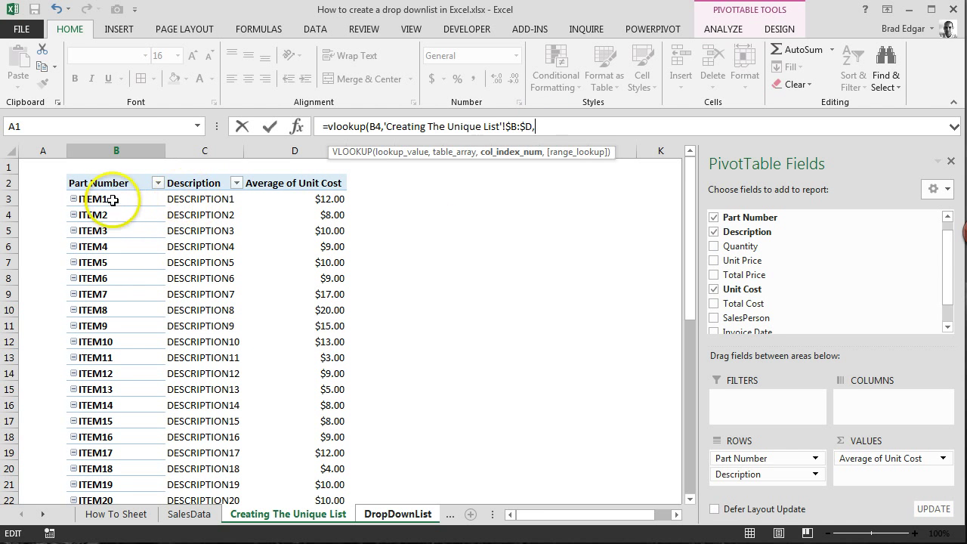
{"action": "mouse_move", "coordinate": [287, 184]}
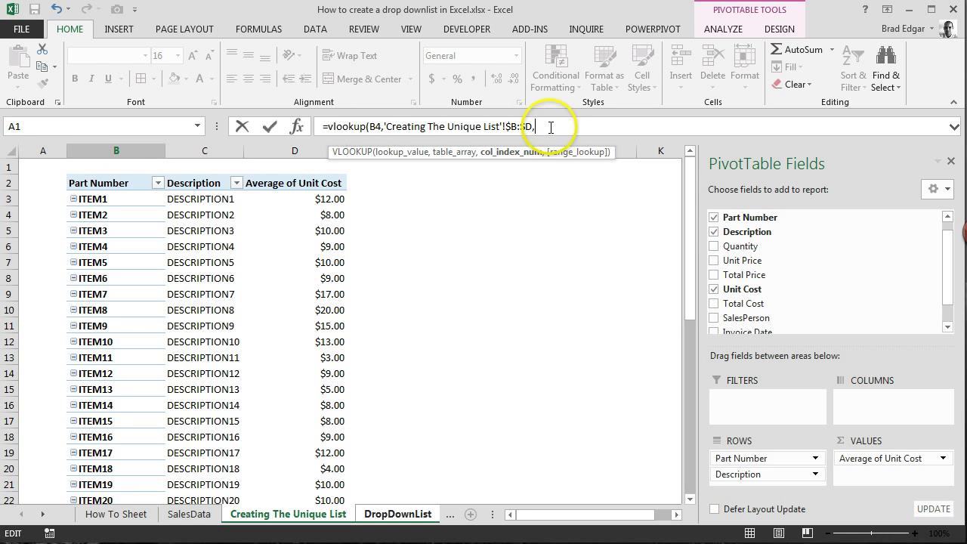
{"action": "type", "text": "3,"}
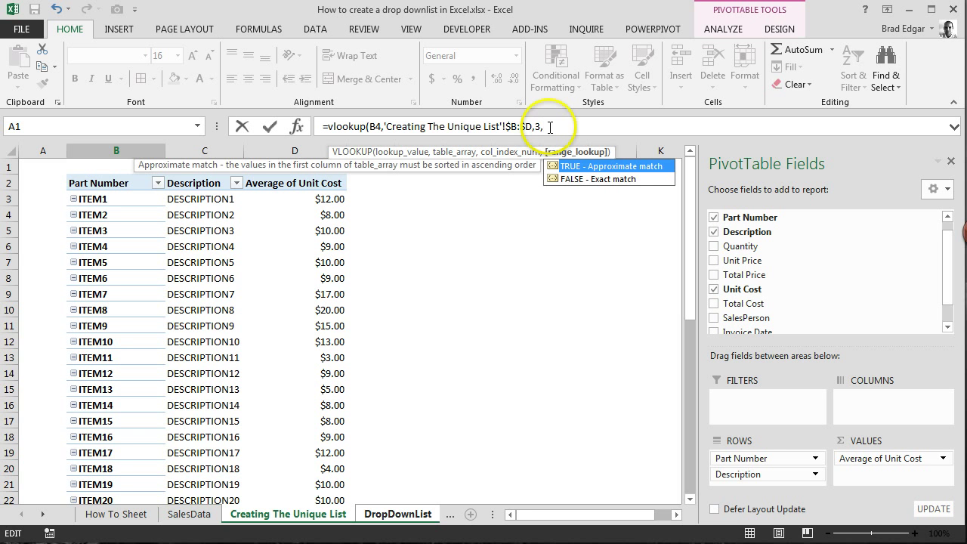
{"action": "type", "text": "fa"}
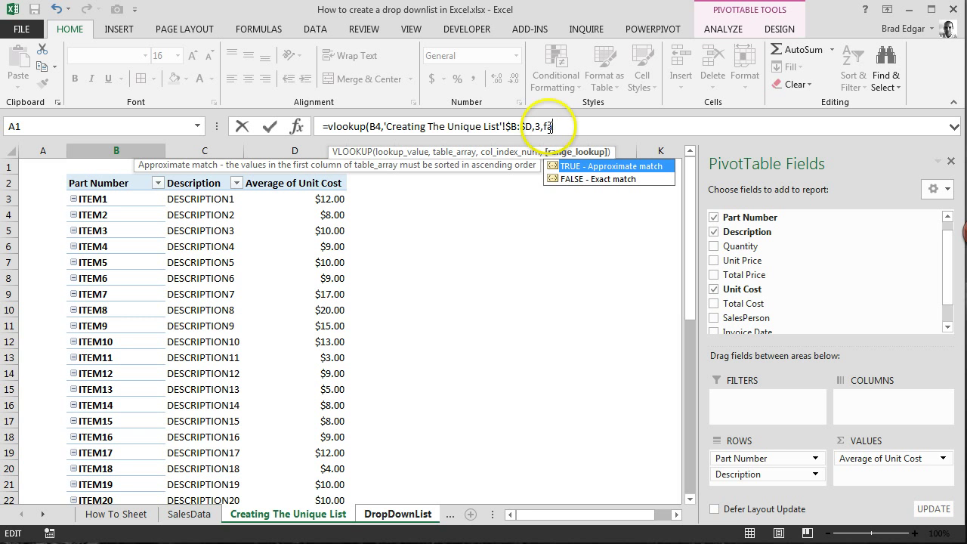
{"action": "type", "text": "alse"}
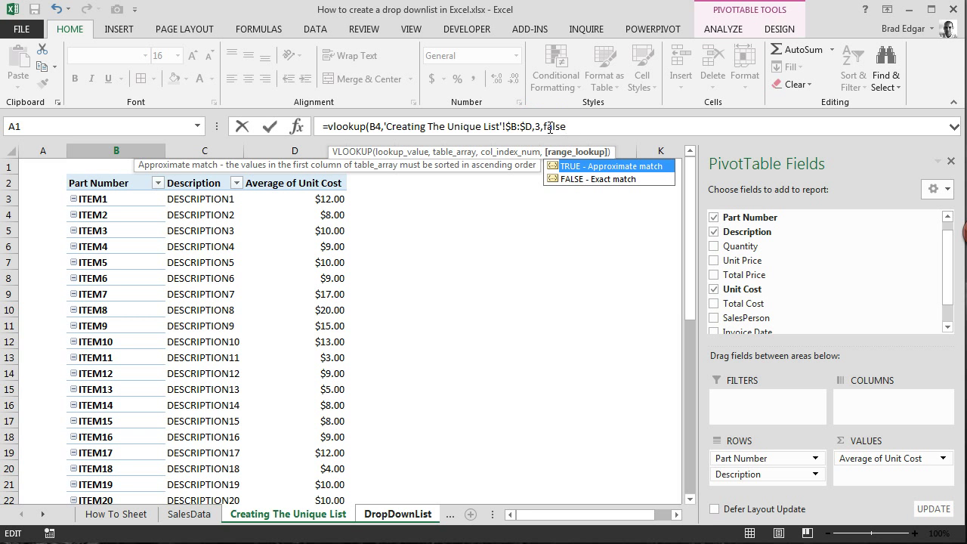
{"action": "type", "text": ")"}
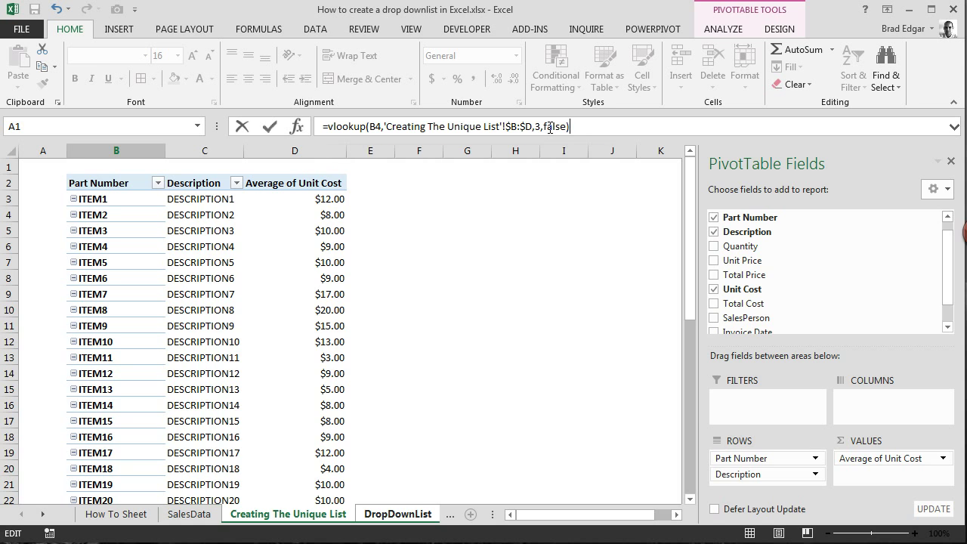
{"action": "left_click", "coordinate": [399, 513]}
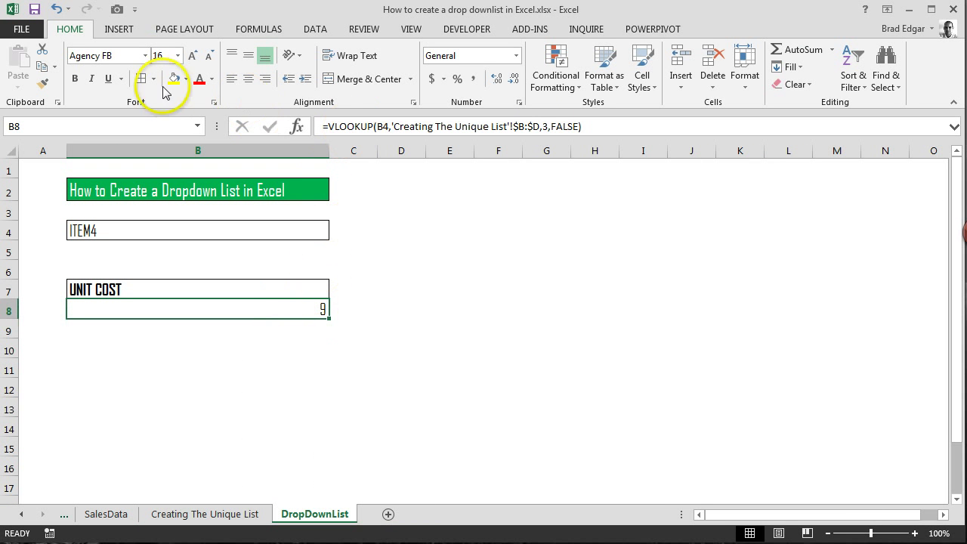
{"action": "mouse_move", "coordinate": [155, 62]}
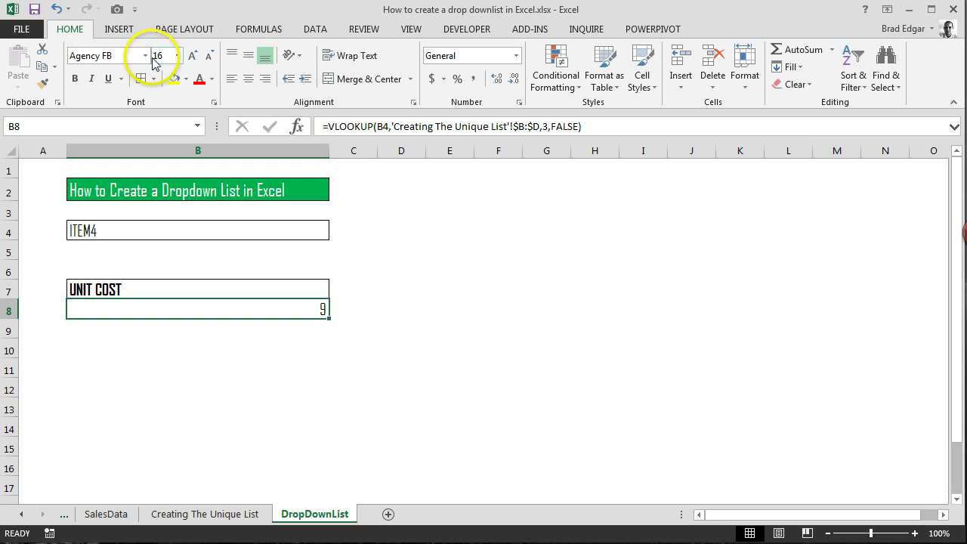
{"action": "mouse_move", "coordinate": [358, 218]}
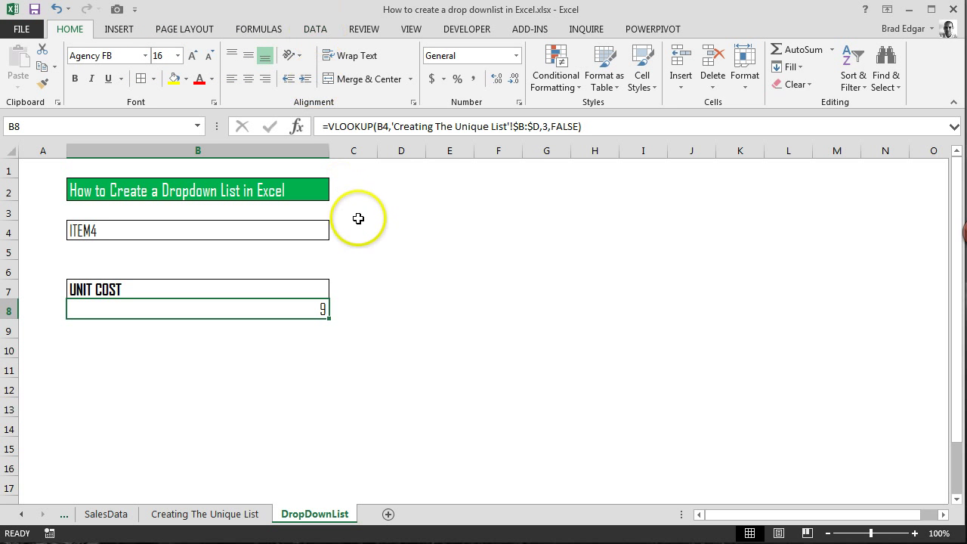
Format B8 as centred Currency so ITEM4's cost shows $9.00.
{"action": "key", "text": "ctrl+1"}
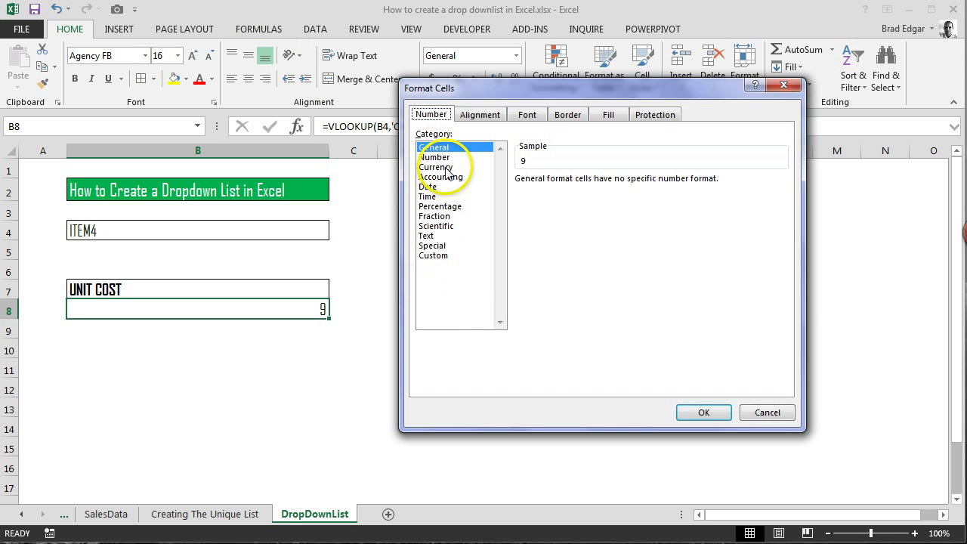
{"action": "left_click", "coordinate": [435, 167]}
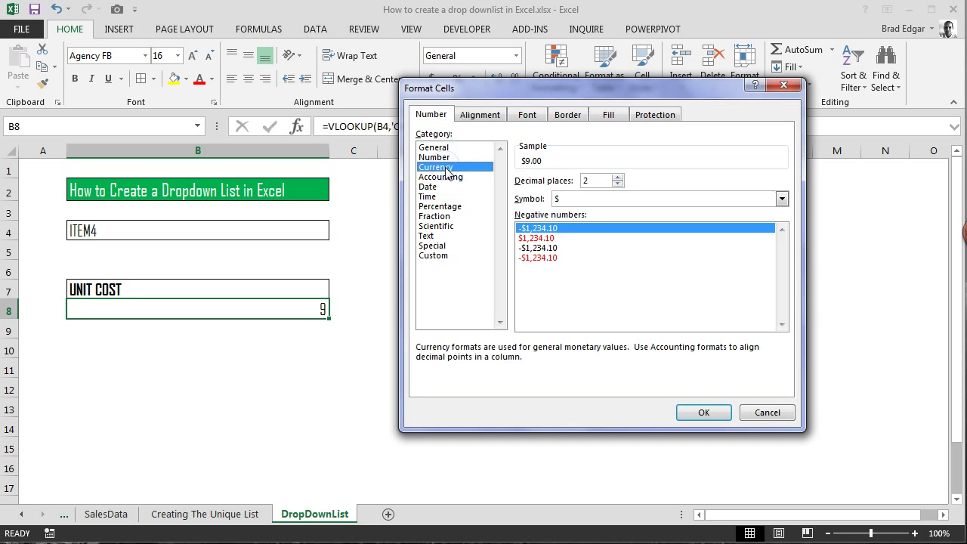
{"action": "left_click", "coordinate": [704, 412]}
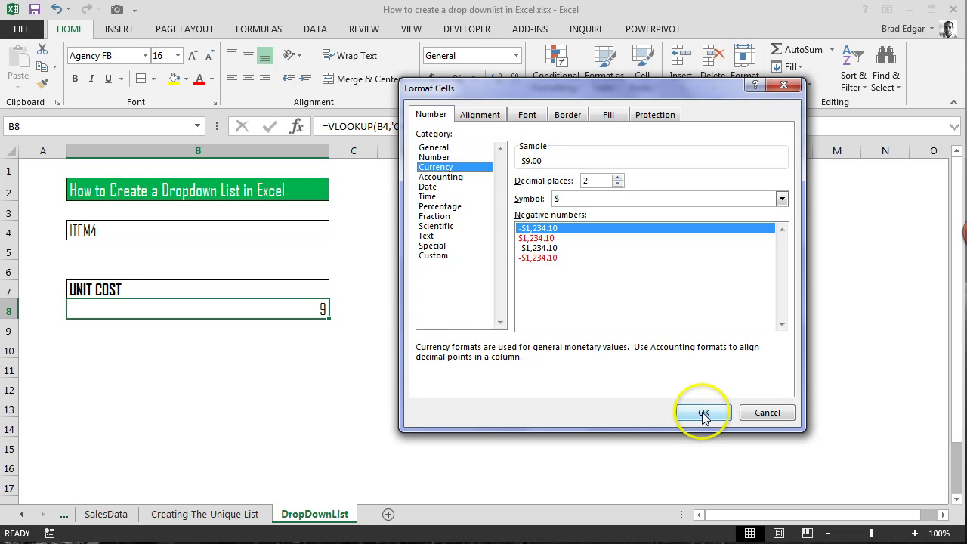
{"action": "left_click", "coordinate": [699, 412]}
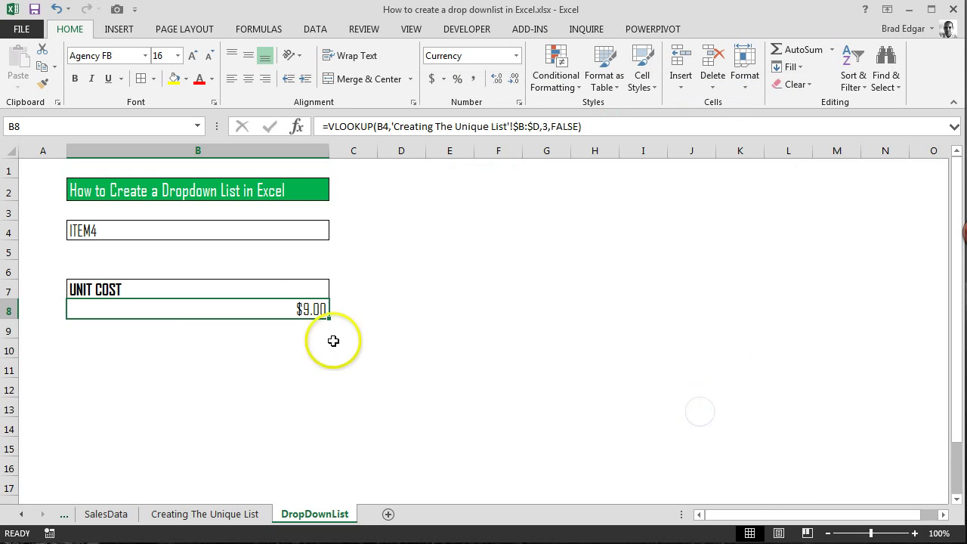
{"action": "left_click", "coordinate": [248, 57]}
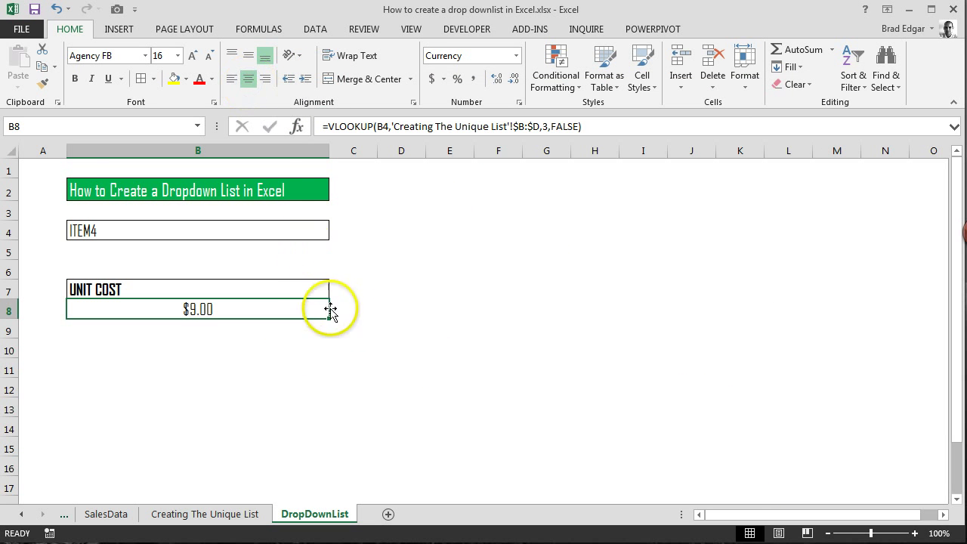
{"action": "left_click", "coordinate": [449, 318]}
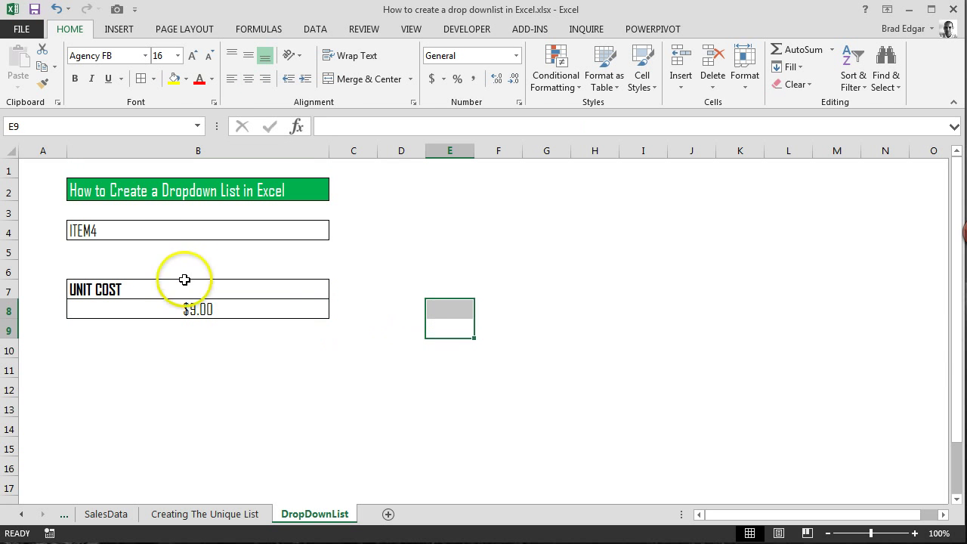
Pick ITEM11 from B4's drop-down so B8 shows $3.00.
{"action": "left_click", "coordinate": [197, 230]}
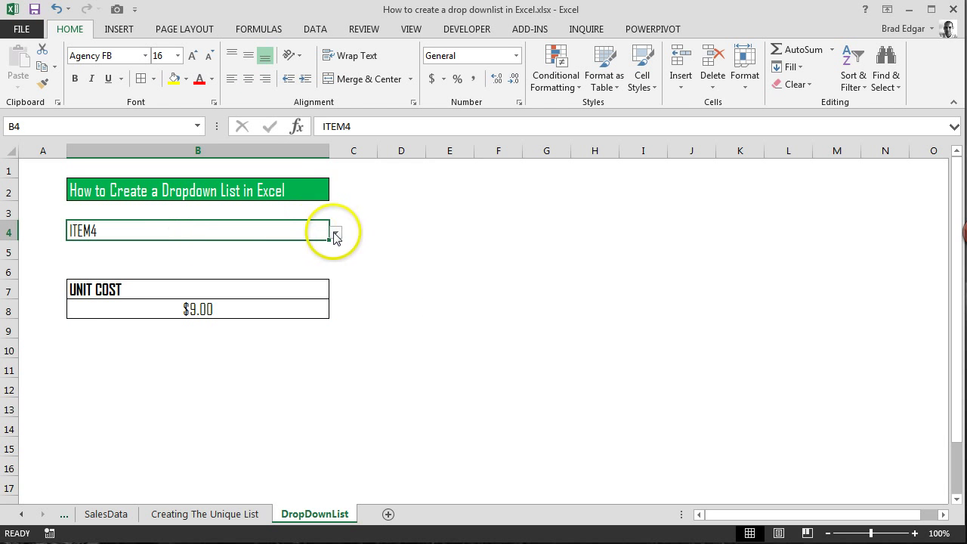
{"action": "left_click", "coordinate": [334, 230]}
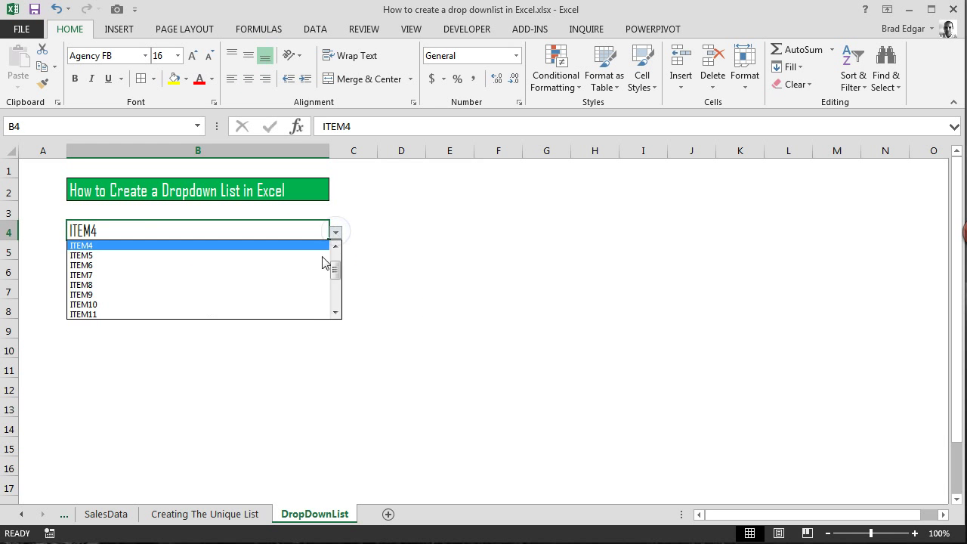
{"action": "left_click", "coordinate": [81, 313]}
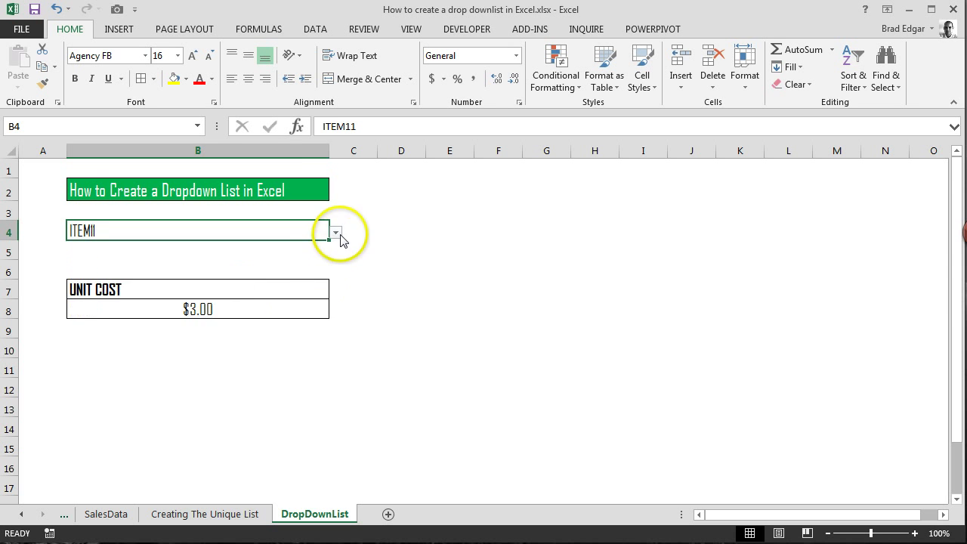